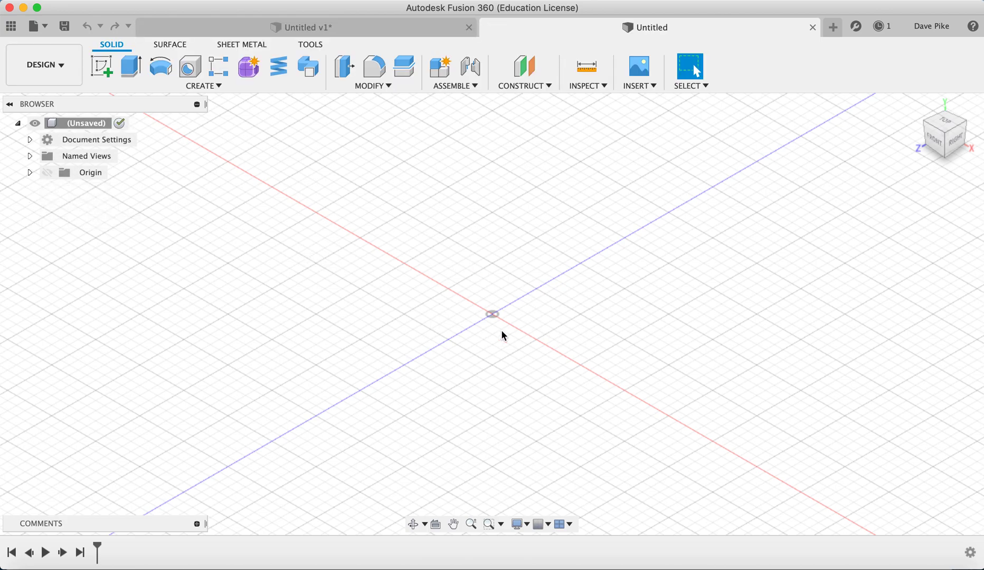
{"action": "mouse_move", "coordinate": [509, 321]}
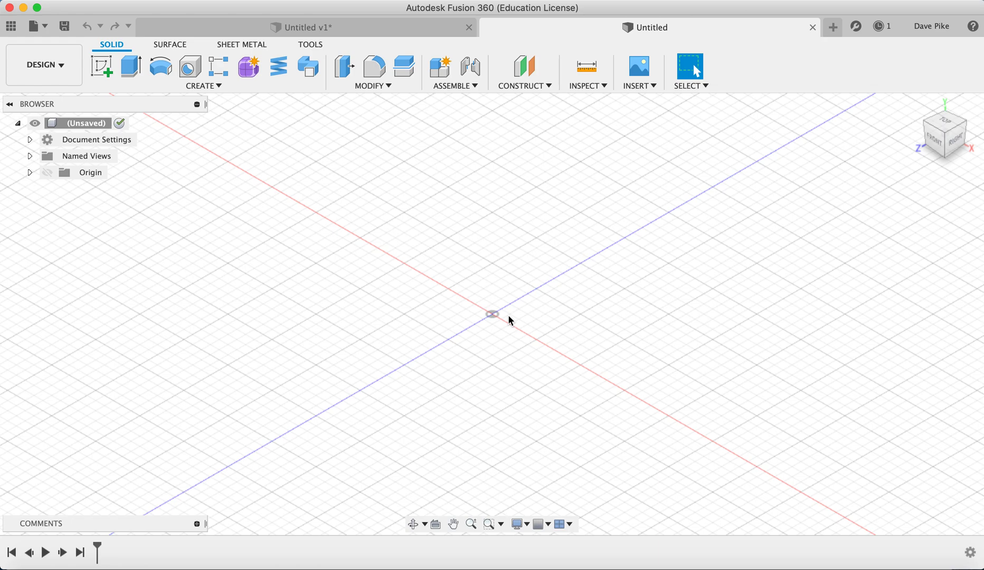
{"action": "mouse_move", "coordinate": [477, 321]}
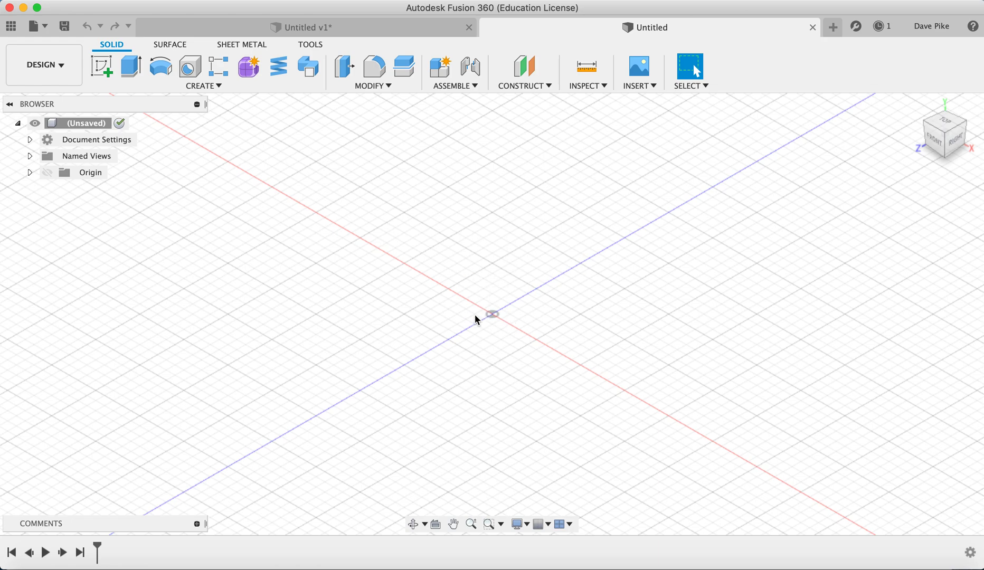
{"action": "mouse_move", "coordinate": [237, 160]}
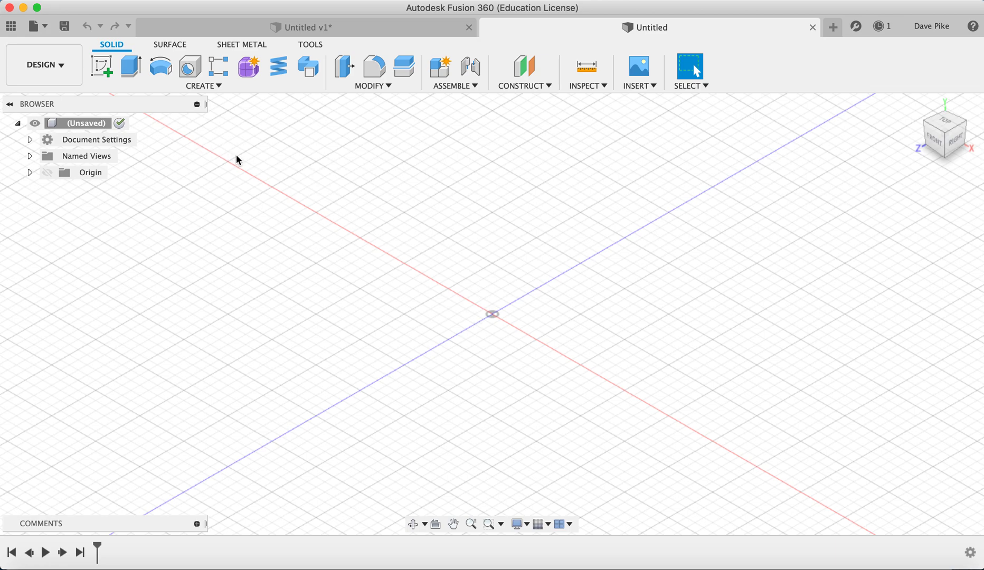
{"action": "mouse_move", "coordinate": [259, 173]}
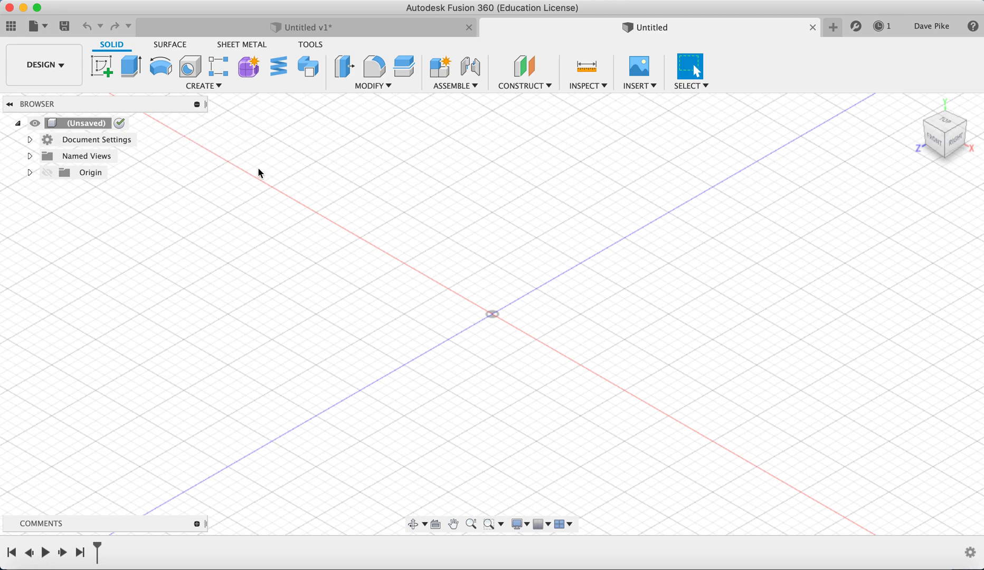
{"action": "mouse_move", "coordinate": [493, 334]}
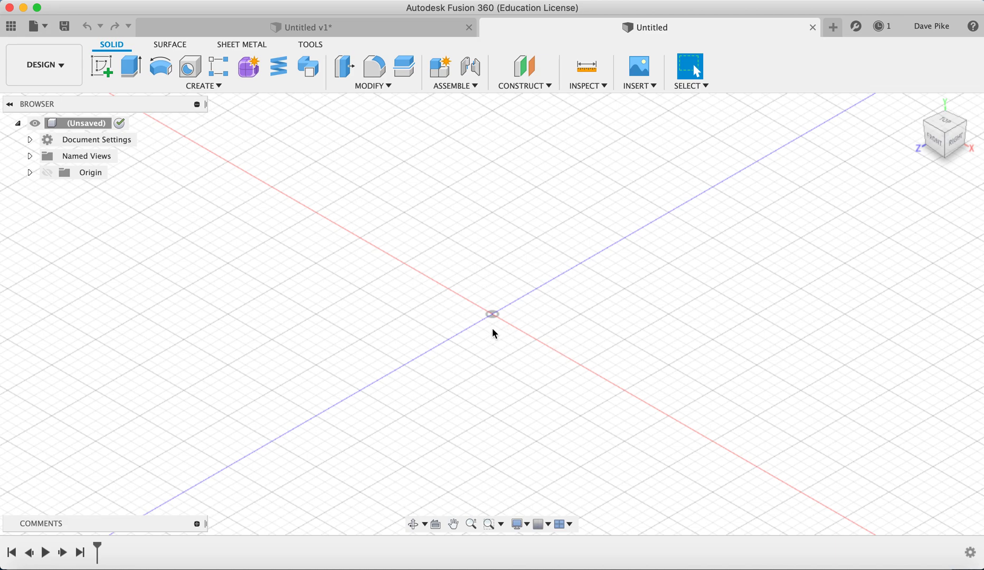
{"action": "mouse_move", "coordinate": [130, 67]}
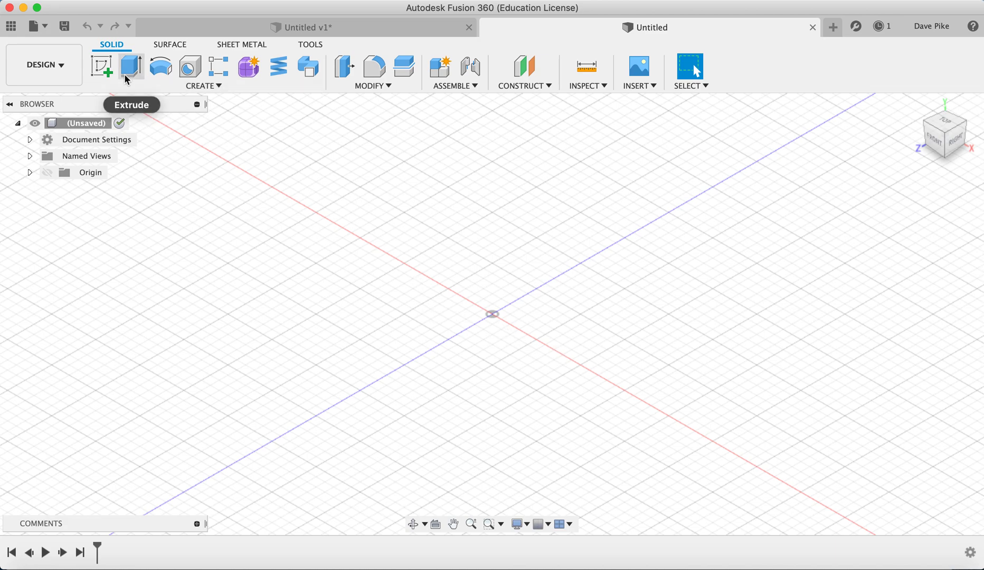
Step: Start a sketch on the ground plane and draw a 30 mm circle at the origin
{"action": "left_click", "coordinate": [101, 66]}
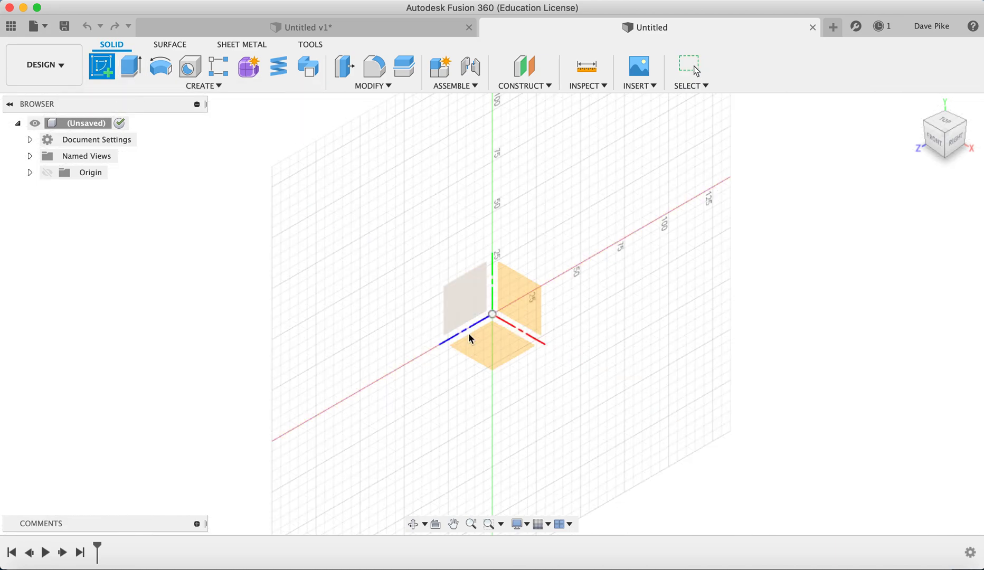
{"action": "left_click", "coordinate": [102, 66]}
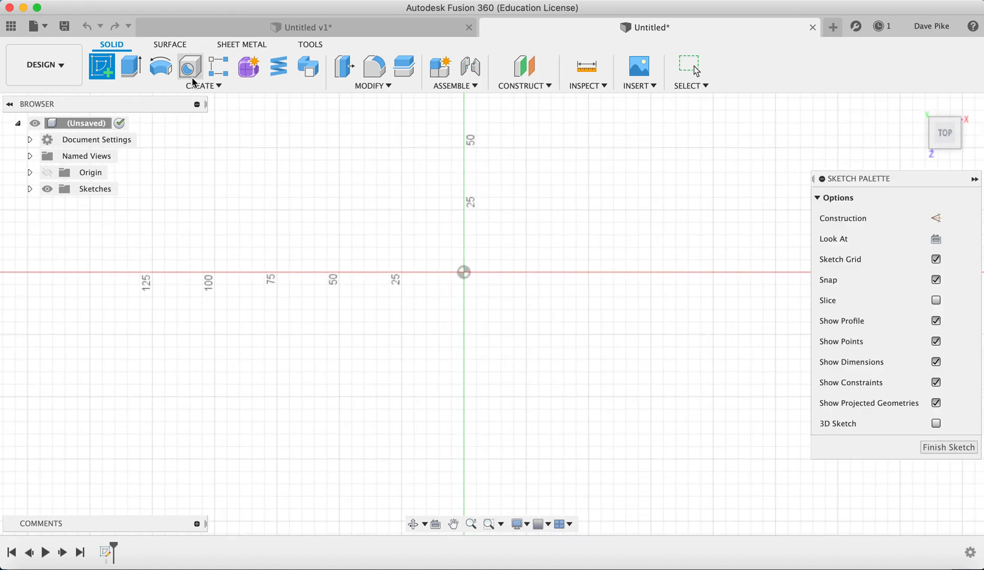
{"action": "left_click", "coordinate": [189, 66]}
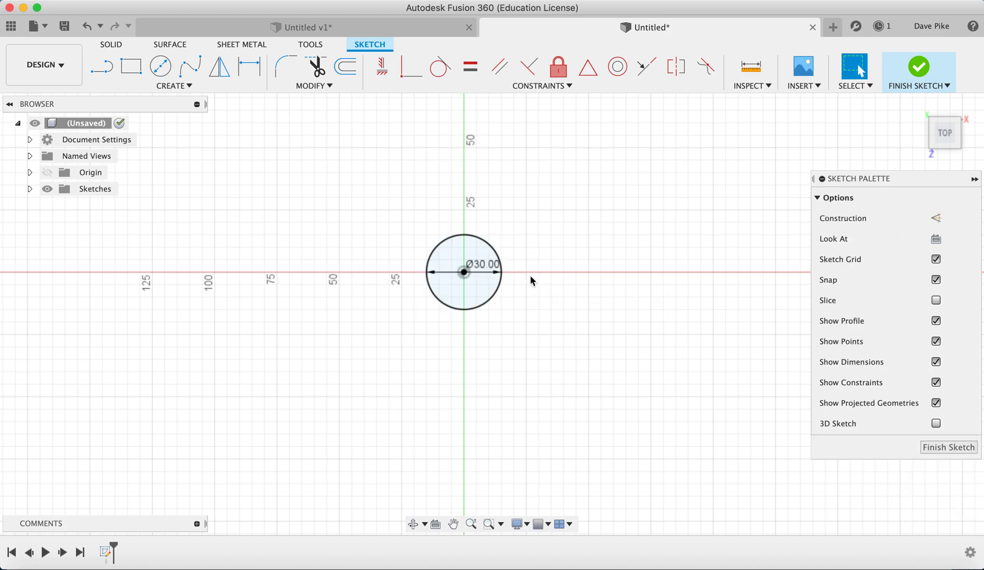
{"action": "mouse_move", "coordinate": [913, 429]}
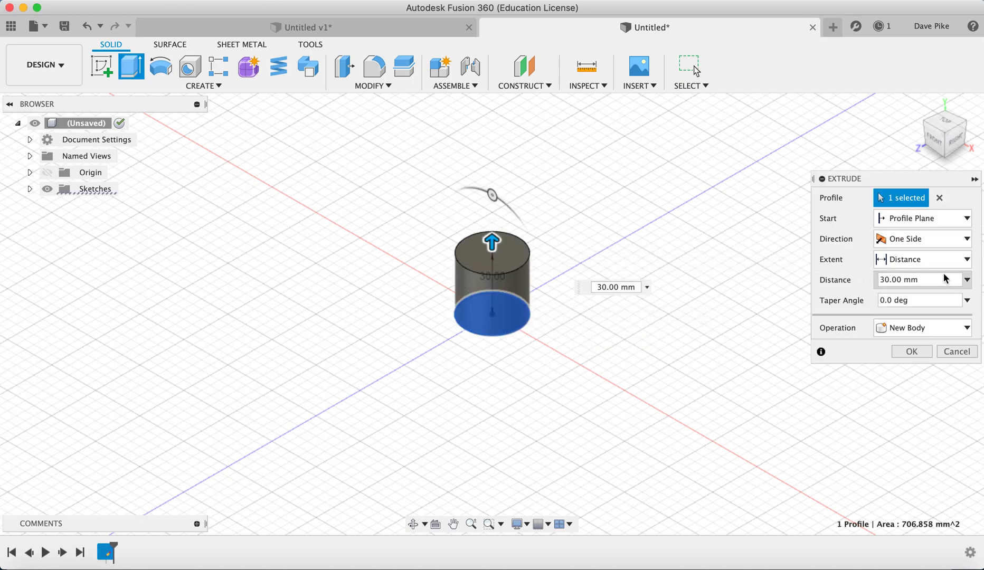
Step: Extrude the circle two-sided, 40 mm one way and 10 mm the other, into the hub
{"action": "left_click", "coordinate": [916, 279]}
{"action": "type", "text": "40"}
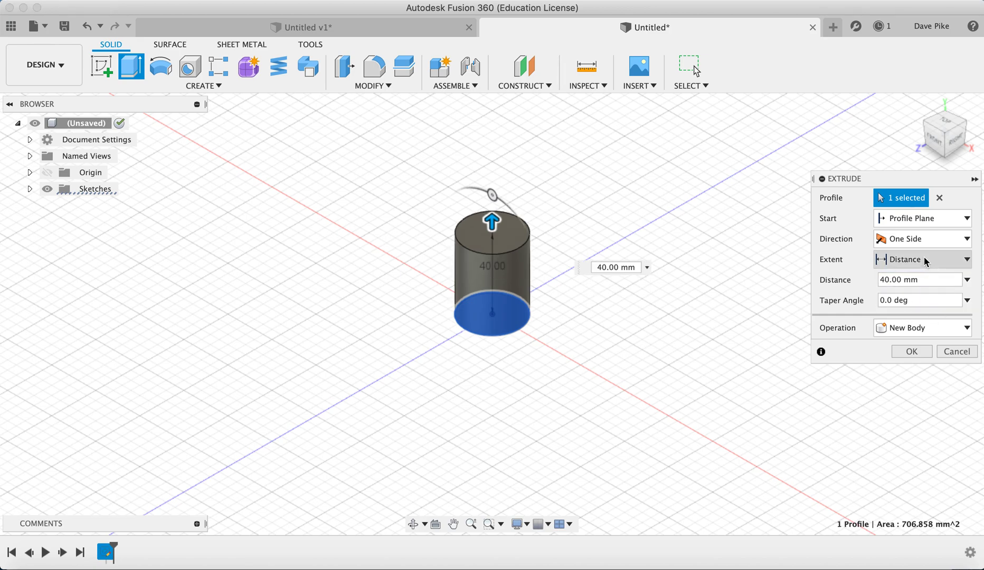
{"action": "left_click", "coordinate": [921, 238]}
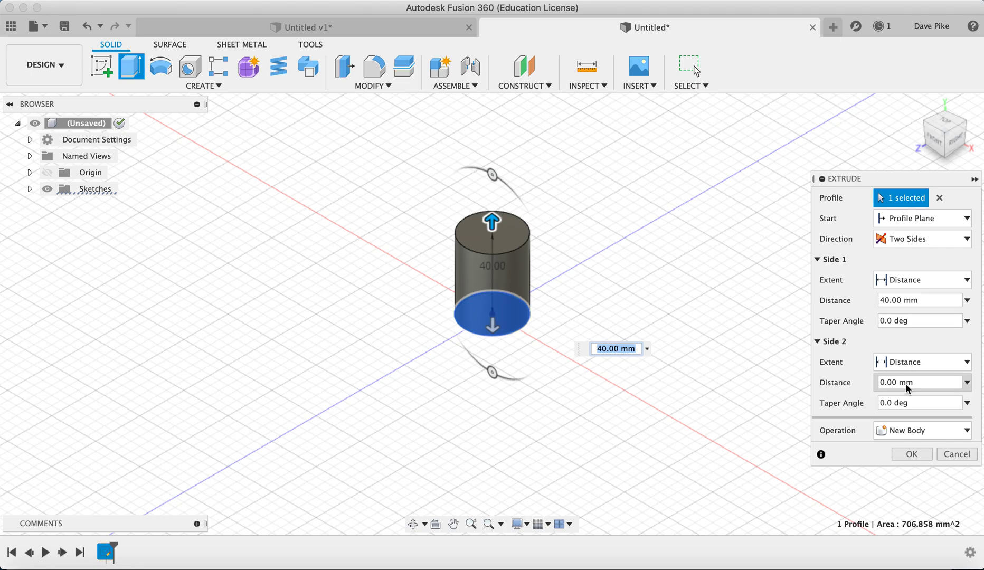
{"action": "mouse_move", "coordinate": [886, 391]}
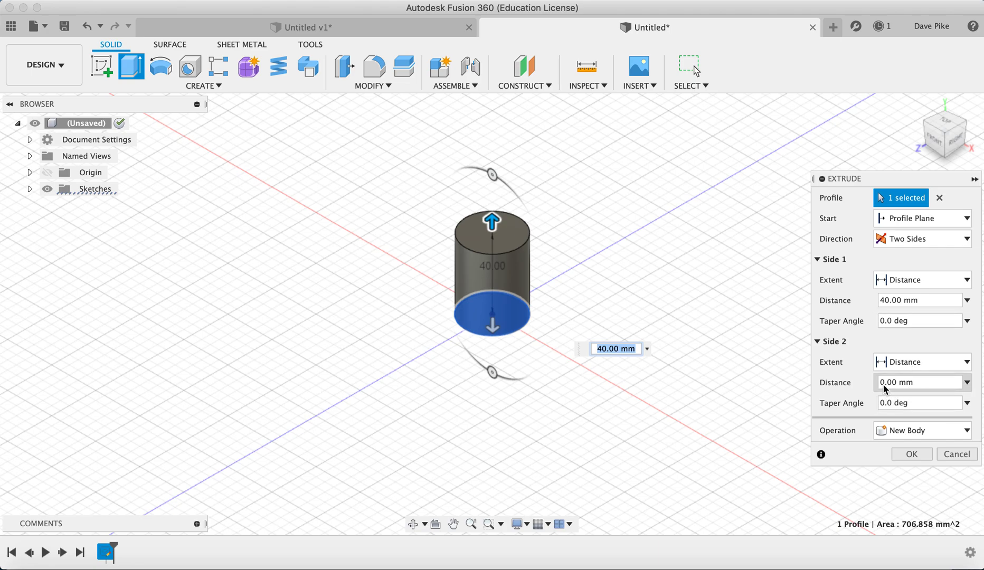
{"action": "left_click", "coordinate": [920, 382]}
{"action": "type", "text": "10"}
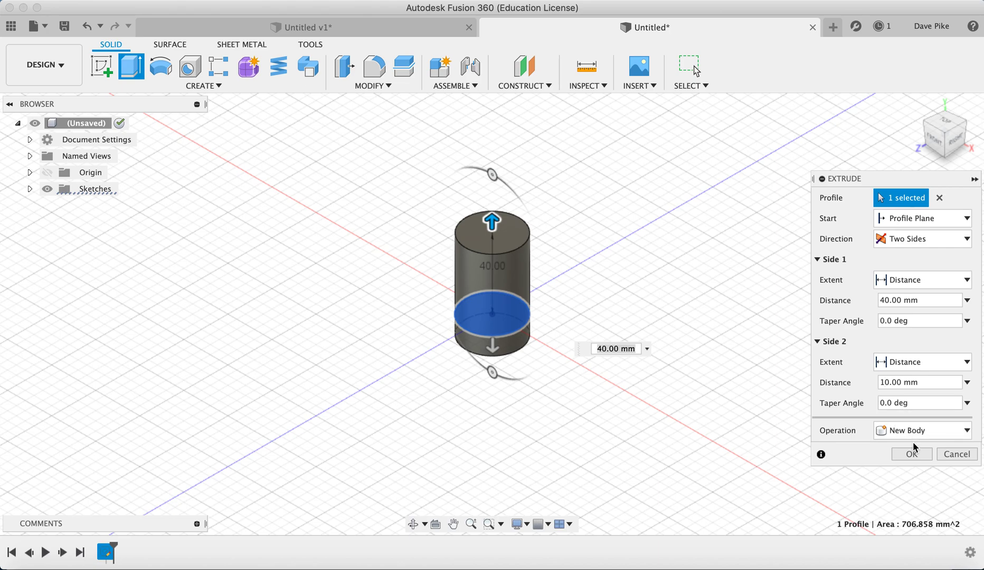
{"action": "left_click", "coordinate": [911, 454]}
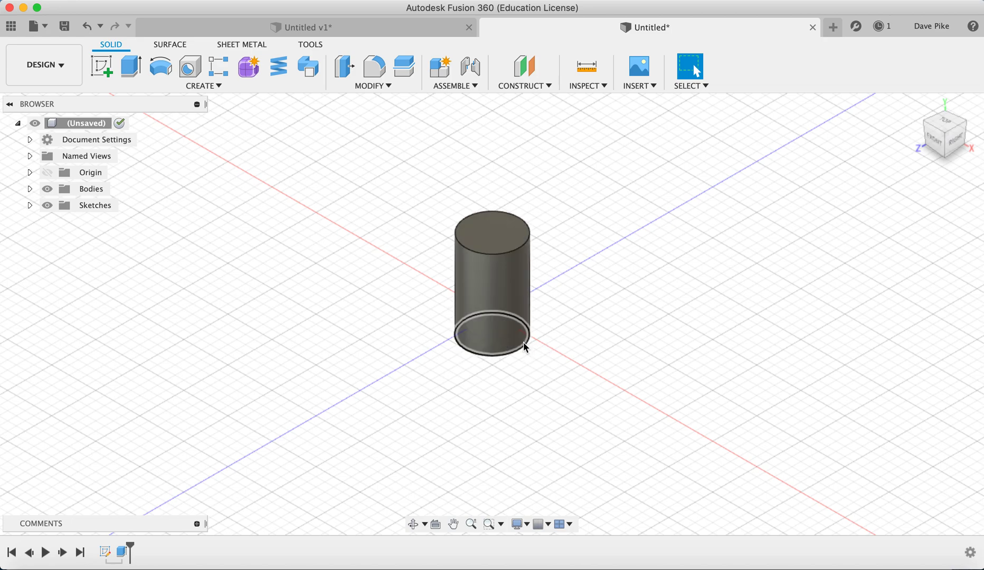
{"action": "mouse_move", "coordinate": [532, 258]}
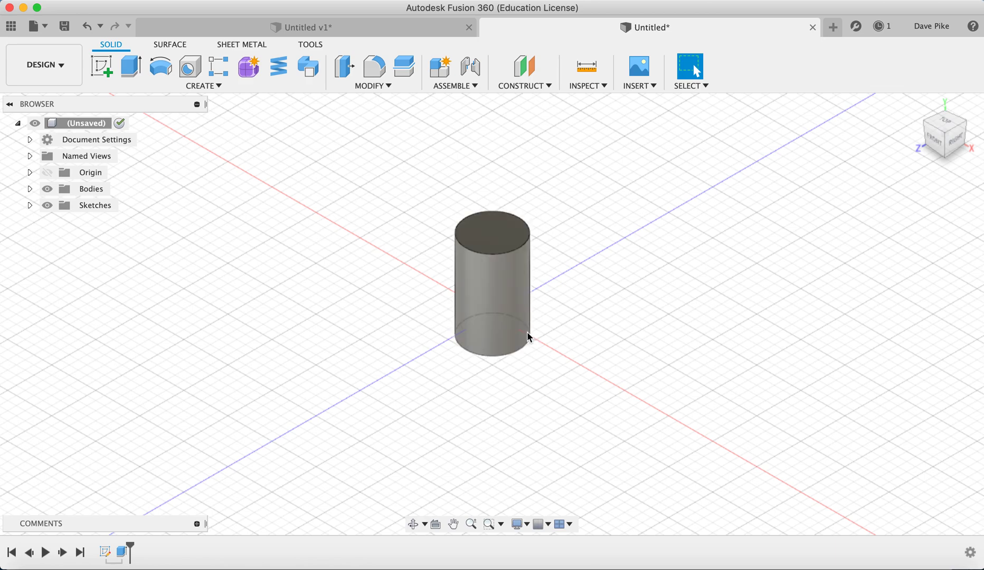
{"action": "mouse_move", "coordinate": [529, 338]}
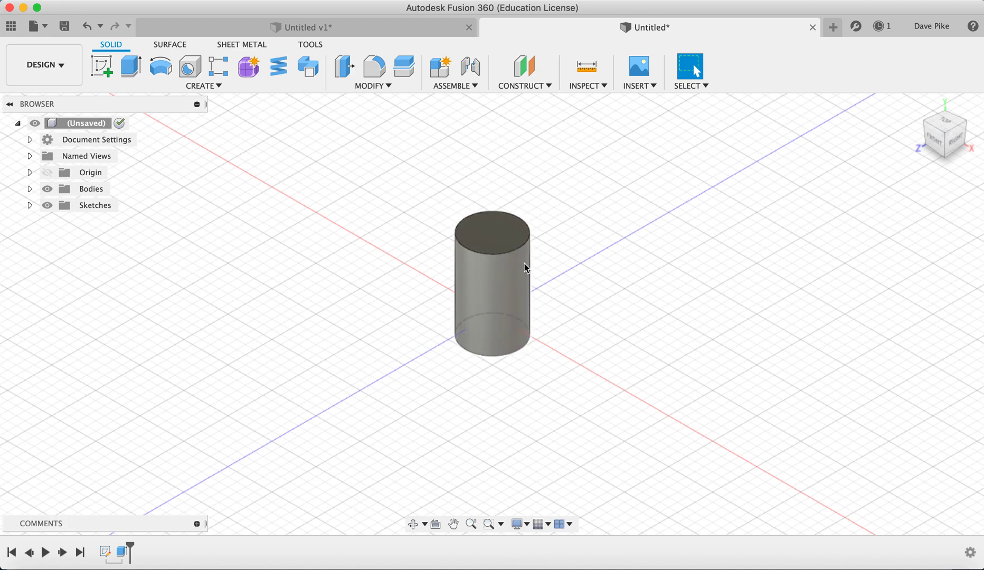
{"action": "mouse_move", "coordinate": [521, 293]}
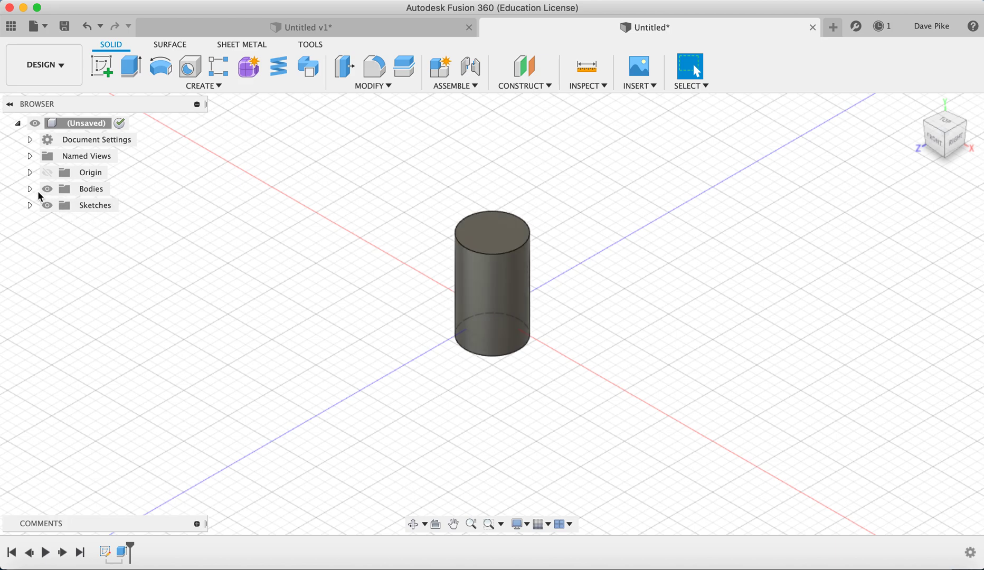
Step: Hide Body1 in the Browser and begin a new coil feature
{"action": "left_click", "coordinate": [46, 189]}
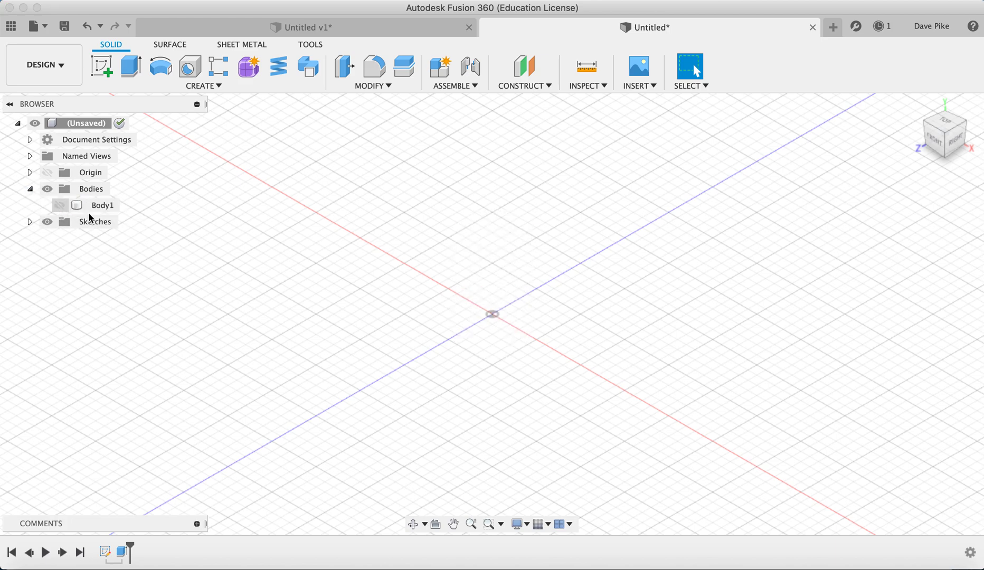
{"action": "mouse_move", "coordinate": [278, 67]}
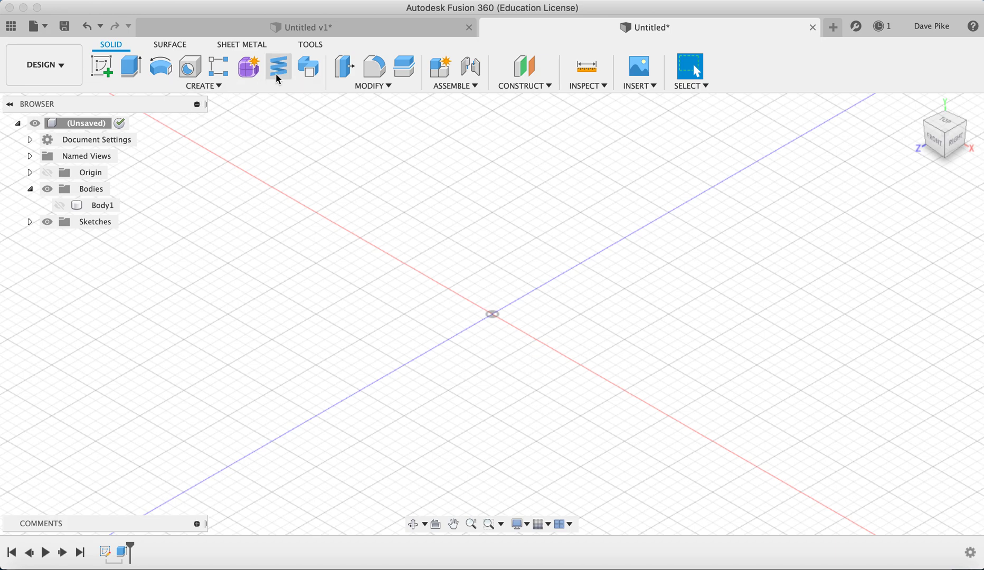
{"action": "left_click", "coordinate": [100, 66]}
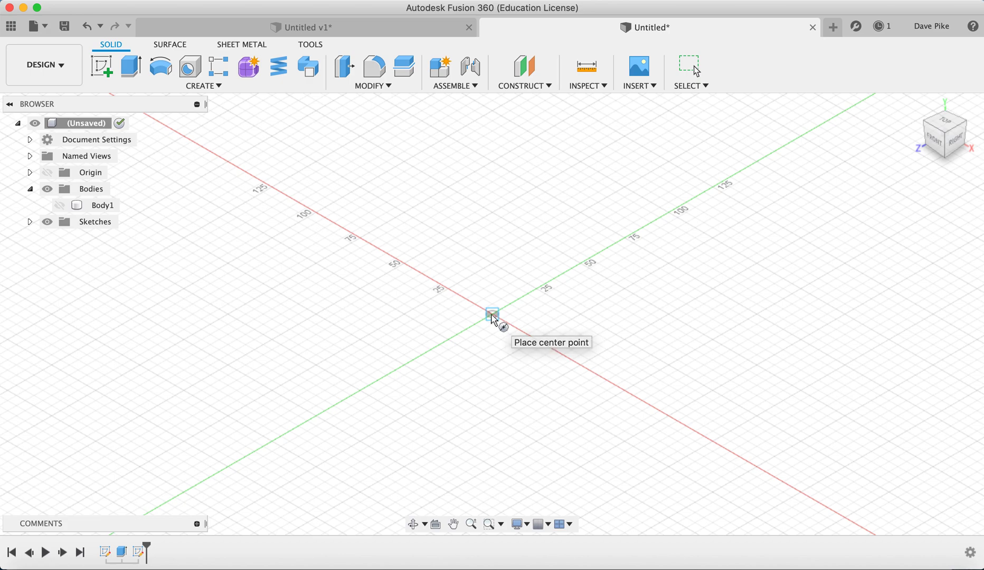
Step: Centre the coil on the origin with a 30 mm diameter
{"action": "left_click", "coordinate": [492, 314]}
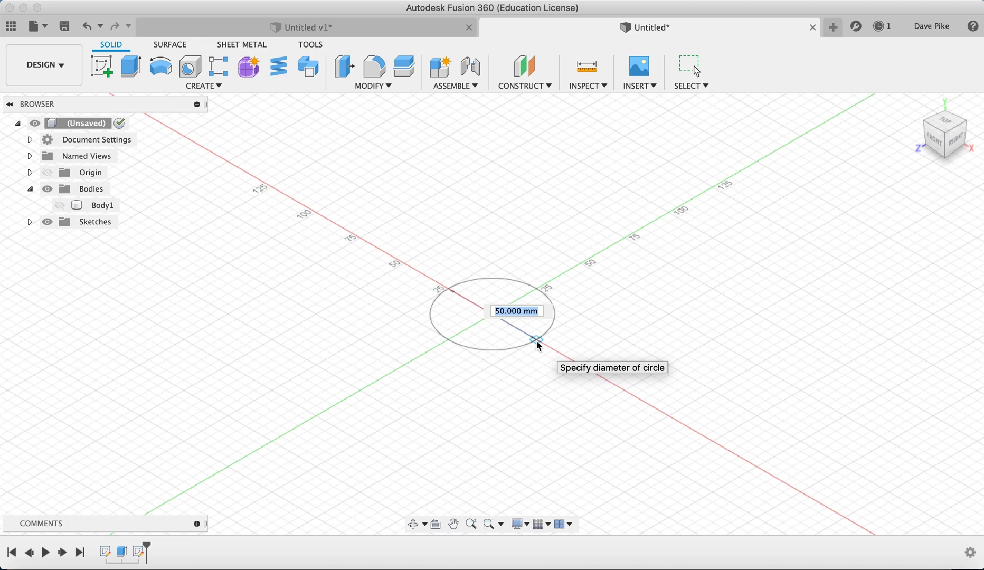
{"action": "type", "text": "30.00 mm"}
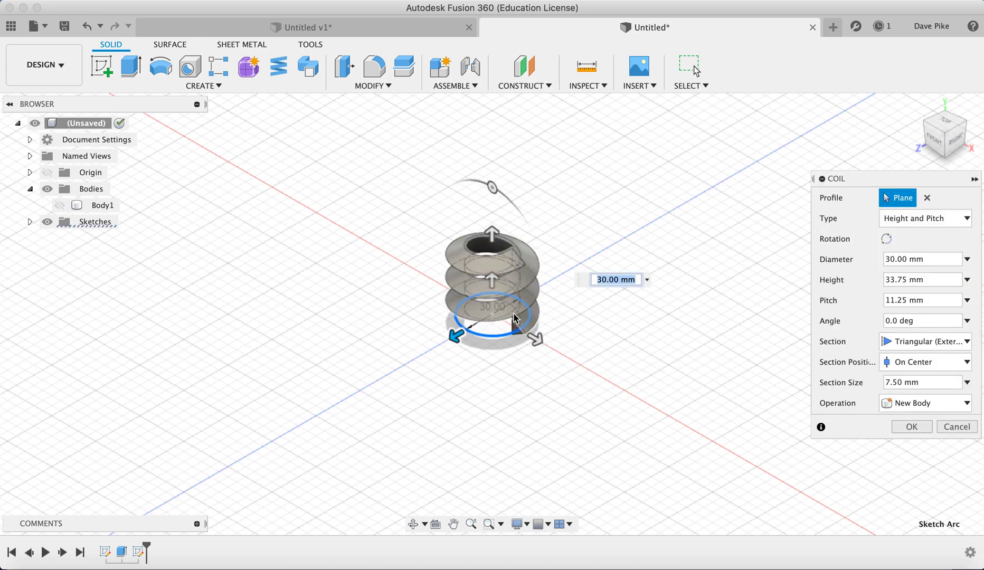
{"action": "mouse_move", "coordinate": [481, 258]}
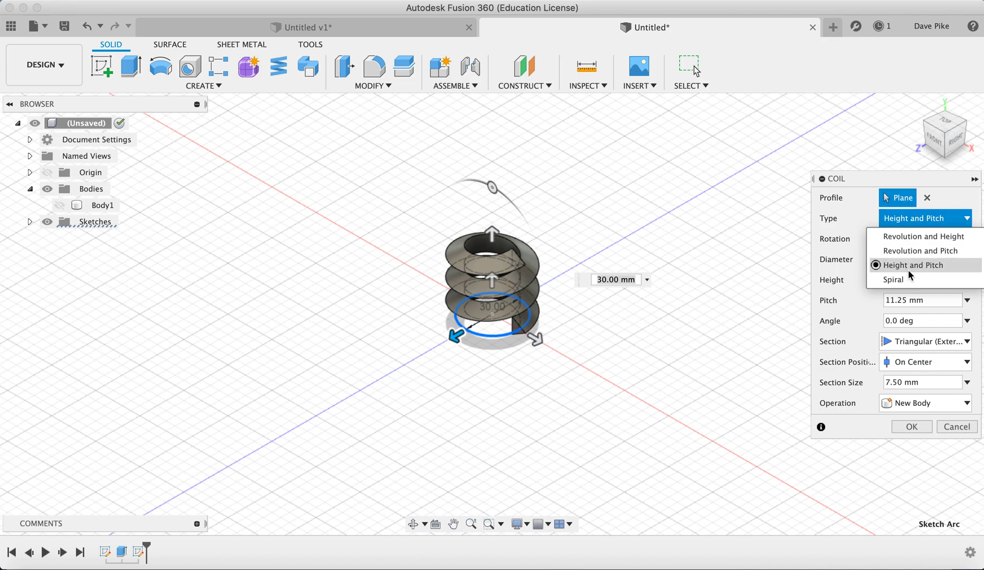
{"action": "mouse_move", "coordinate": [918, 250]}
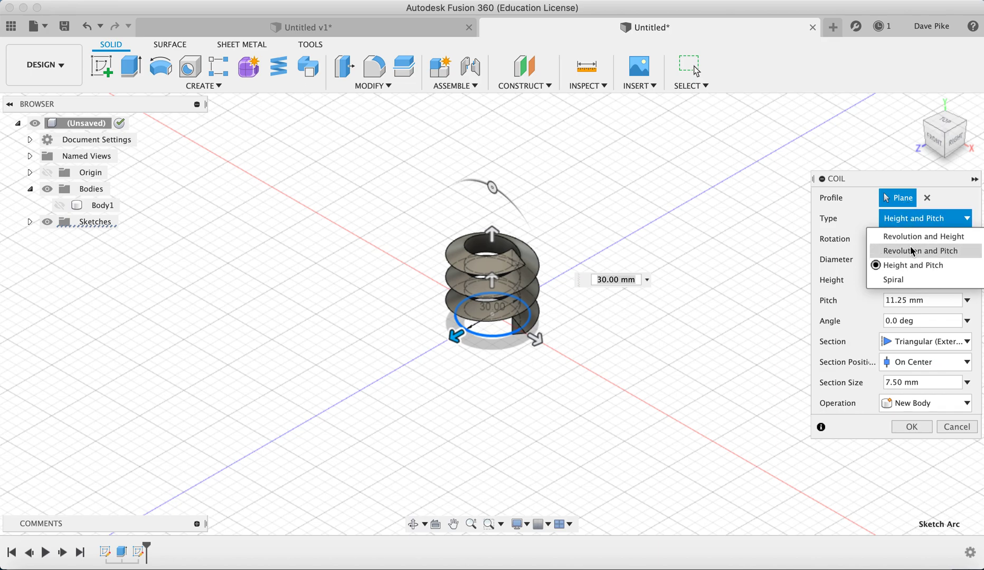
{"action": "mouse_move", "coordinate": [909, 261]}
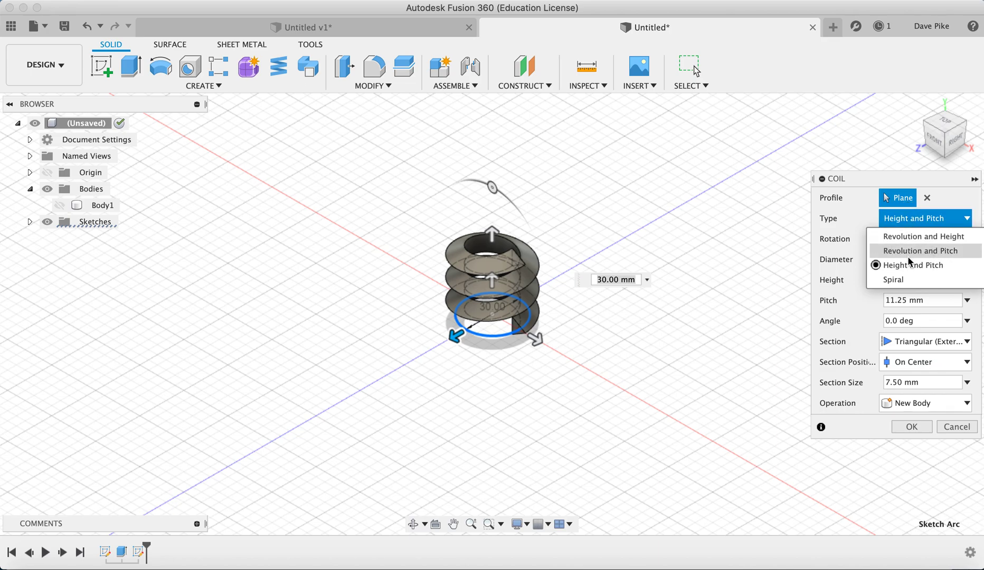
{"action": "mouse_move", "coordinate": [908, 265]}
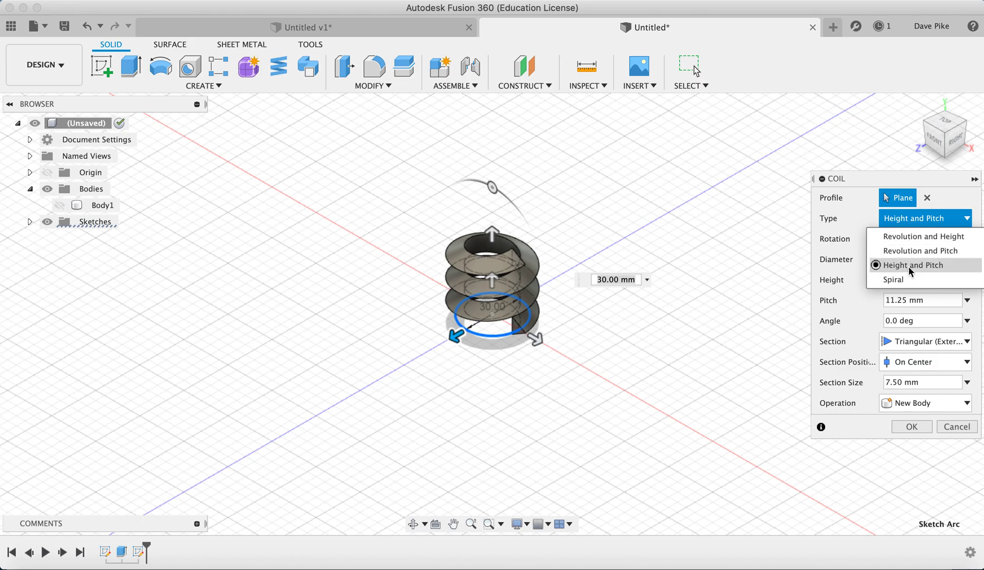
Step: Keep Height and Pitch type, set 30 mm height and 3 mm section, creating Body2
{"action": "left_click", "coordinate": [907, 265]}
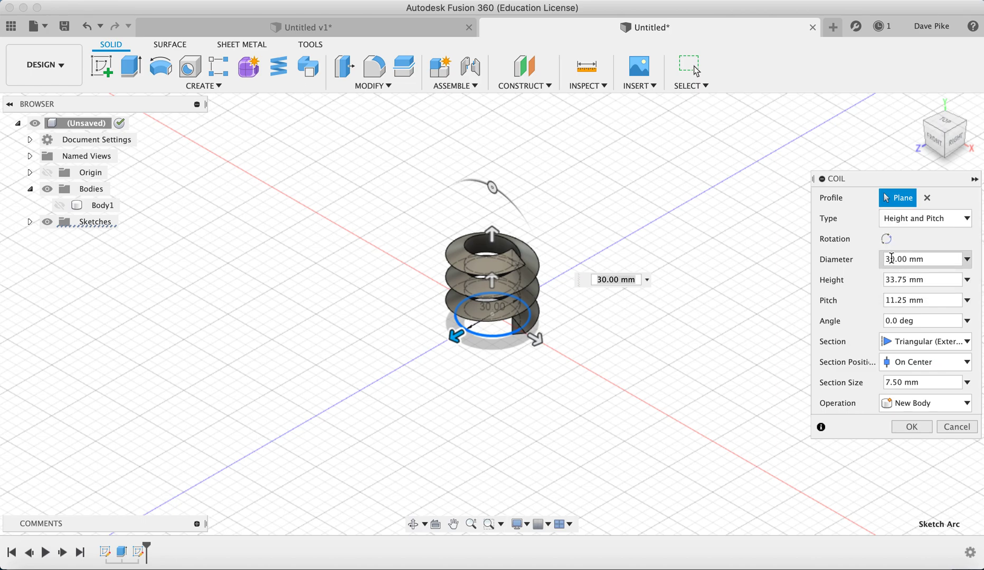
{"action": "left_click", "coordinate": [923, 279]}
{"action": "type", "text": "30"}
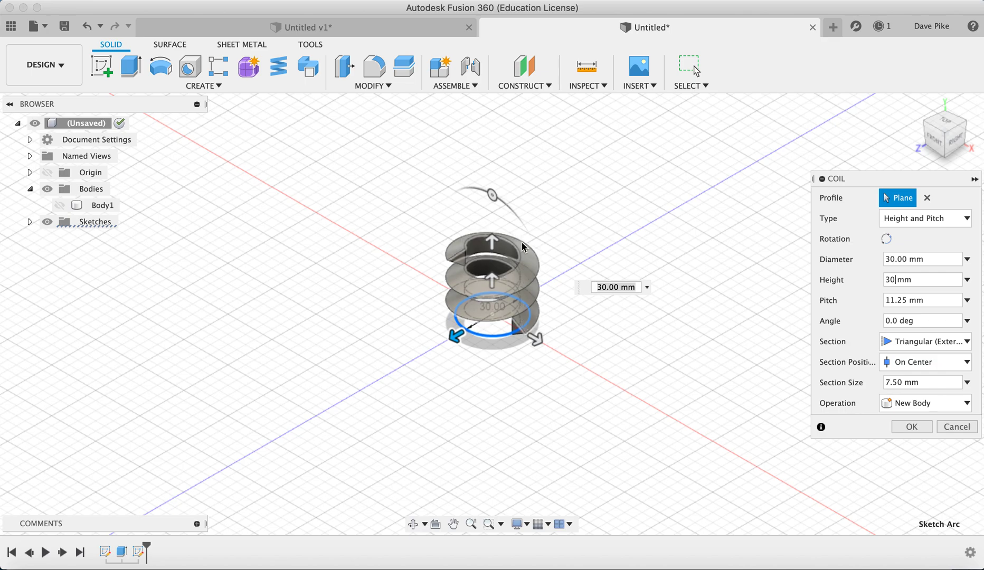
{"action": "left_click", "coordinate": [921, 299]}
{"action": "type", "text": "200"}
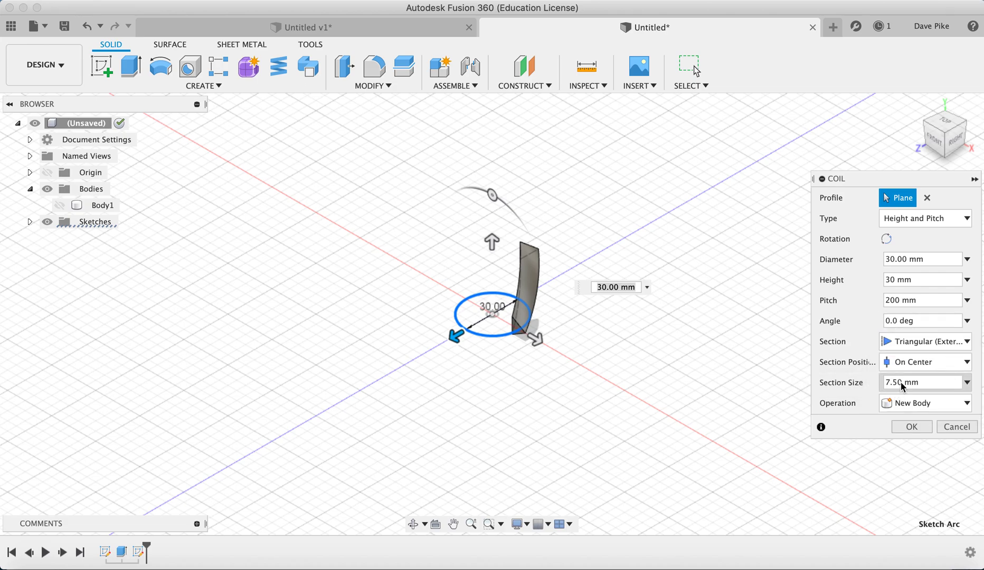
{"action": "triple_click", "coordinate": [917, 382]}
{"action": "type", "text": "3"}
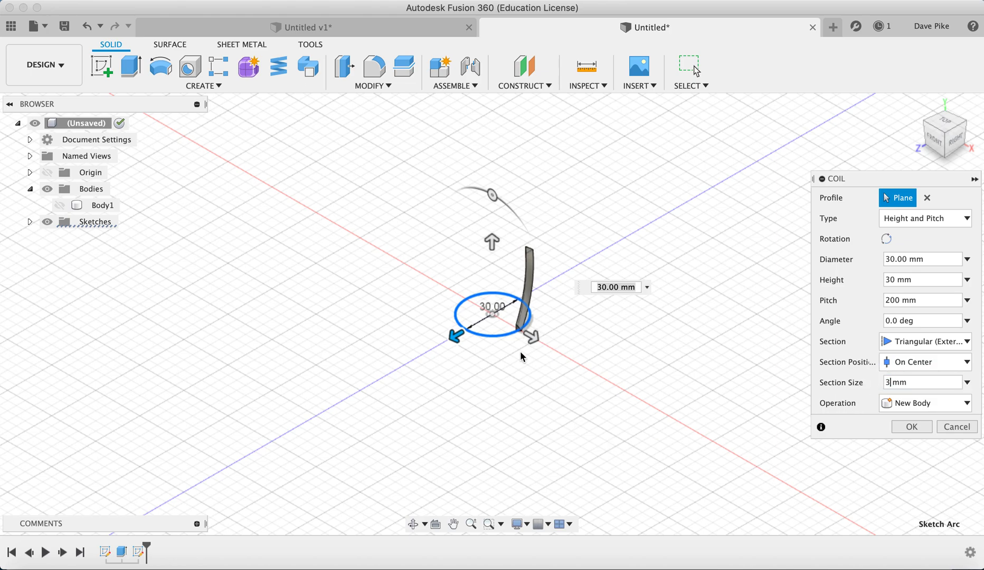
{"action": "mouse_move", "coordinate": [528, 335]}
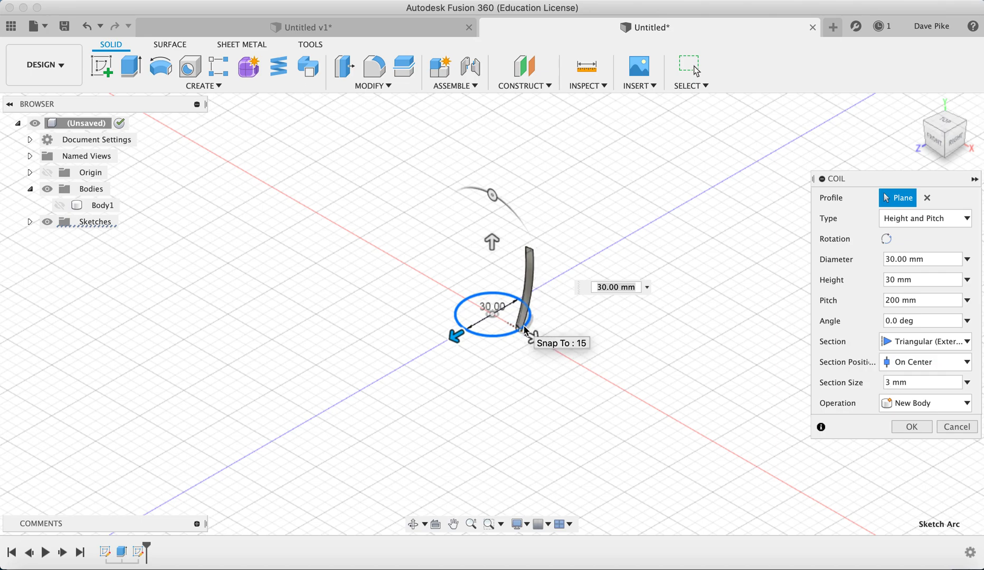
{"action": "mouse_move", "coordinate": [911, 427]}
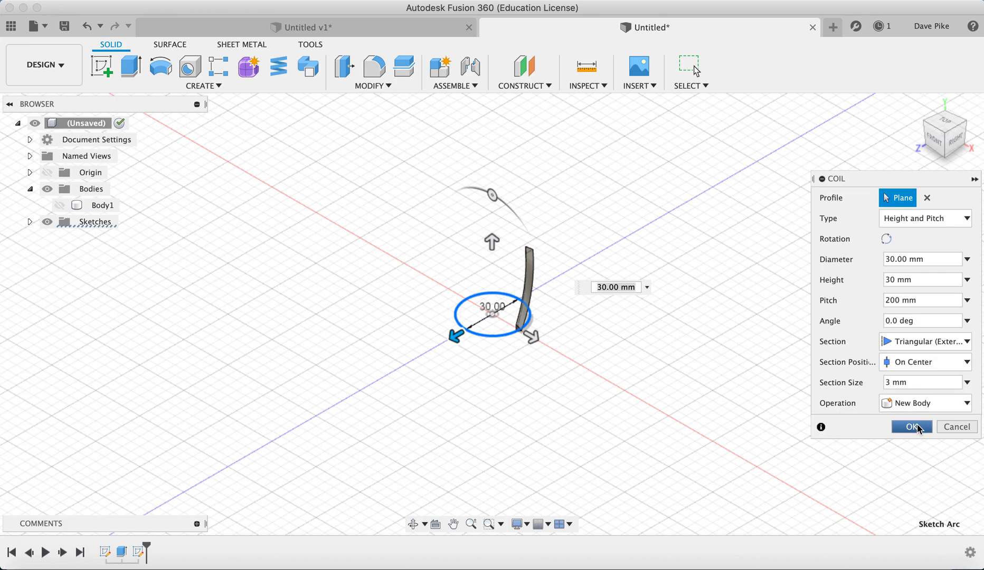
{"action": "left_click", "coordinate": [910, 426]}
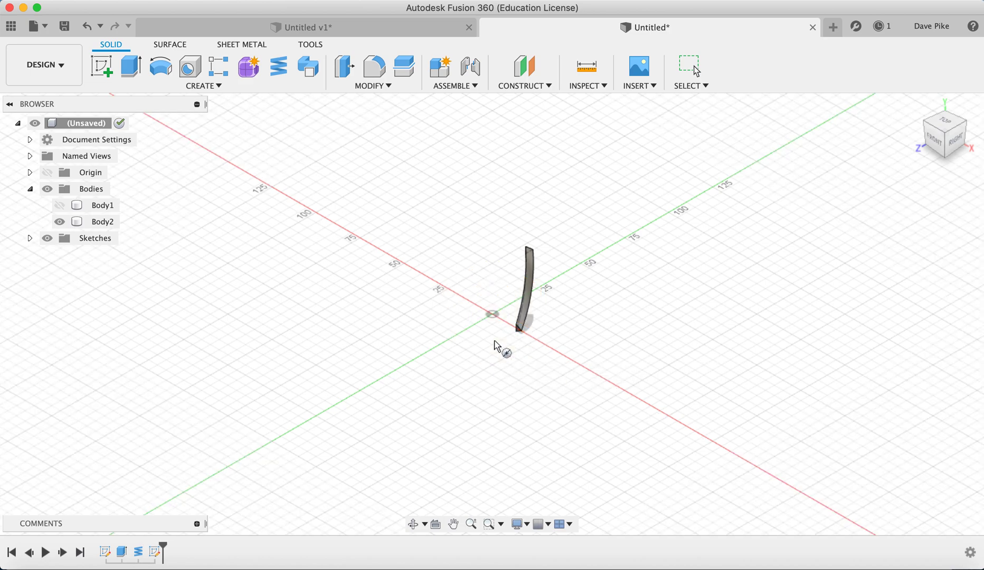
{"action": "mouse_move", "coordinate": [493, 316]}
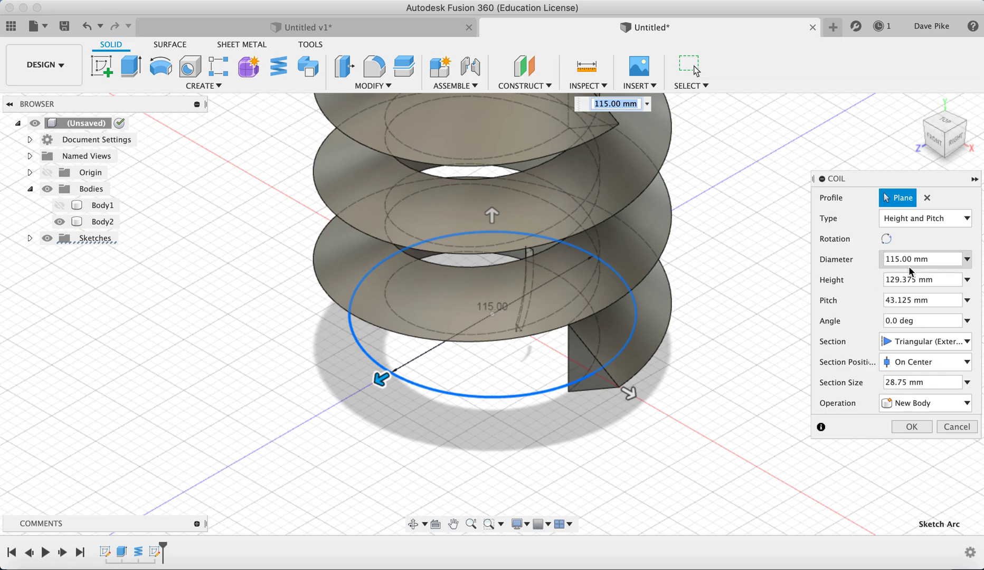
Step: Create a 115 mm diameter coil with 30 mm height, 200 mm pitch, 3 mm section
{"action": "left_click", "coordinate": [920, 279]}
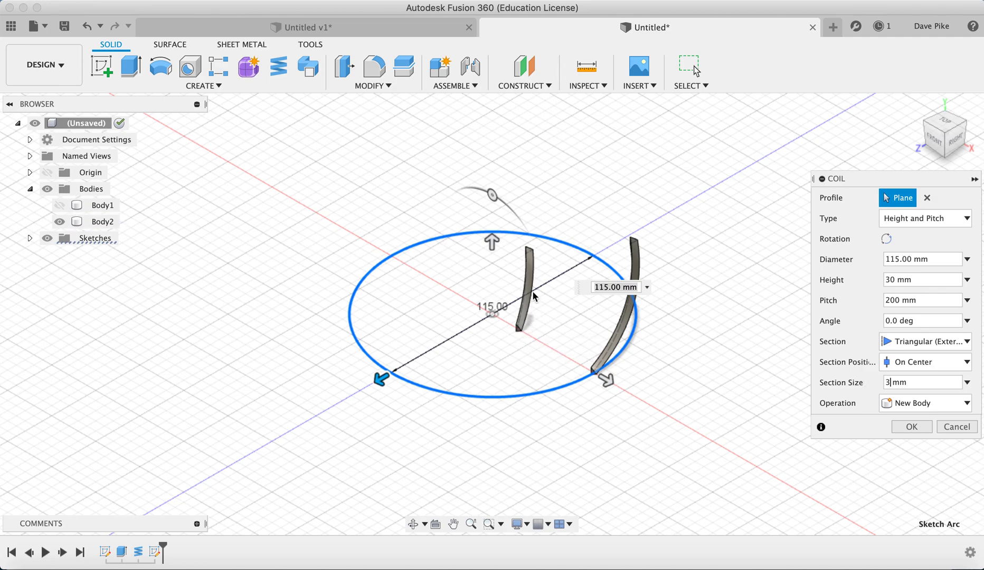
{"action": "mouse_move", "coordinate": [596, 377]}
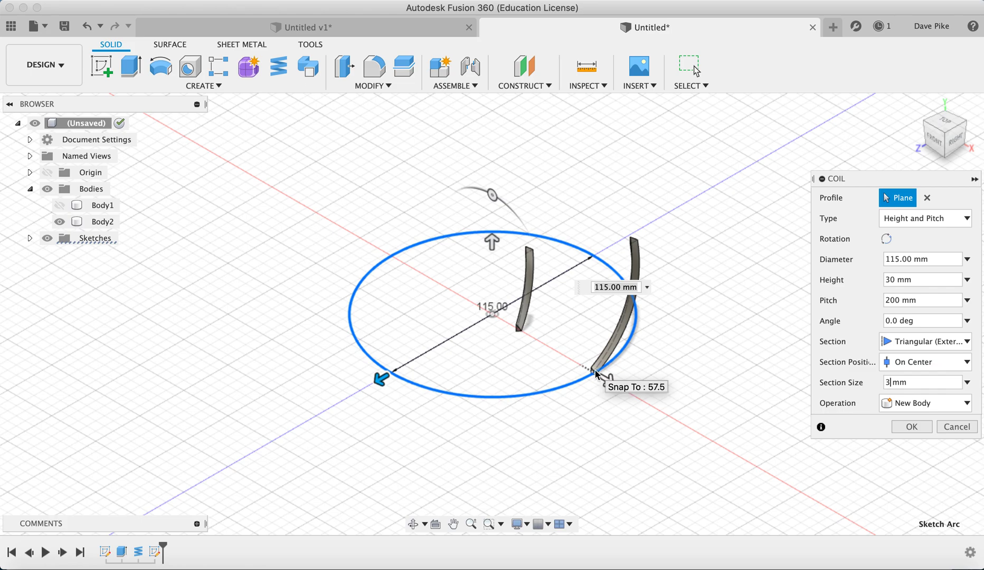
{"action": "mouse_move", "coordinate": [561, 352]}
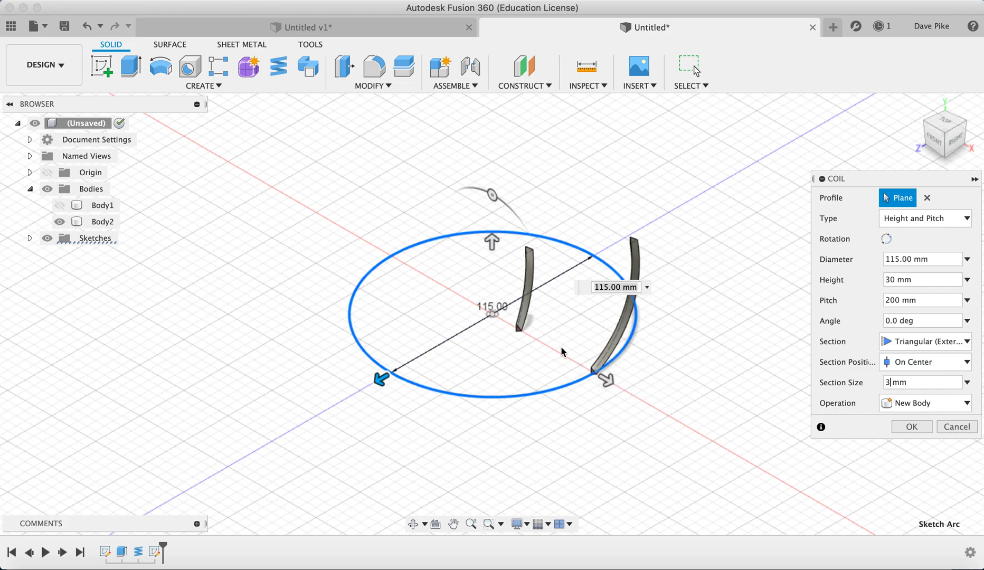
{"action": "mouse_move", "coordinate": [584, 371]}
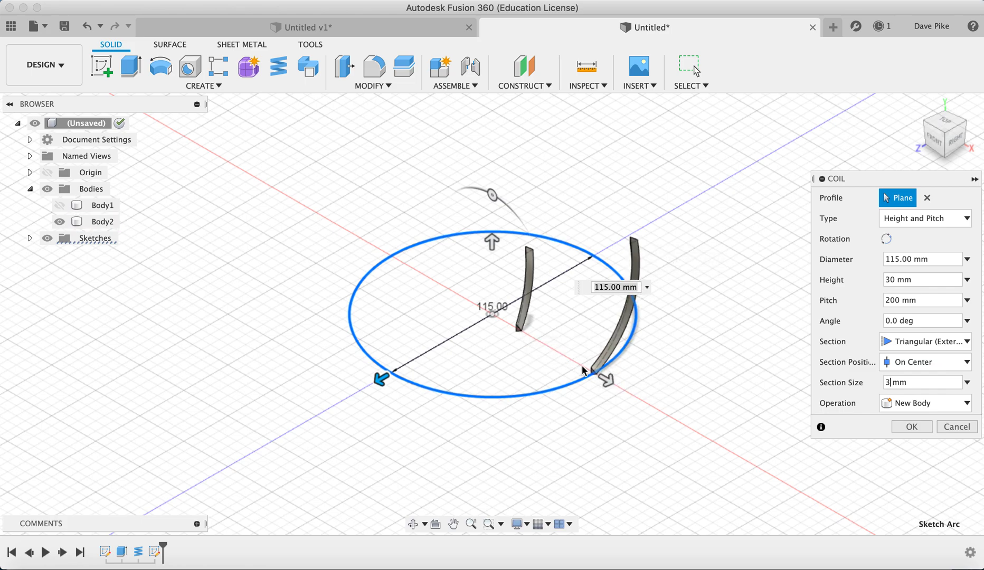
{"action": "mouse_move", "coordinate": [653, 242]}
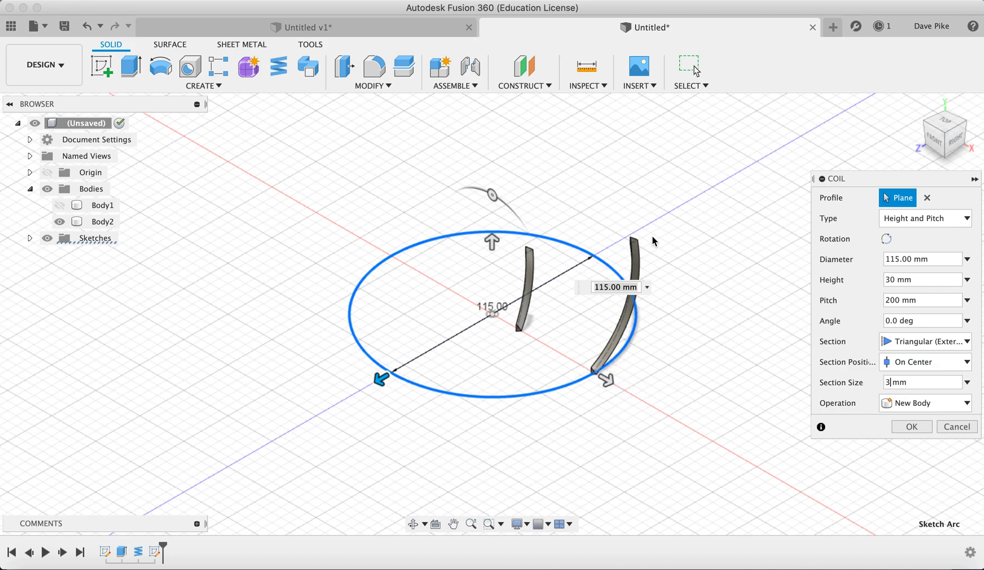
{"action": "mouse_move", "coordinate": [972, 453]}
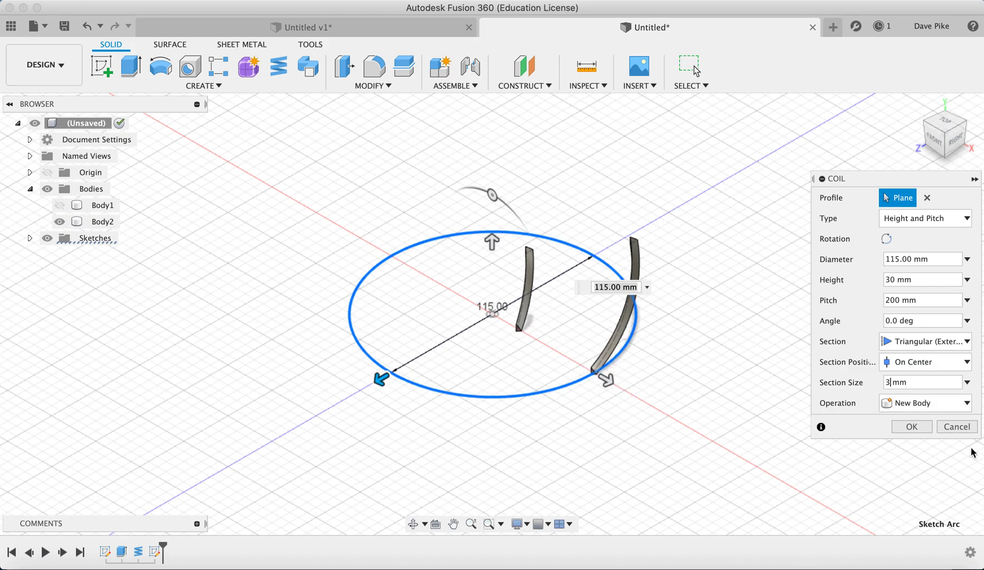
{"action": "left_click", "coordinate": [911, 427]}
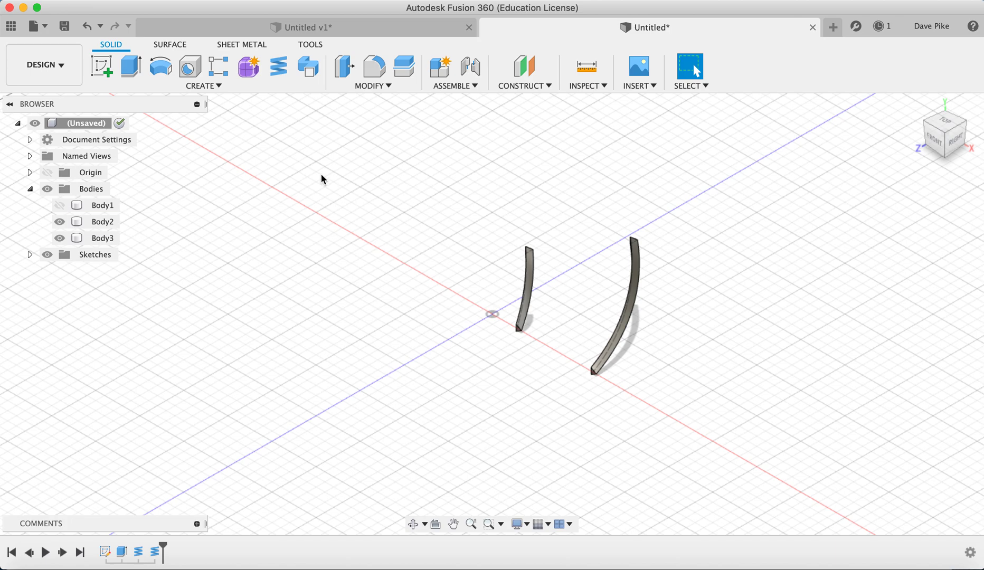
Step: Switch to the Surface tools and begin a new sketch
{"action": "left_click", "coordinate": [170, 45]}
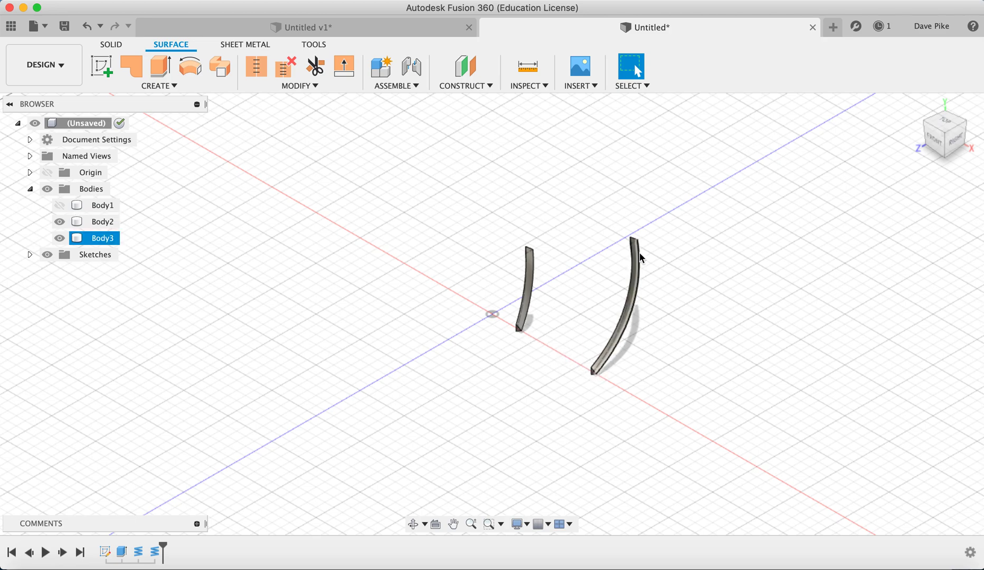
{"action": "left_click", "coordinate": [111, 44]}
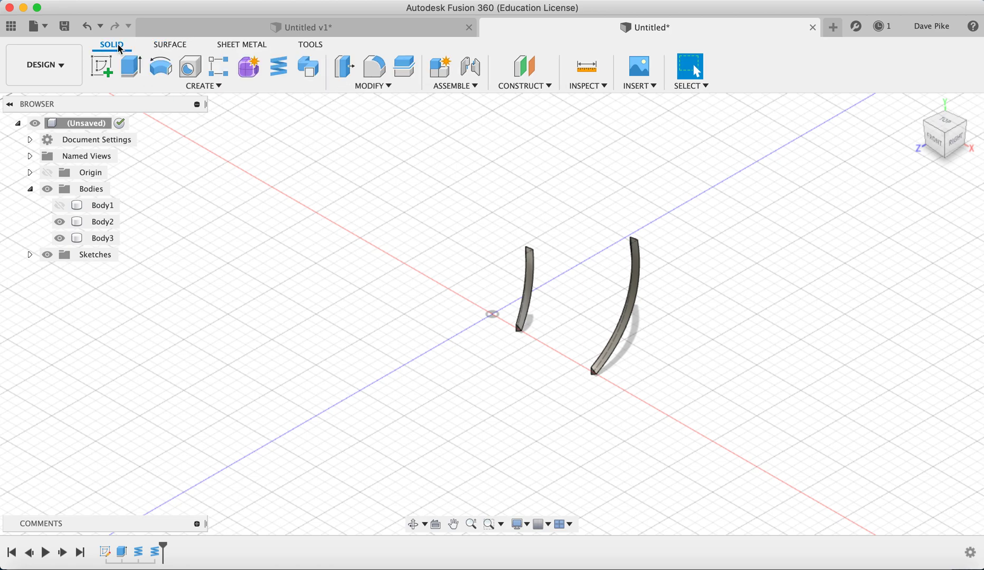
{"action": "mouse_move", "coordinate": [546, 354]}
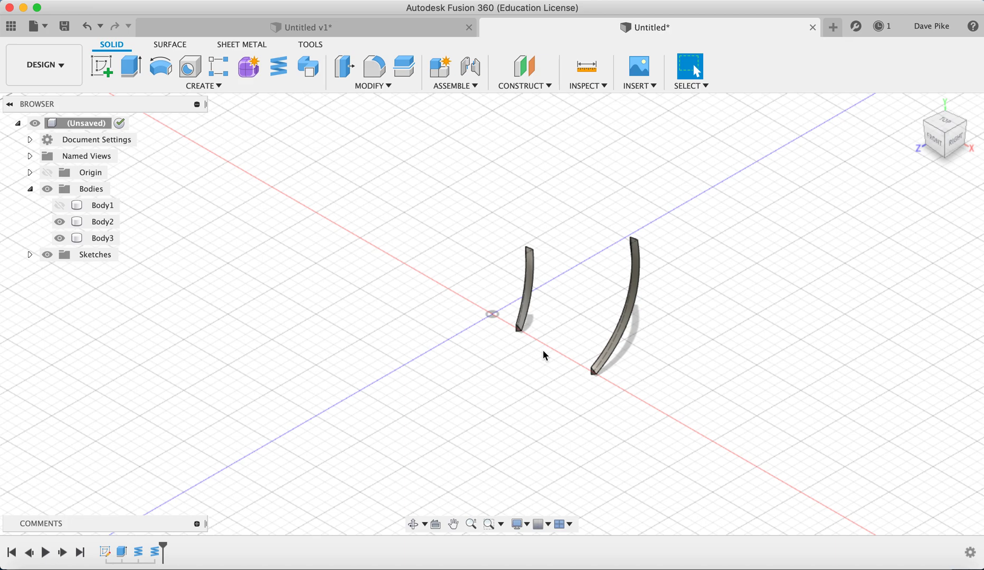
{"action": "mouse_move", "coordinate": [530, 351]}
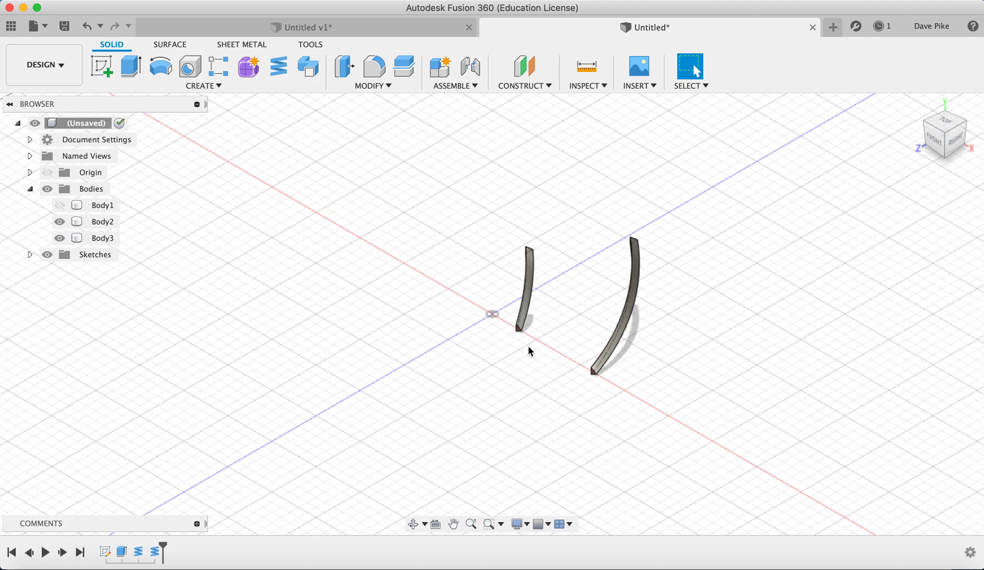
{"action": "mouse_move", "coordinate": [525, 348]}
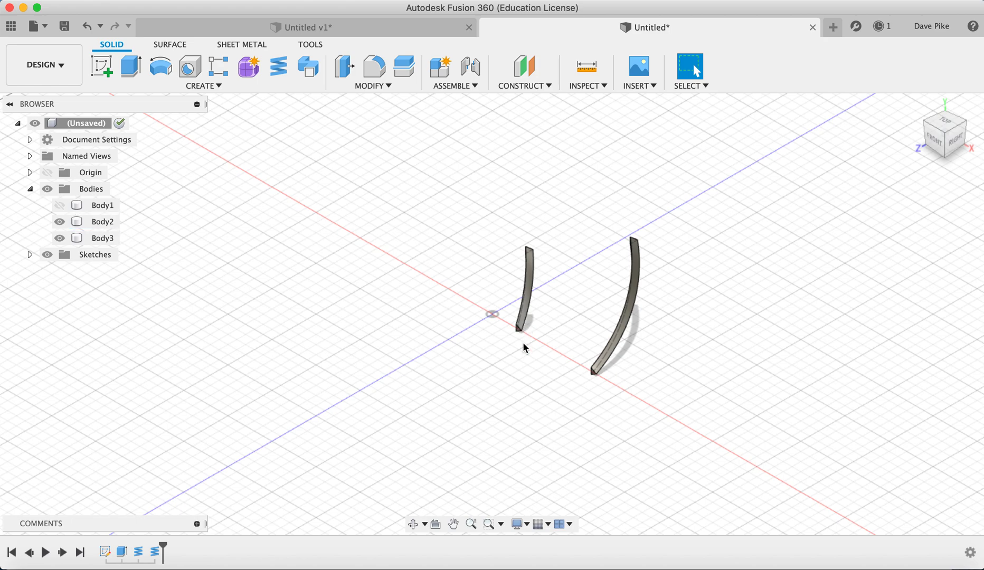
{"action": "mouse_move", "coordinate": [576, 397]}
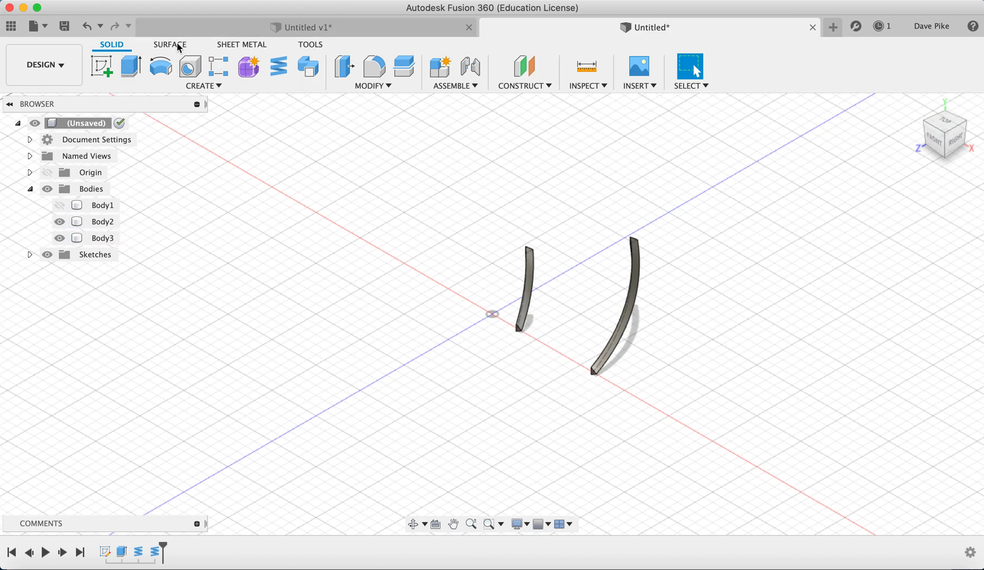
{"action": "left_click", "coordinate": [170, 44]}
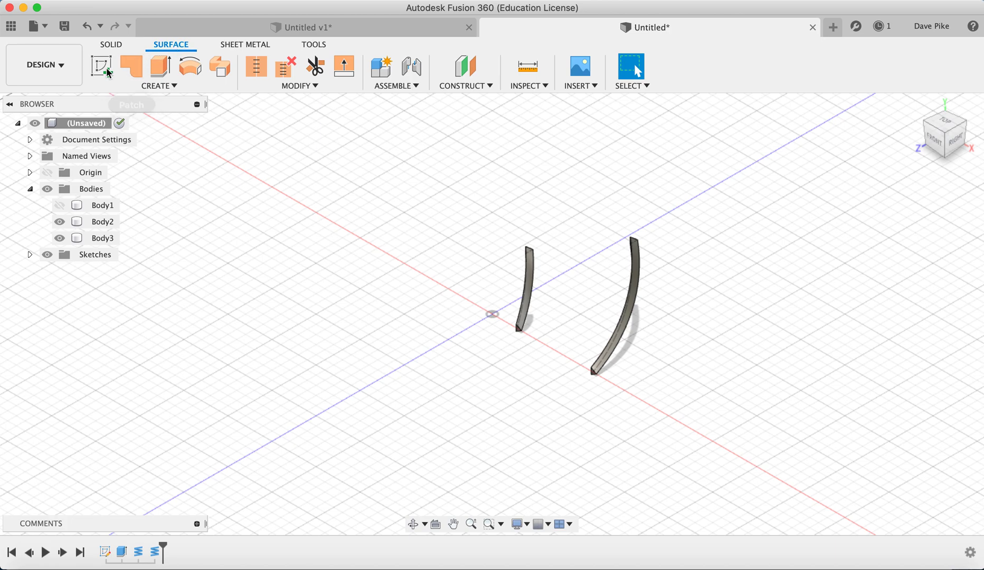
{"action": "left_click", "coordinate": [100, 66]}
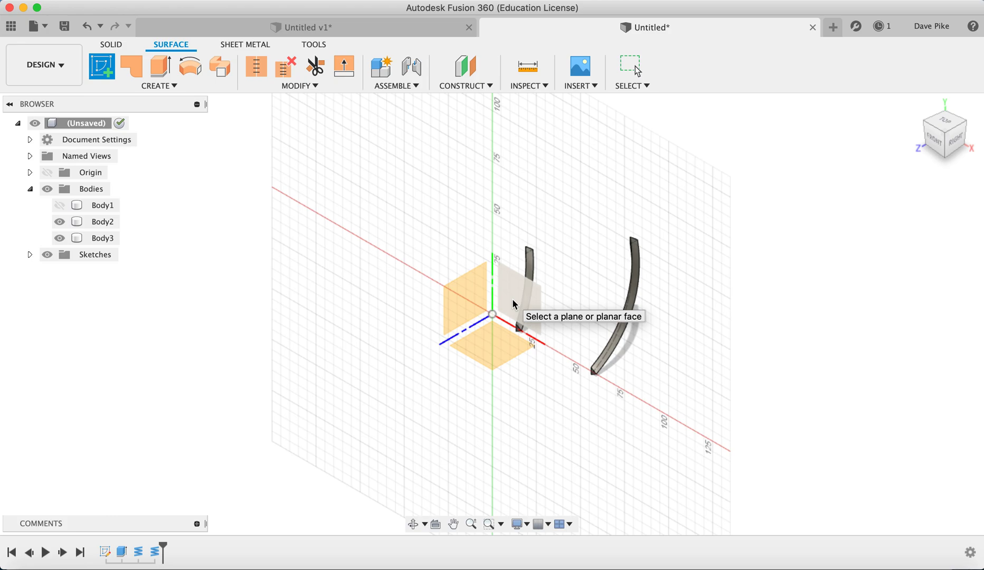
Step: On the front plane, project both blade base points and join them with a line
{"action": "left_click", "coordinate": [944, 132]}
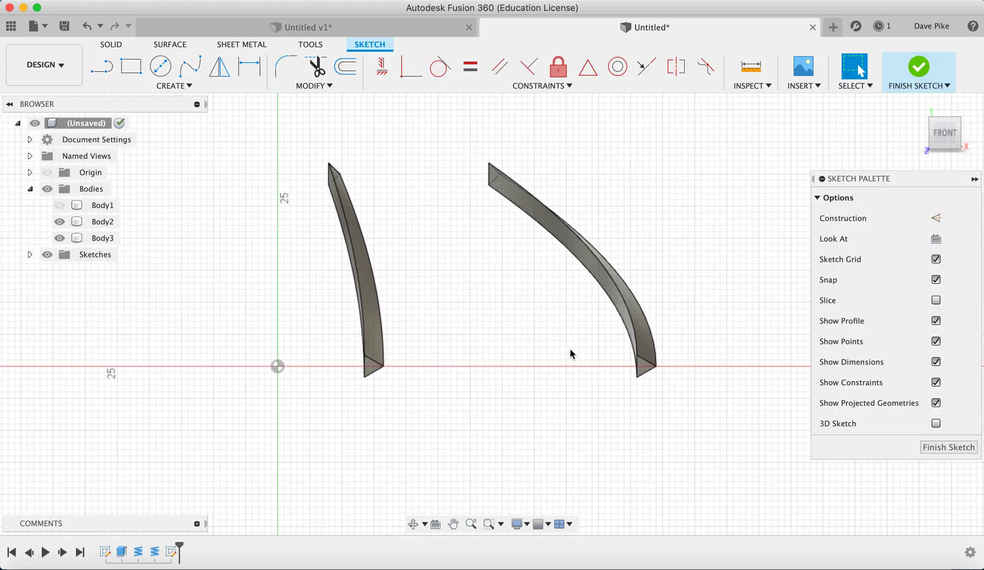
{"action": "left_click", "coordinate": [174, 86]}
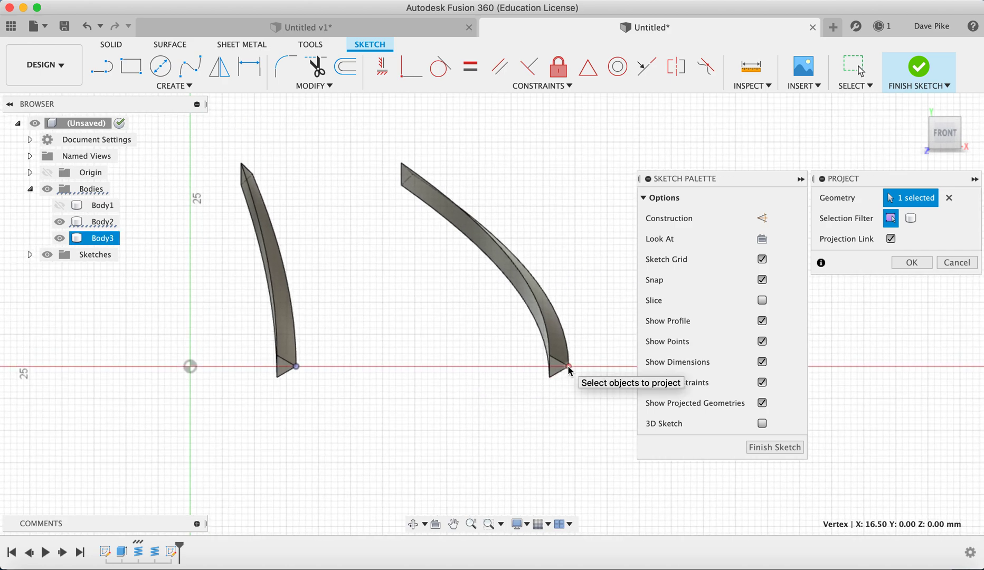
{"action": "left_click", "coordinate": [568, 366]}
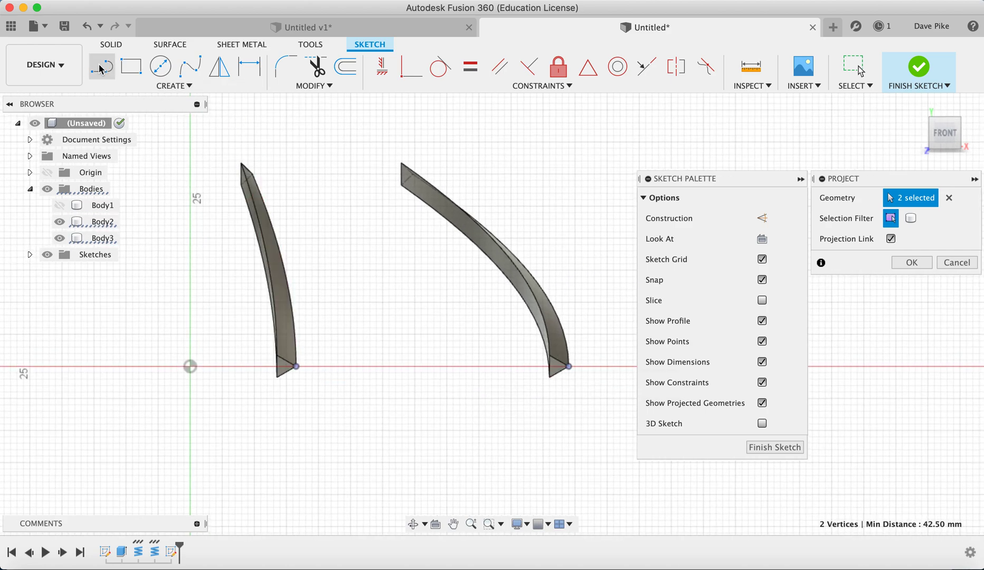
{"action": "left_click", "coordinate": [102, 66]}
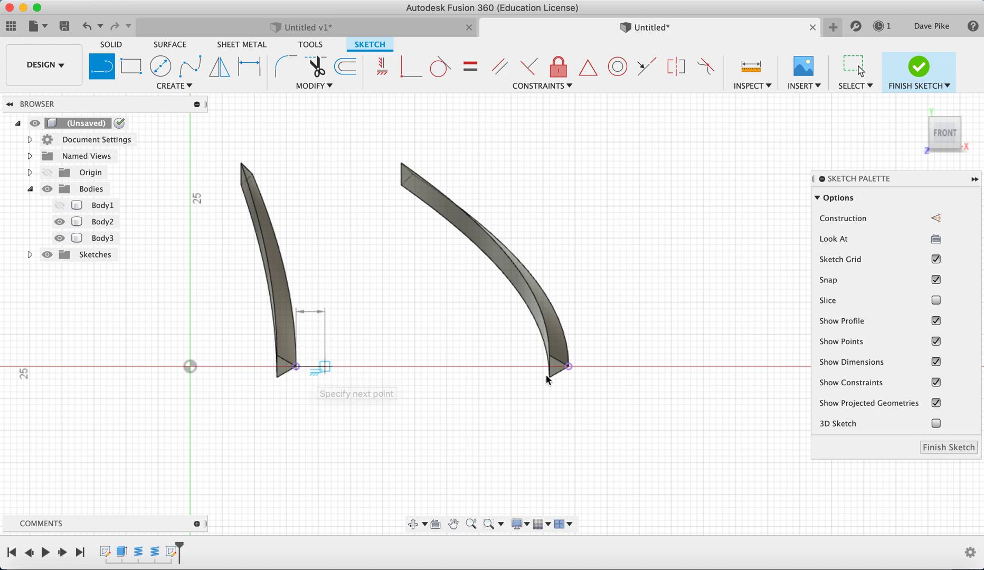
{"action": "left_click", "coordinate": [566, 367]}
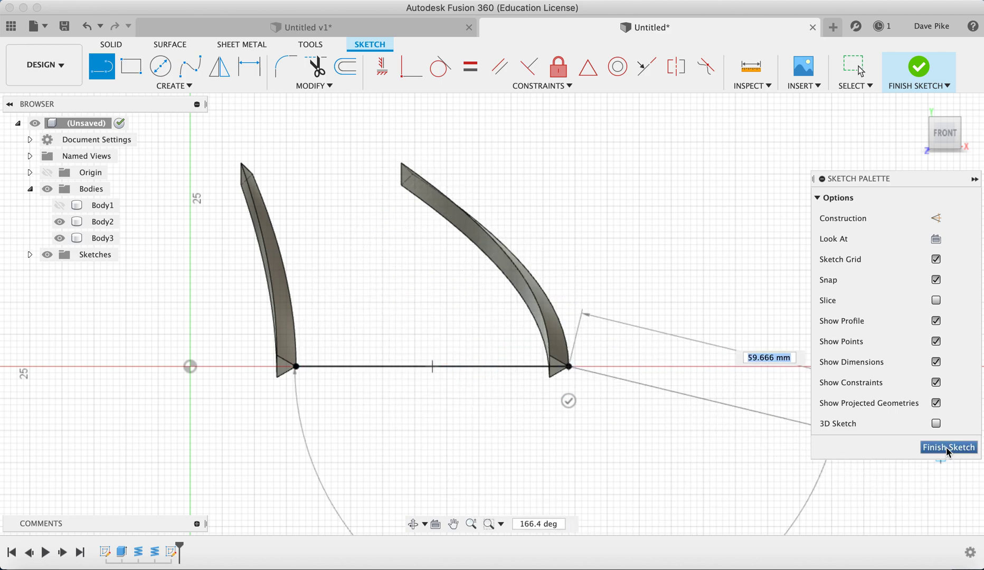
{"action": "left_click", "coordinate": [948, 446]}
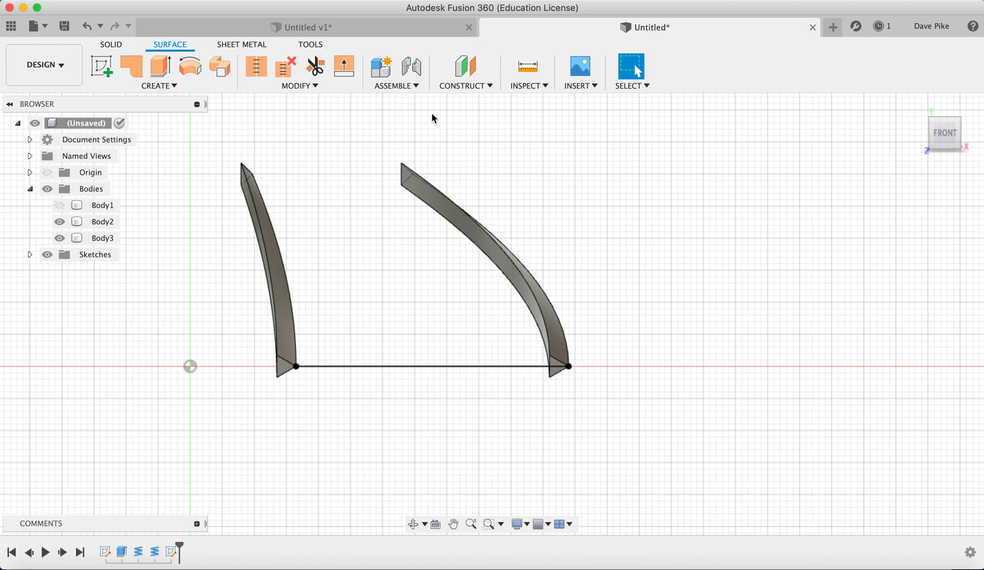
{"action": "mouse_move", "coordinate": [412, 524]}
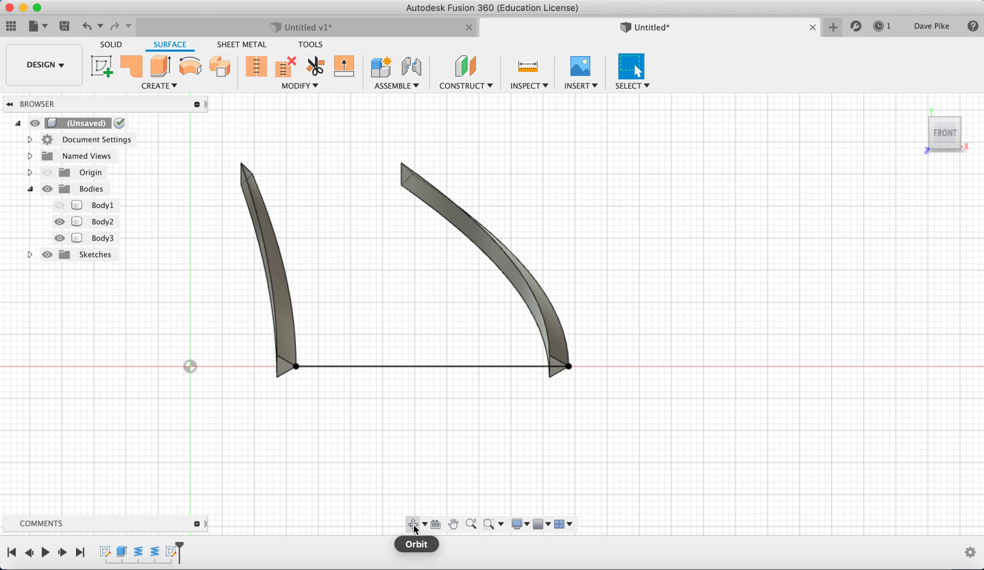
Step: Orbit around the blades and start a Sweep from the surface Create menu
{"action": "left_click", "coordinate": [413, 523]}
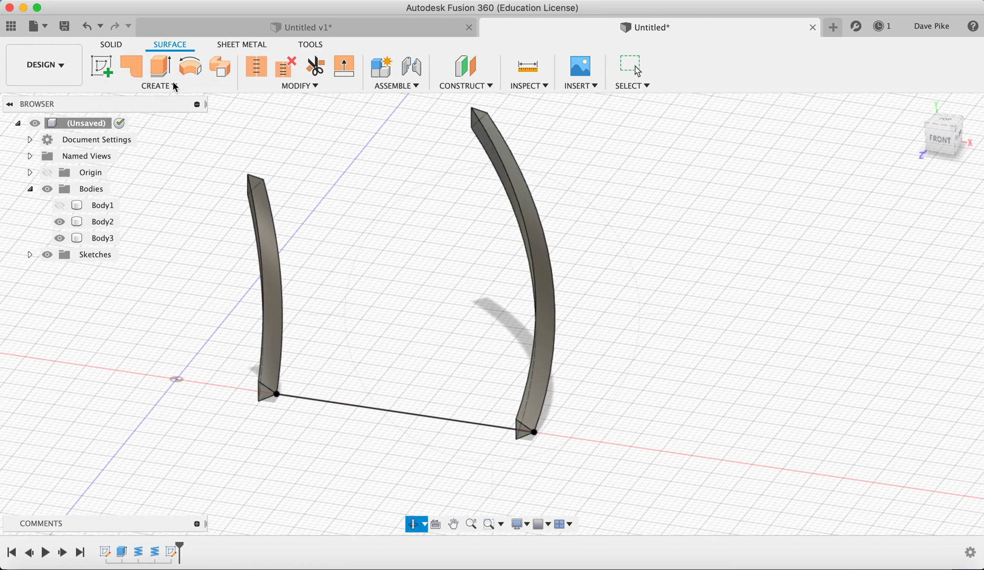
{"action": "mouse_move", "coordinate": [189, 66]}
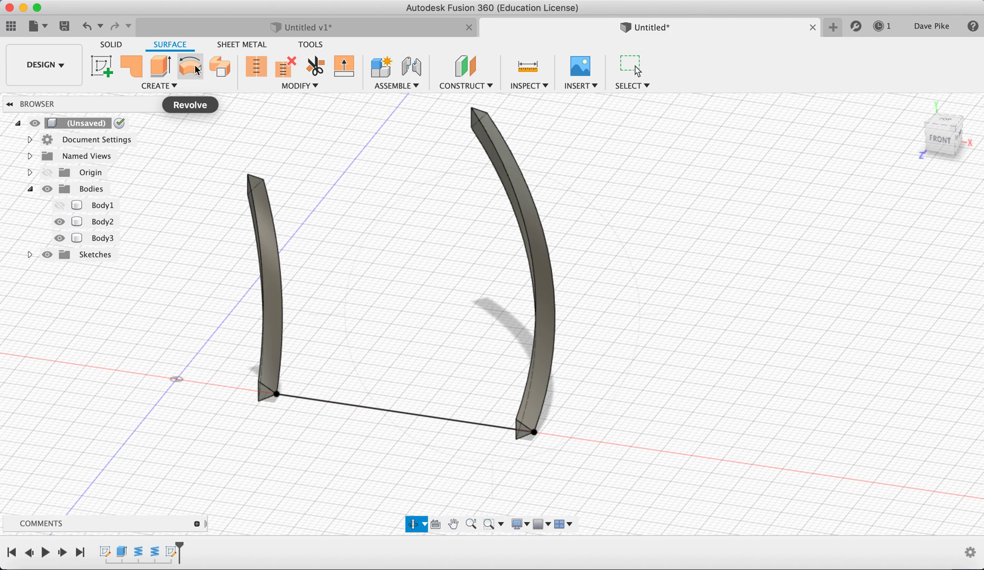
{"action": "left_click", "coordinate": [156, 85]}
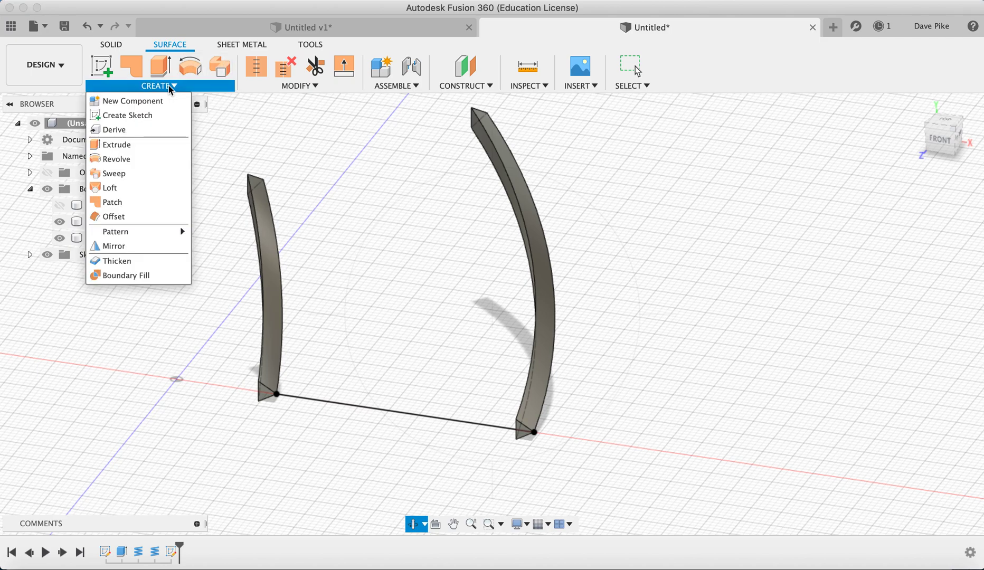
{"action": "mouse_move", "coordinate": [114, 173]}
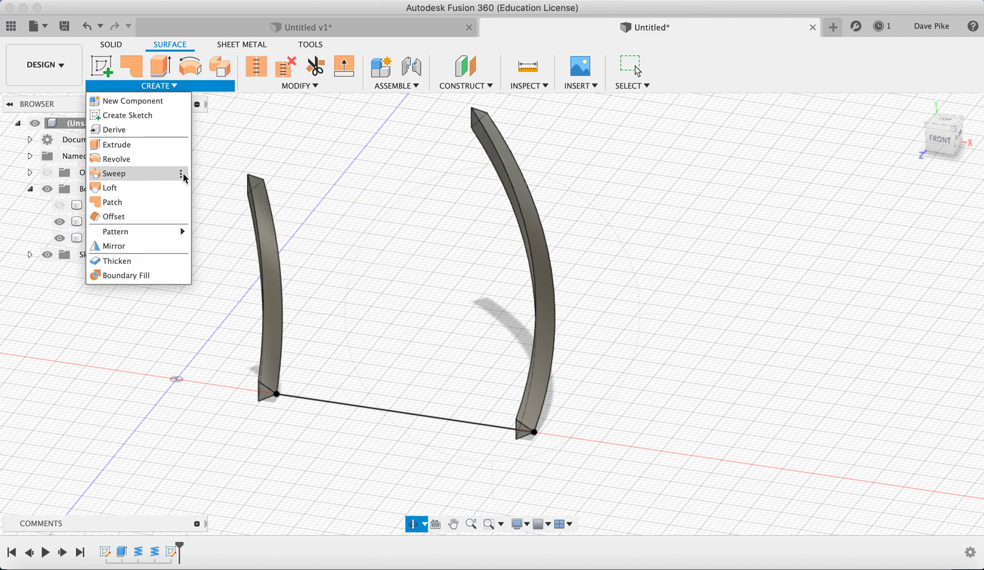
{"action": "mouse_move", "coordinate": [144, 177]}
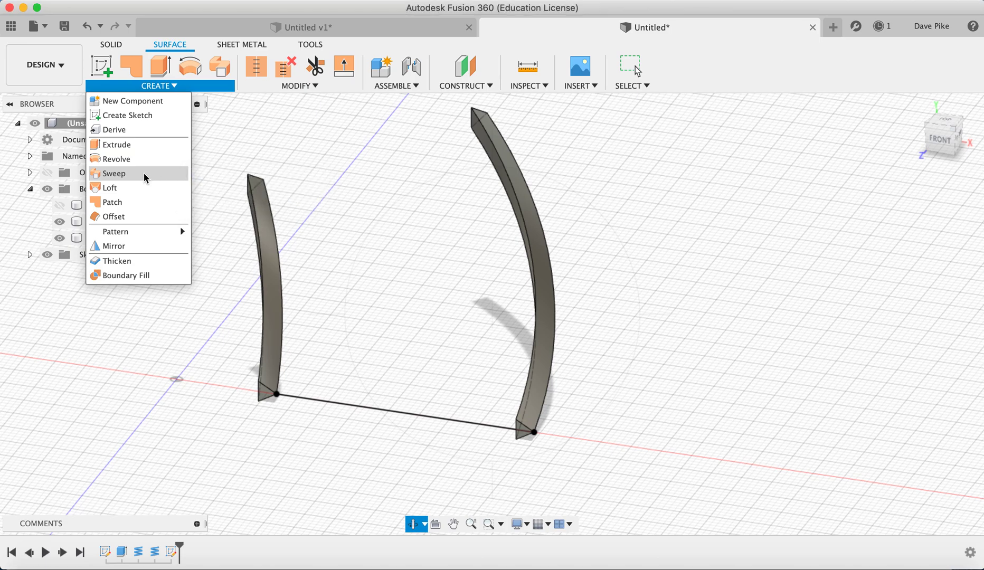
{"action": "left_click", "coordinate": [113, 173]}
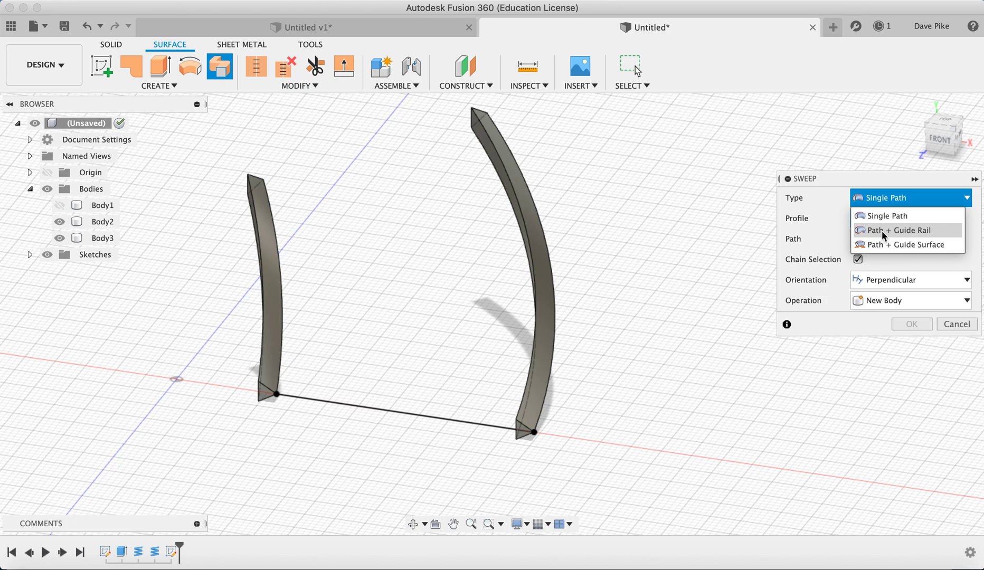
Step: Sweep the line using Path + Guide Rail, Full Extents, right curved edge as rail
{"action": "left_click", "coordinate": [898, 230]}
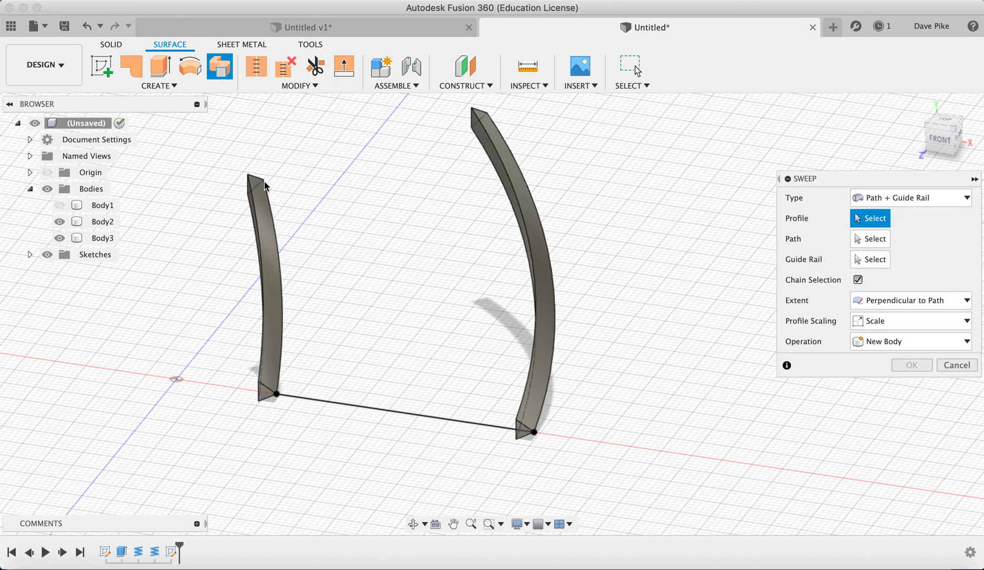
{"action": "mouse_move", "coordinate": [576, 441]}
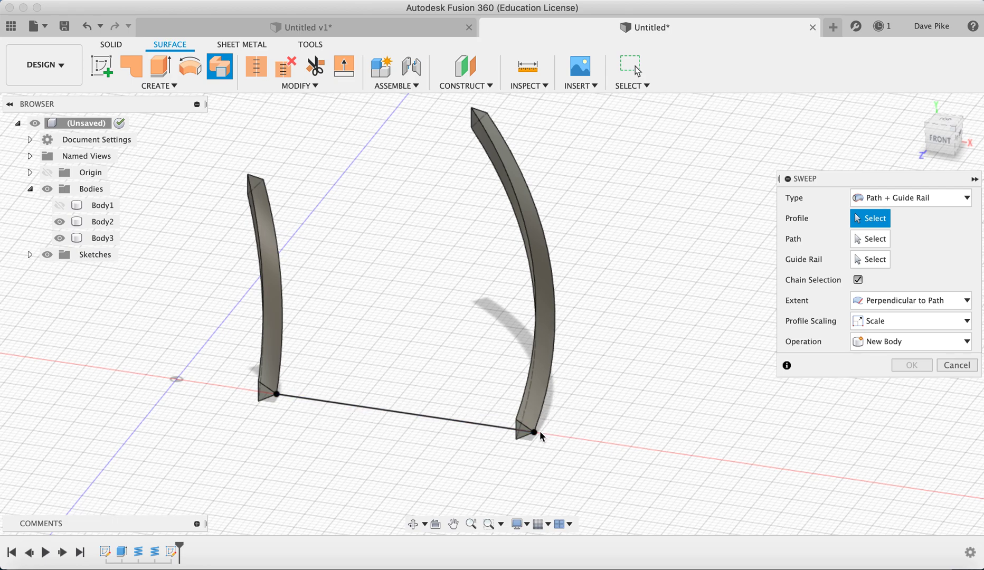
{"action": "mouse_move", "coordinate": [544, 421]}
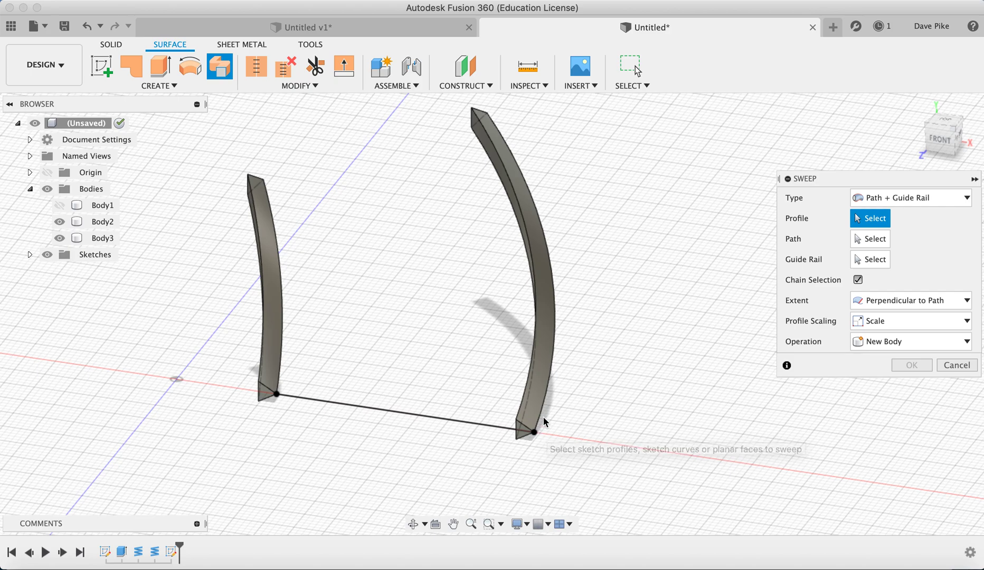
{"action": "mouse_move", "coordinate": [492, 117]}
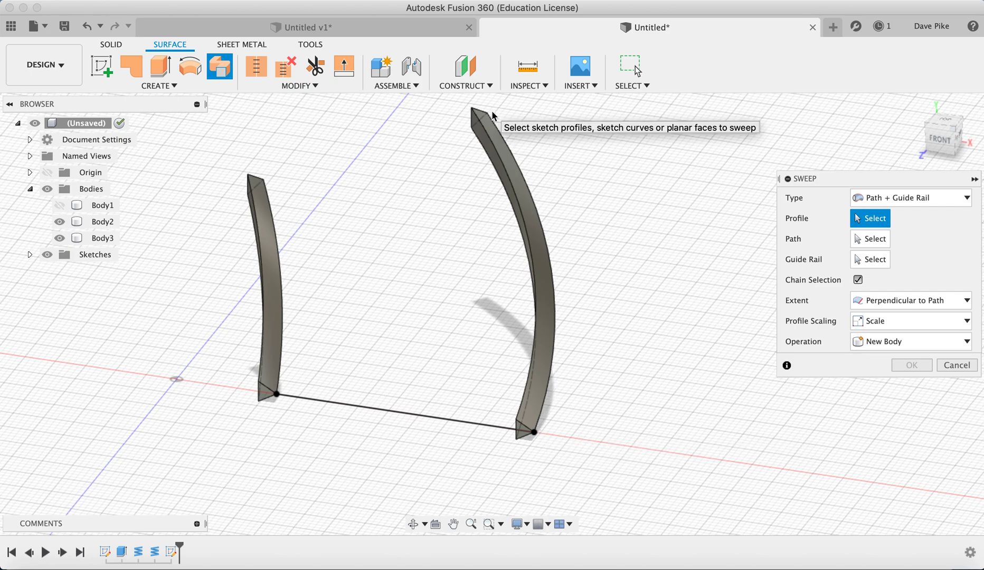
{"action": "left_click", "coordinate": [910, 301]}
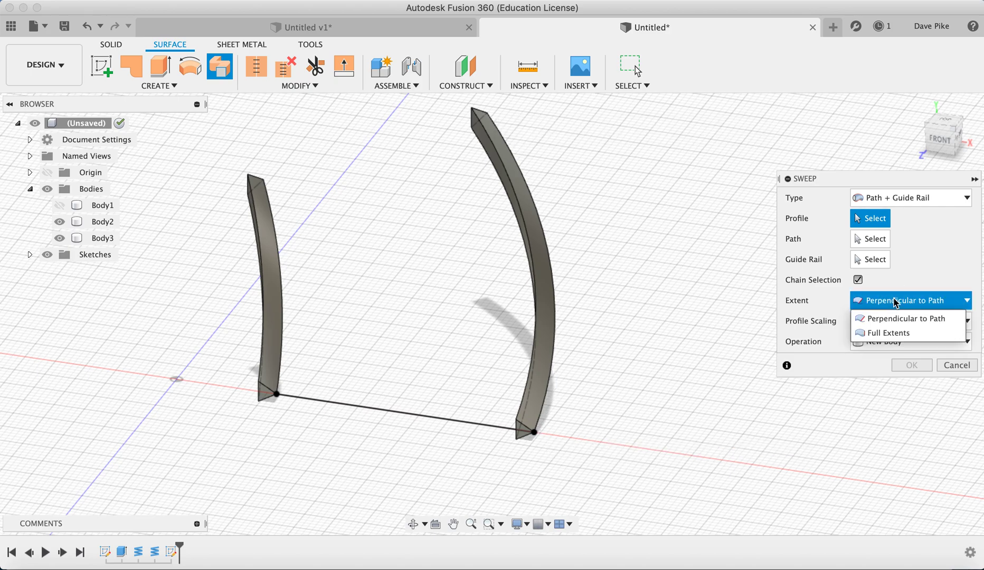
{"action": "left_click", "coordinate": [887, 333]}
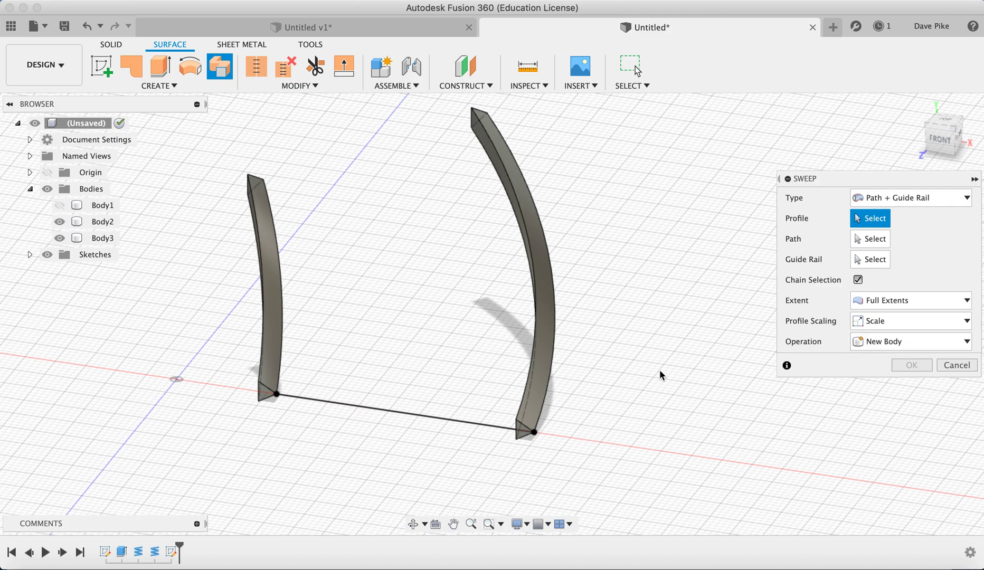
{"action": "mouse_move", "coordinate": [490, 119]}
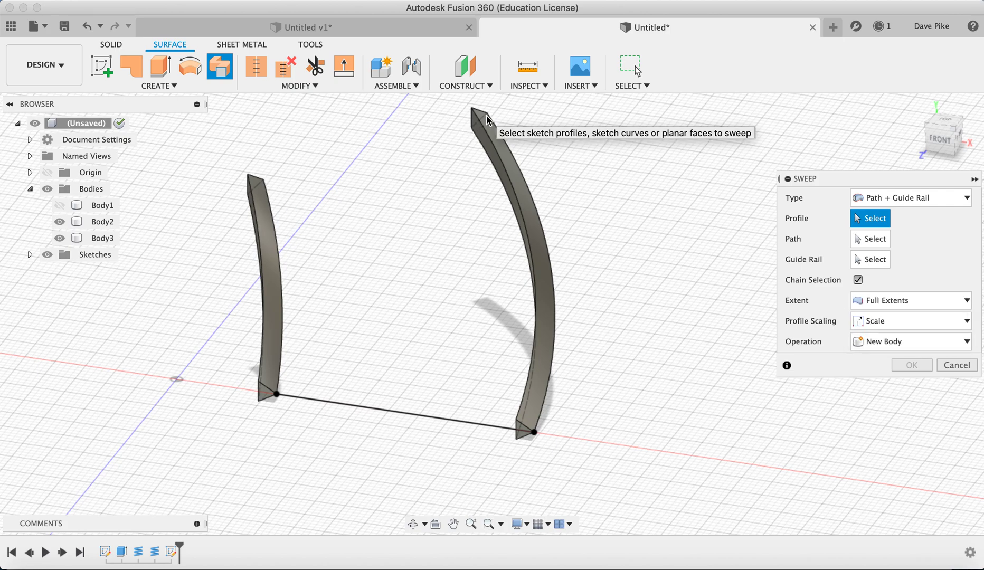
{"action": "mouse_move", "coordinate": [284, 239]}
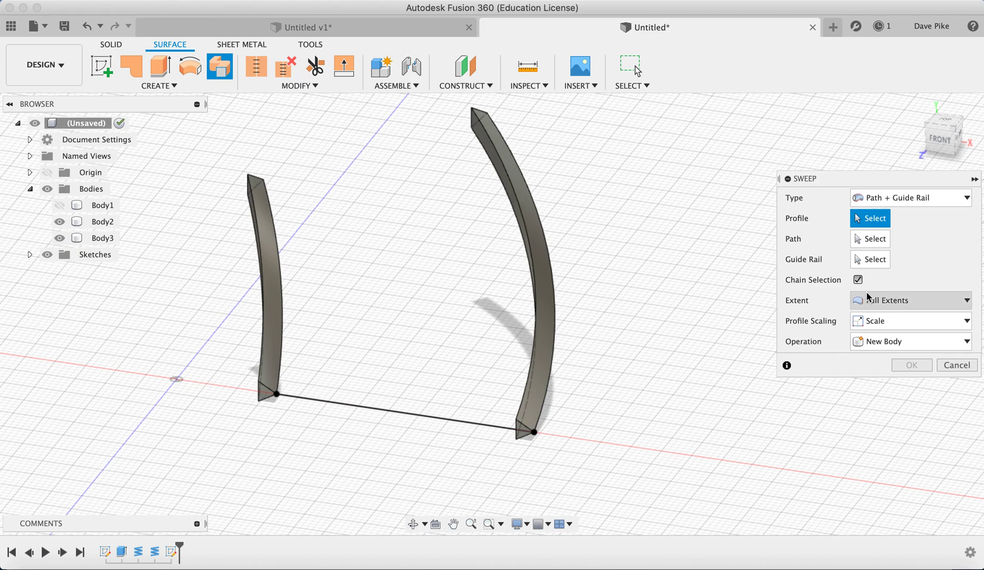
{"action": "mouse_move", "coordinate": [457, 420]}
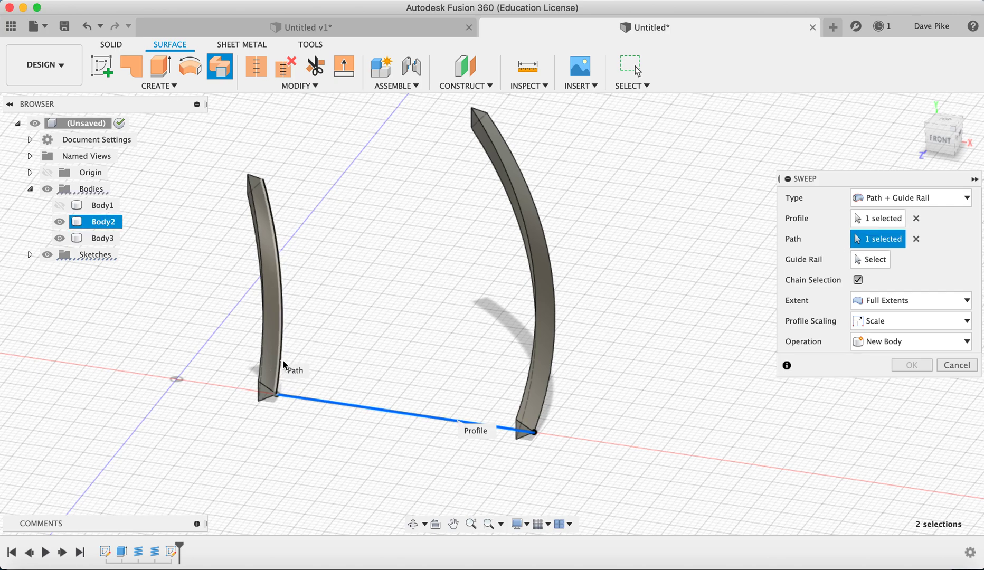
{"action": "left_click", "coordinate": [873, 260]}
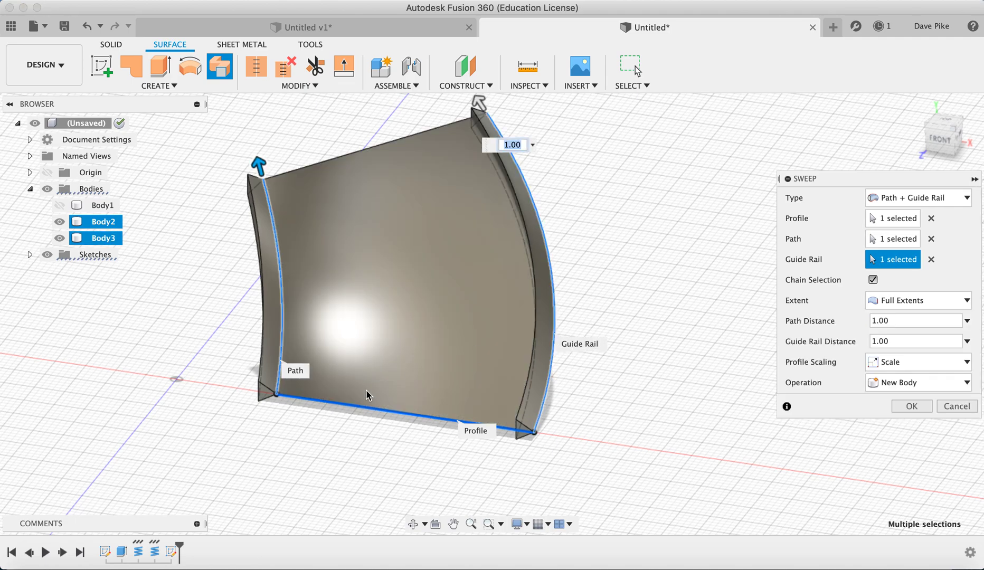
{"action": "mouse_move", "coordinate": [655, 364]}
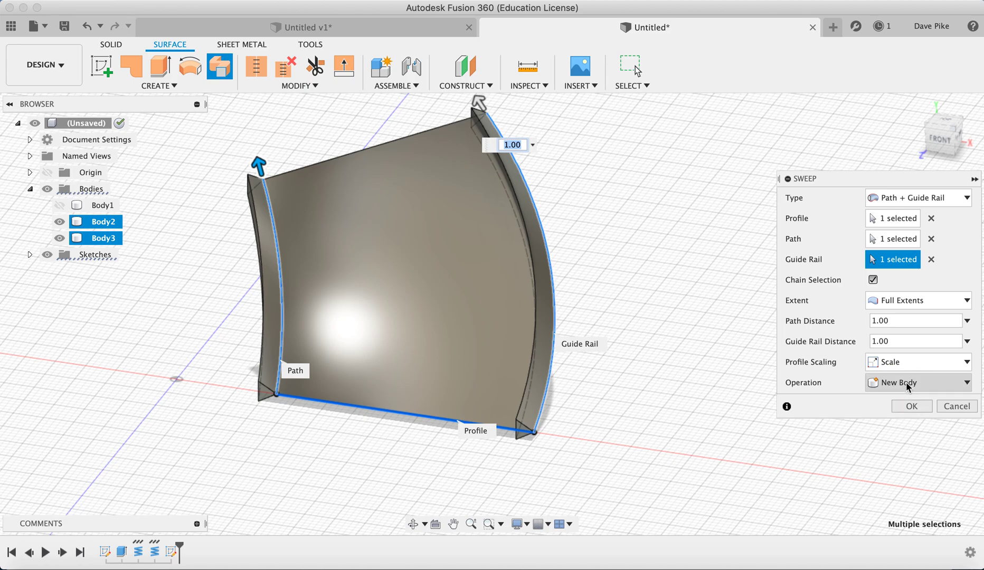
{"action": "left_click", "coordinate": [911, 407]}
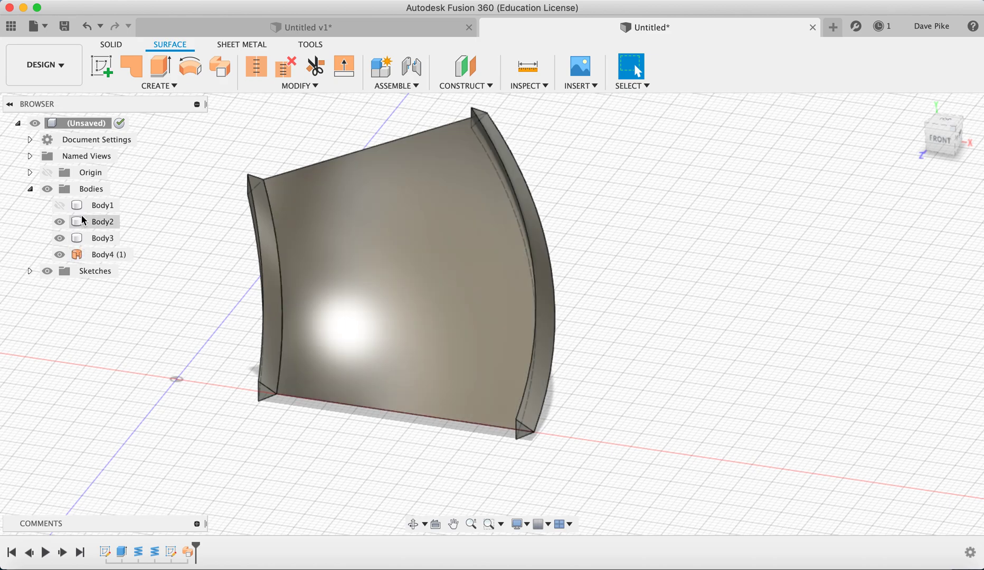
Step: Hide the two coil rail bodies, Body2 and Body3
{"action": "left_click", "coordinate": [59, 222]}
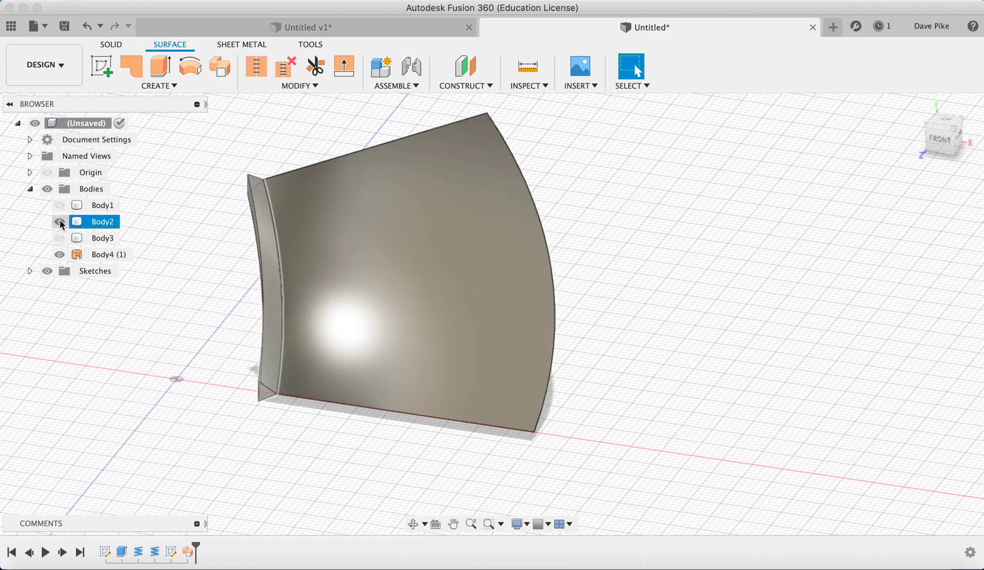
{"action": "left_click", "coordinate": [59, 221]}
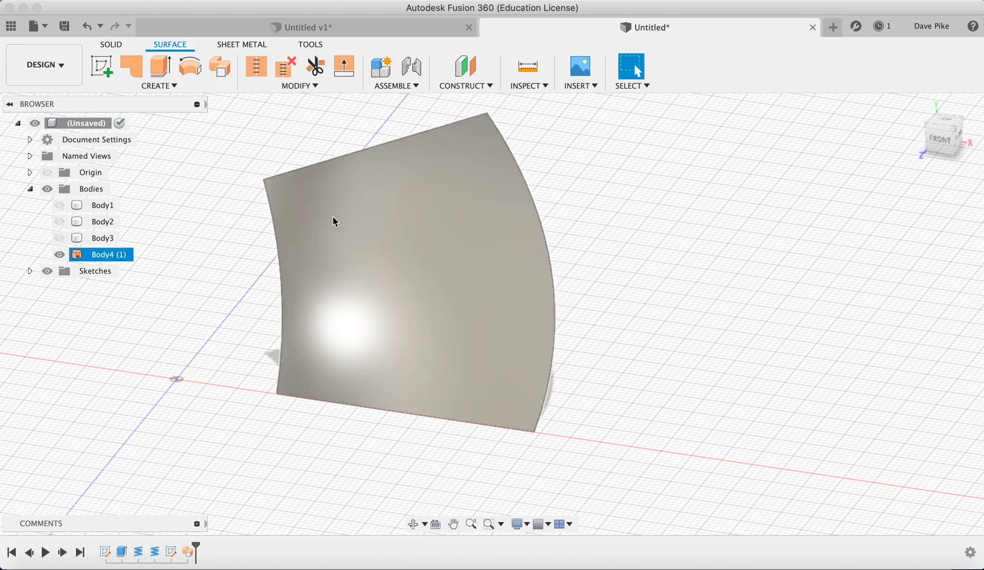
{"action": "left_click", "coordinate": [159, 85]}
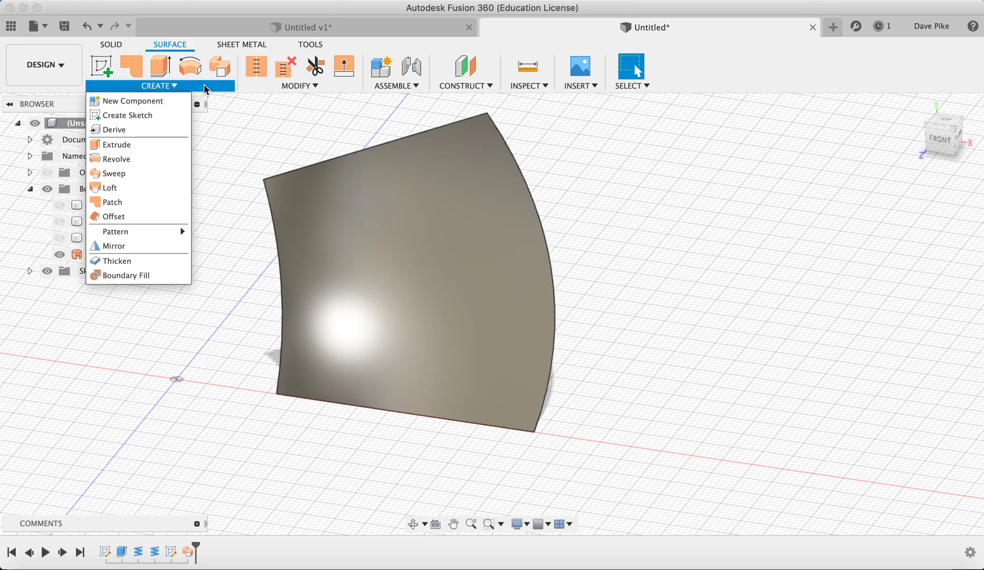
{"action": "mouse_move", "coordinate": [116, 261]}
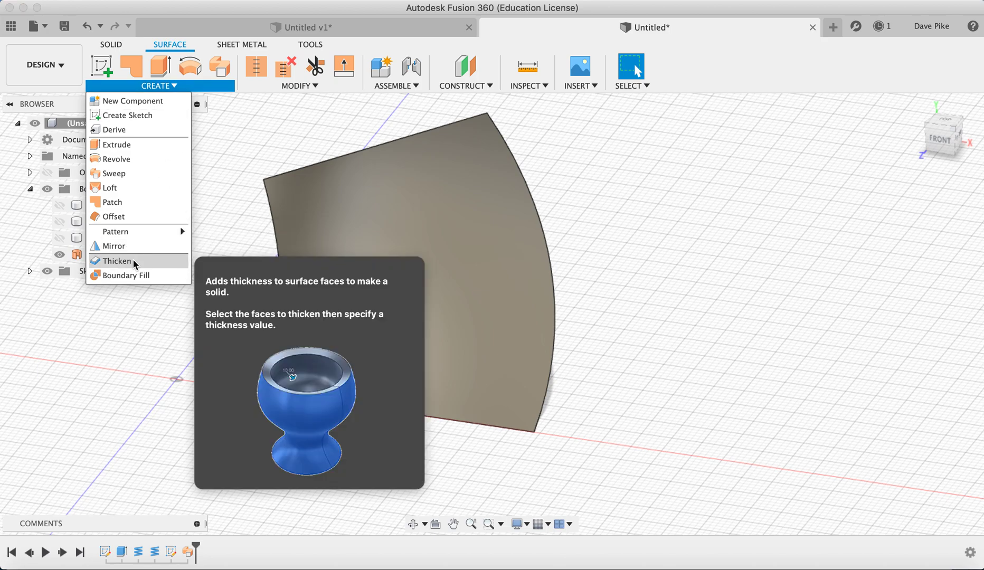
Step: Thicken the swept blade surface 1 mm on one side into solid Body5
{"action": "left_click", "coordinate": [115, 261]}
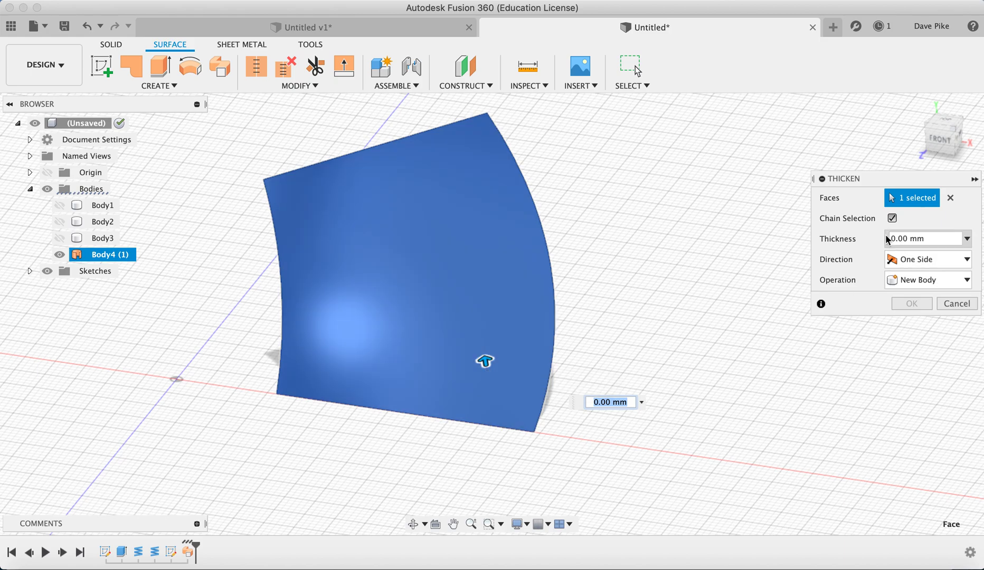
{"action": "left_click", "coordinate": [926, 239]}
{"action": "type", "text": "1"}
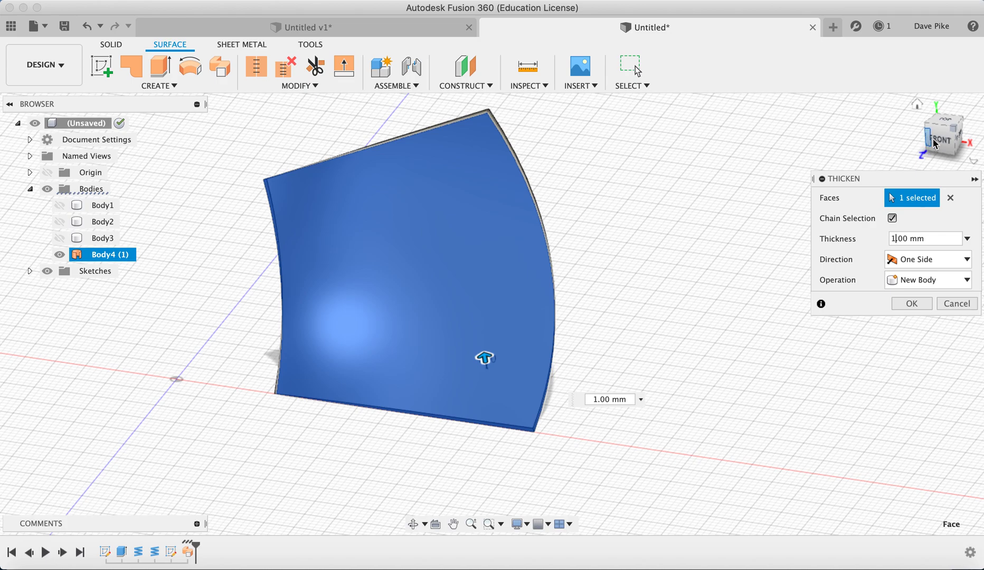
{"action": "left_click", "coordinate": [941, 133]}
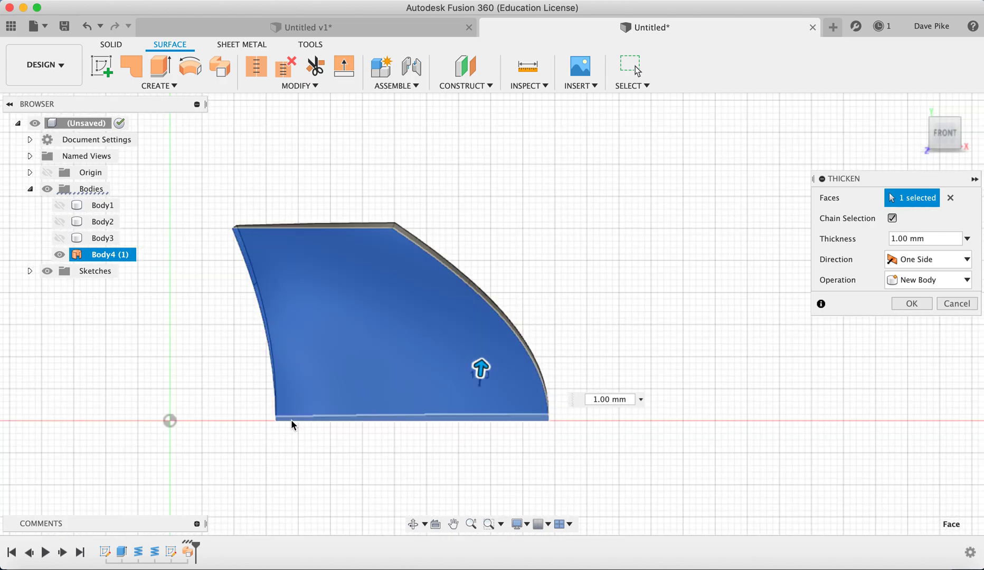
{"action": "mouse_move", "coordinate": [317, 426]}
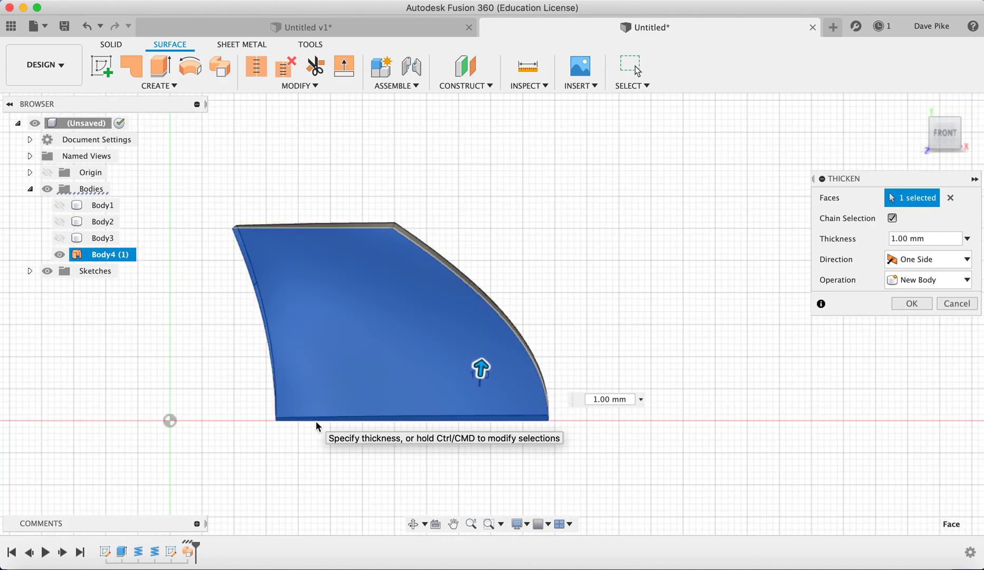
{"action": "mouse_move", "coordinate": [320, 445]}
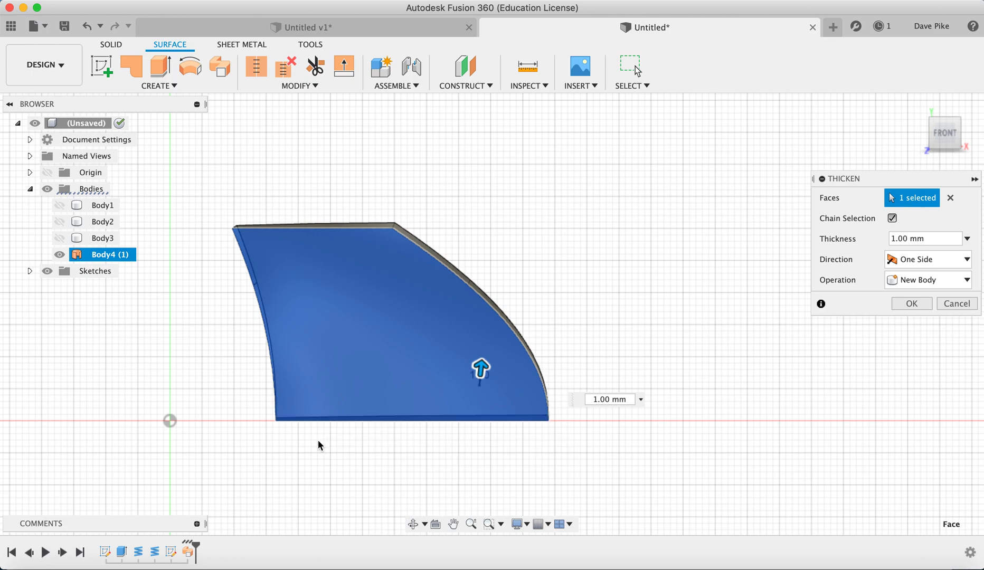
{"action": "left_click", "coordinate": [975, 259]}
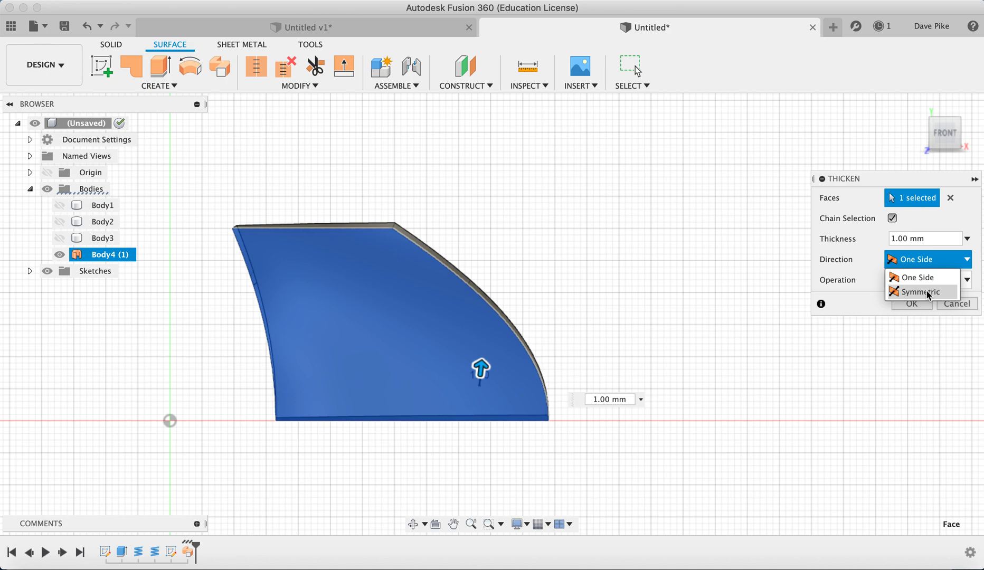
{"action": "mouse_move", "coordinate": [951, 223]}
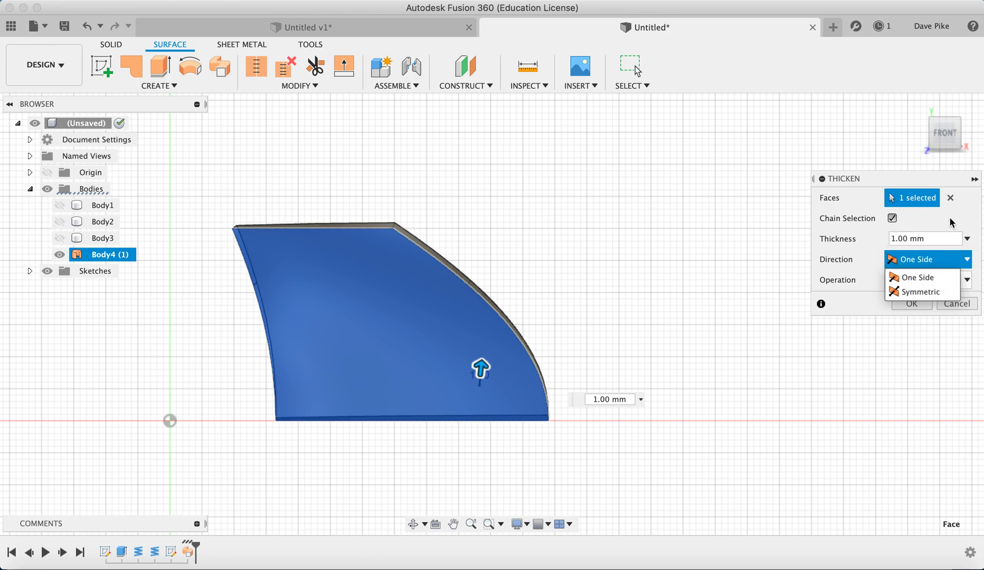
{"action": "left_click", "coordinate": [914, 277]}
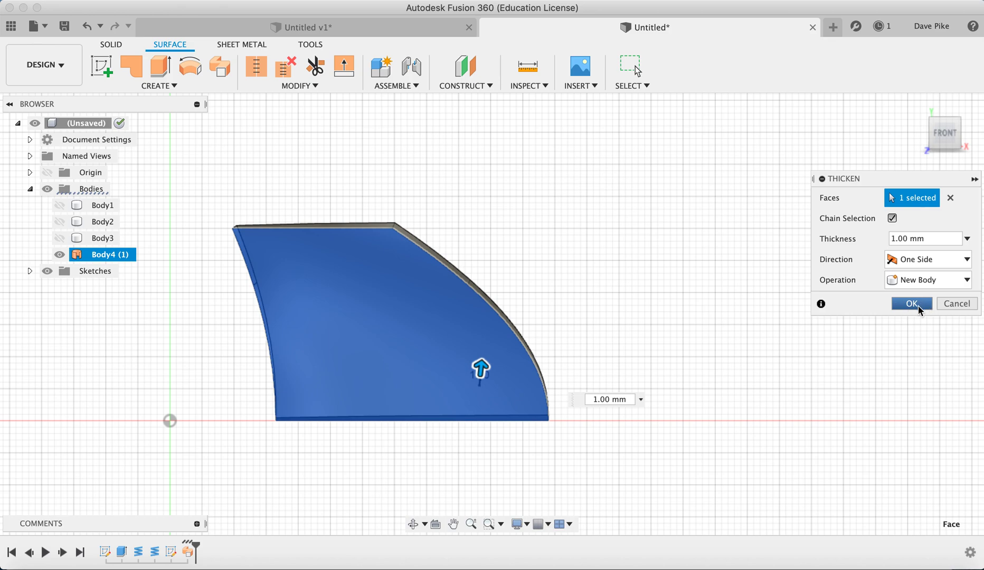
{"action": "left_click", "coordinate": [910, 304]}
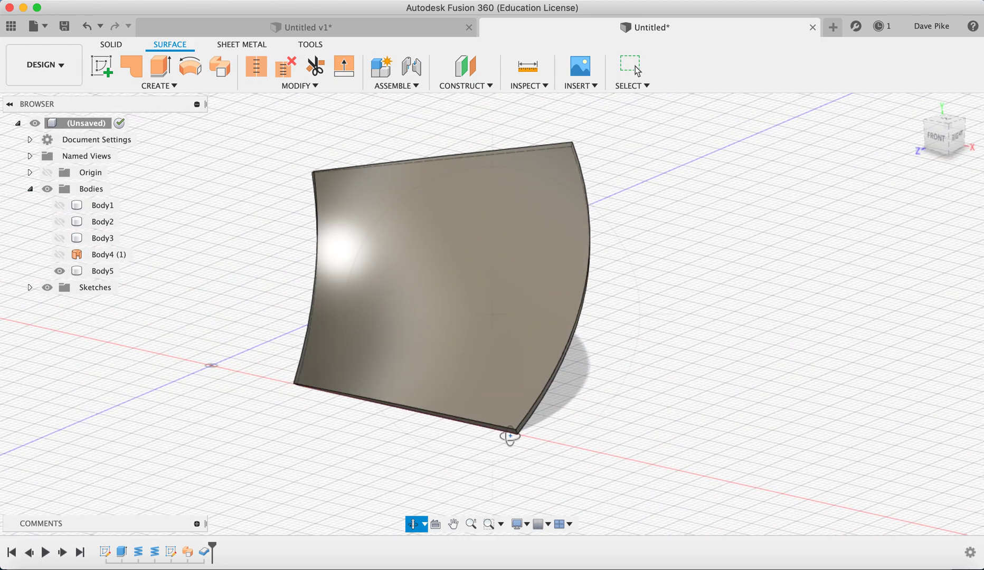
{"action": "mouse_move", "coordinate": [112, 52]}
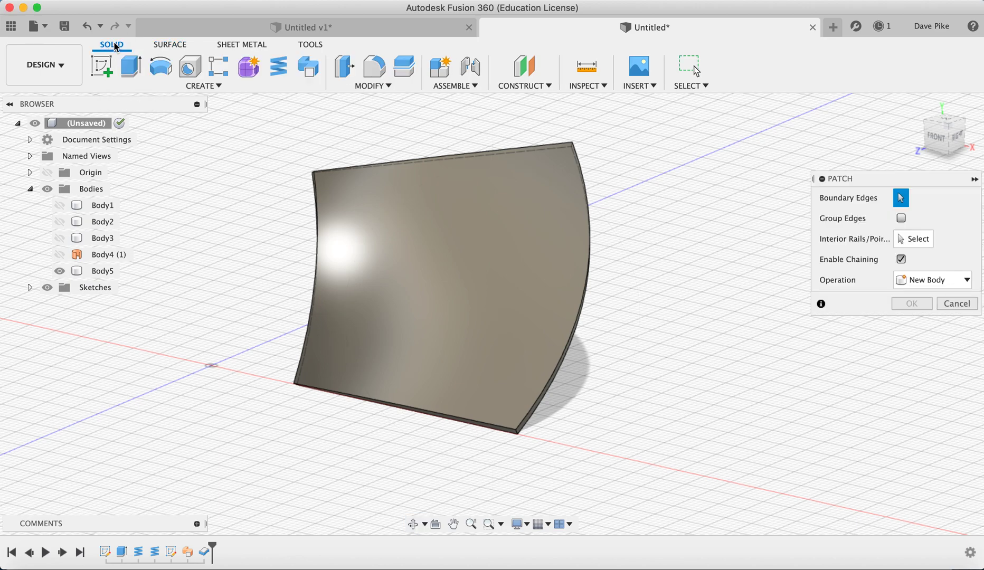
{"action": "mouse_move", "coordinate": [375, 66]}
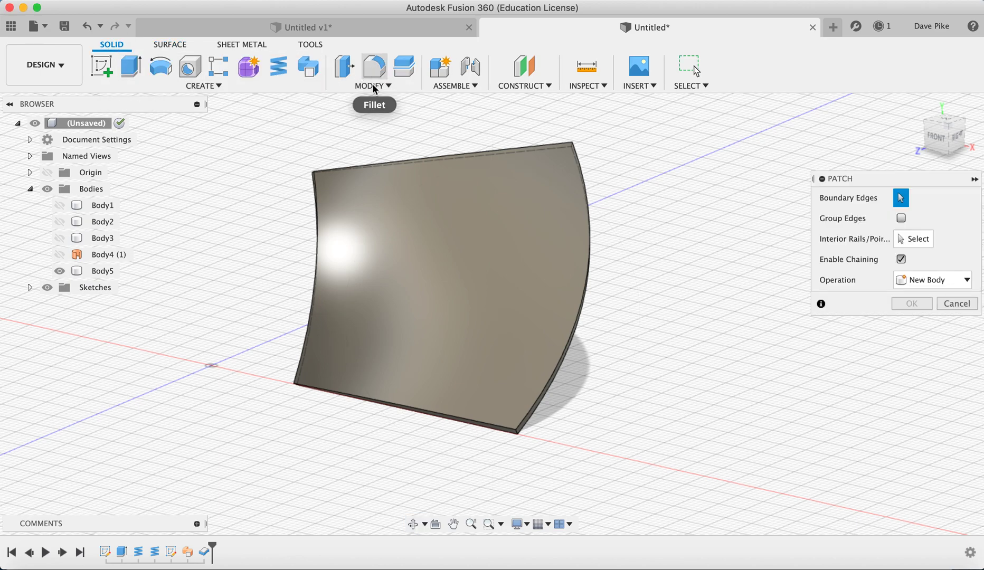
Step: Fillet the blade's lower corner edge with a 20 mm radius
{"action": "left_click", "coordinate": [373, 85]}
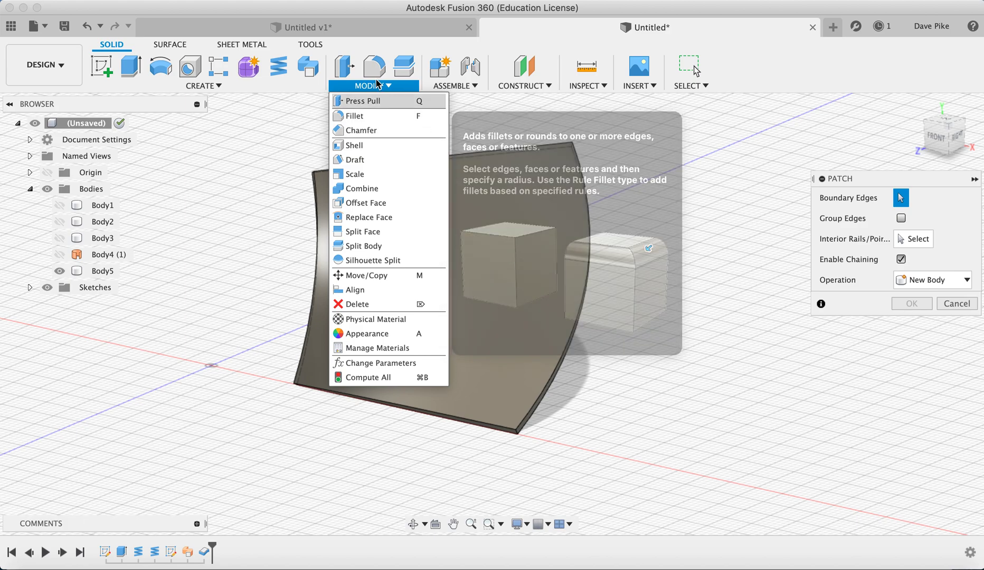
{"action": "left_click", "coordinate": [355, 116]}
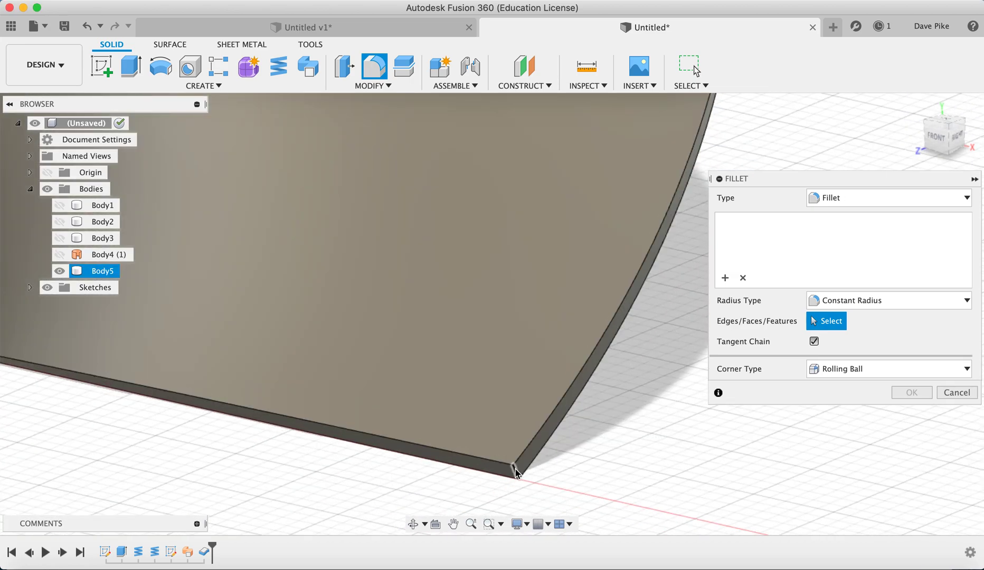
{"action": "left_click", "coordinate": [502, 392]}
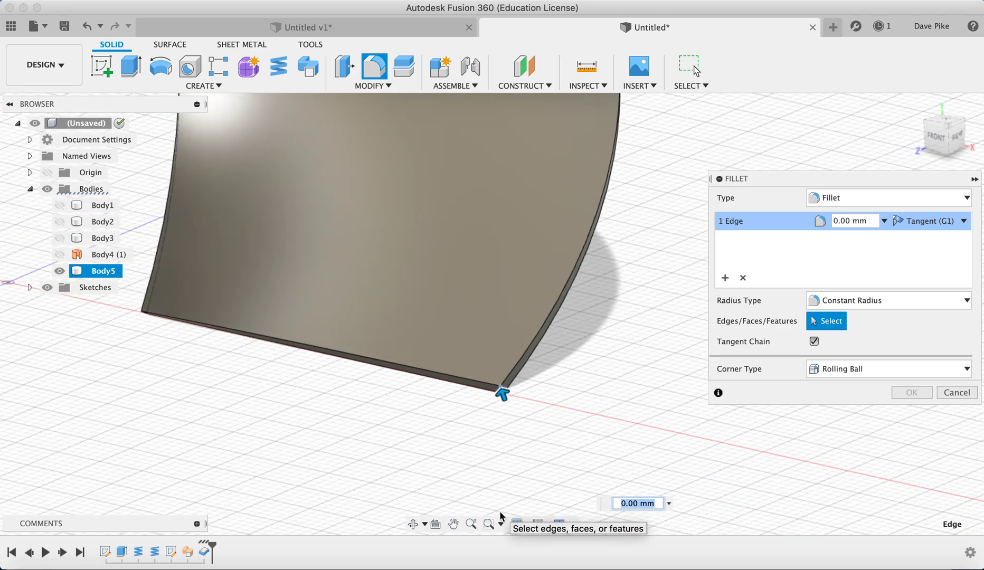
{"action": "mouse_move", "coordinate": [583, 196]}
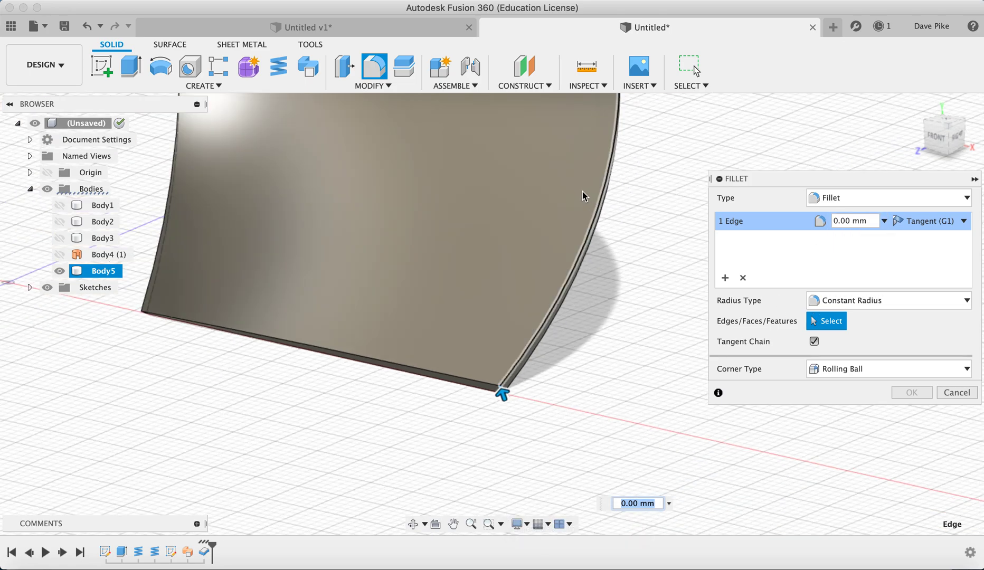
{"action": "mouse_move", "coordinate": [854, 220]}
{"action": "type", "text": "20"}
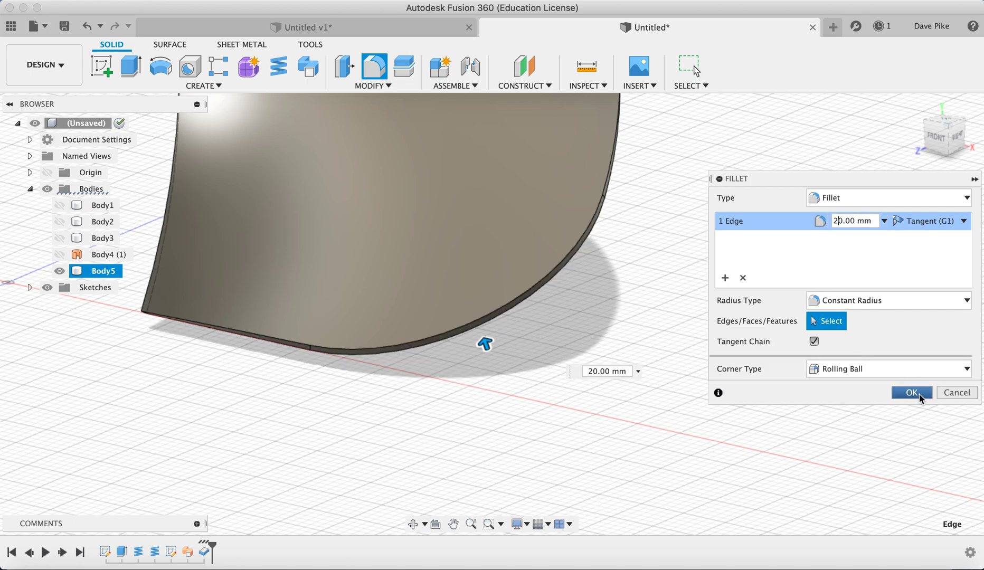
{"action": "left_click", "coordinate": [910, 392]}
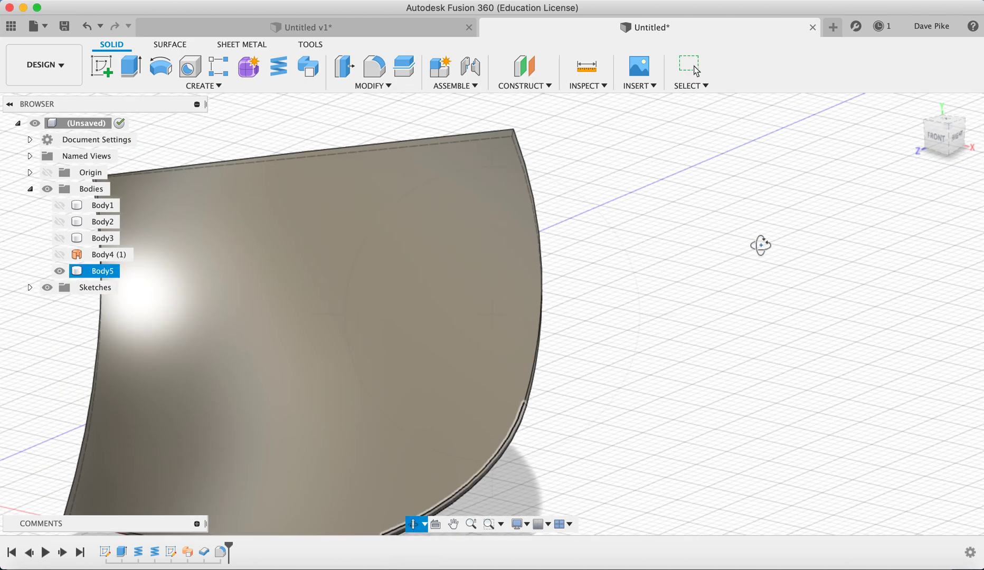
Step: Fillet the blade's other corner edge with a 20 mm radius
{"action": "left_click", "coordinate": [459, 465]}
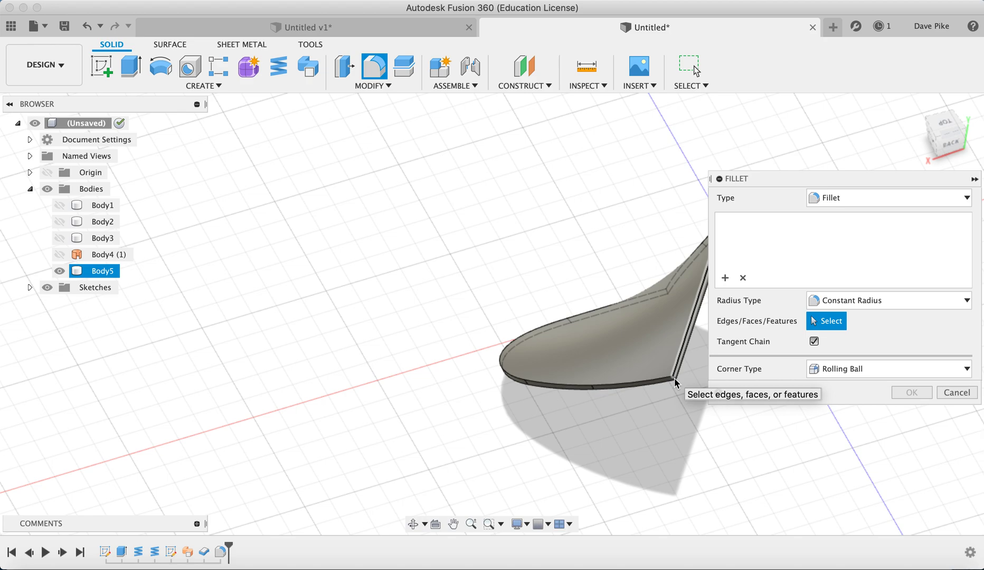
{"action": "left_click", "coordinate": [679, 382]}
{"action": "type", "text": "20"}
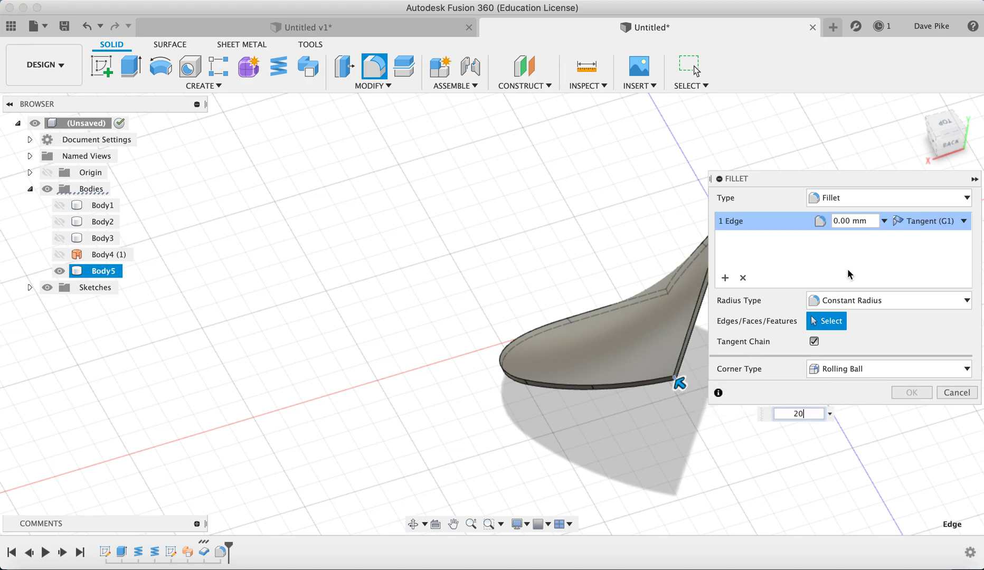
{"action": "left_click", "coordinate": [911, 393]}
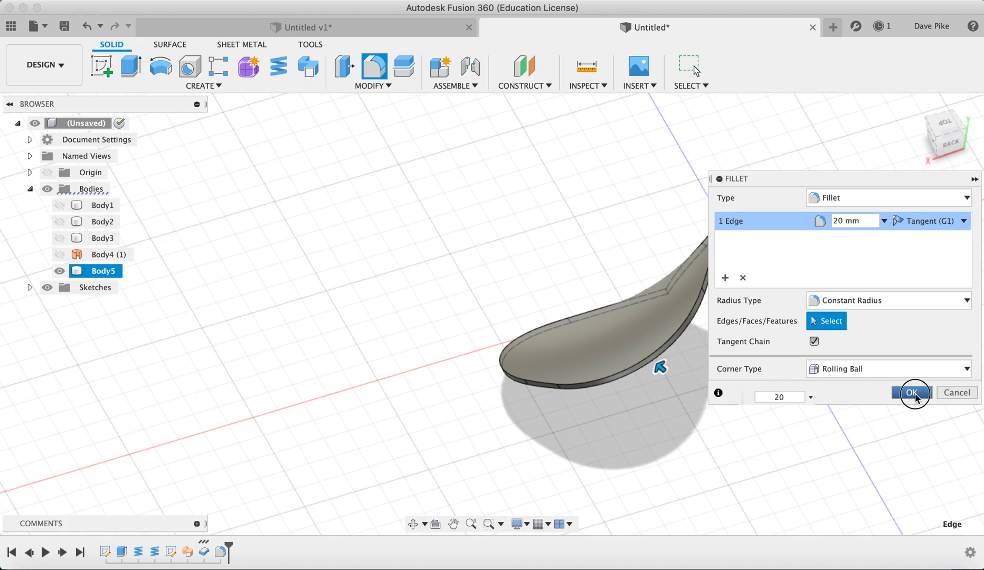
{"action": "left_click", "coordinate": [912, 392]}
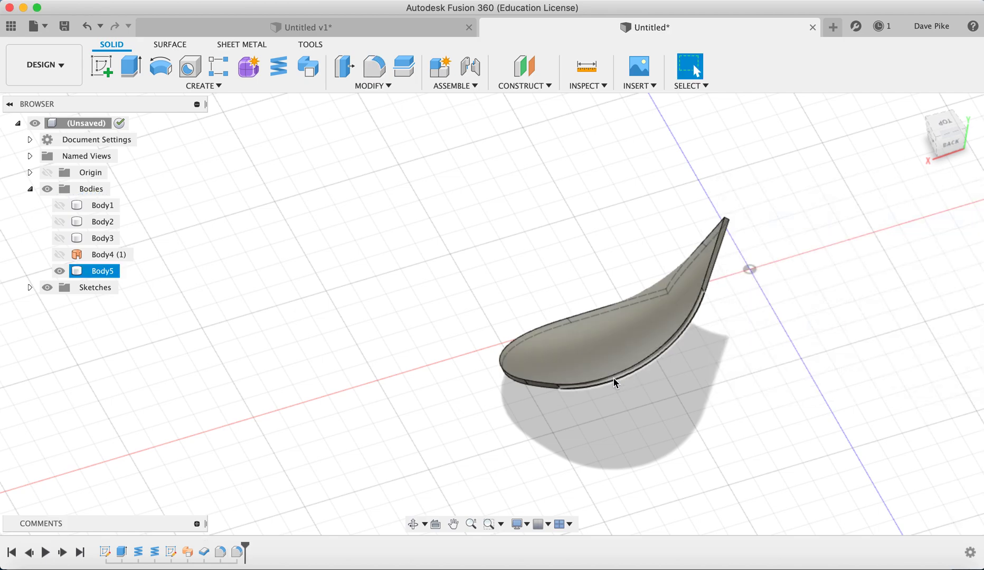
{"action": "mouse_move", "coordinate": [413, 524]}
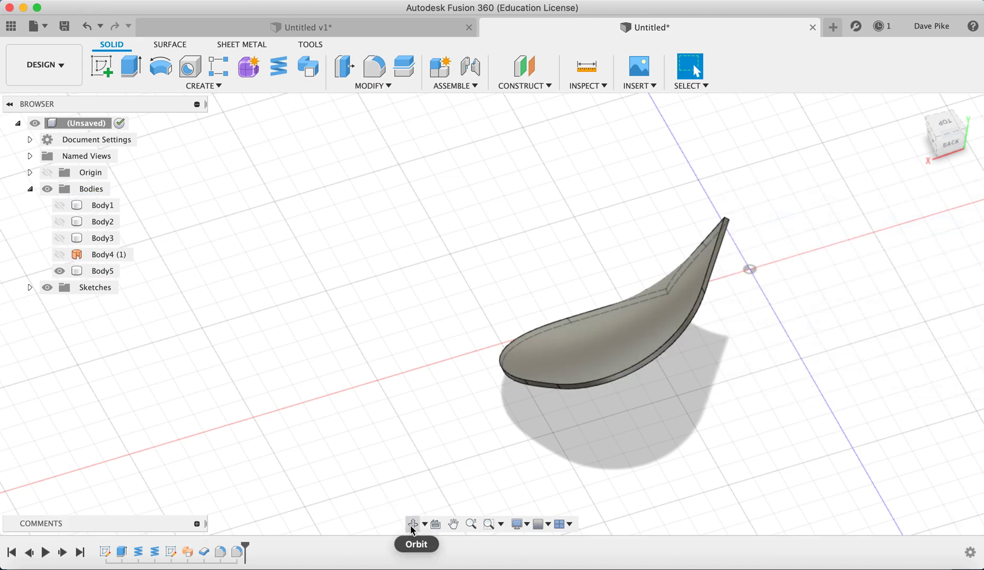
{"action": "mouse_move", "coordinate": [730, 488]}
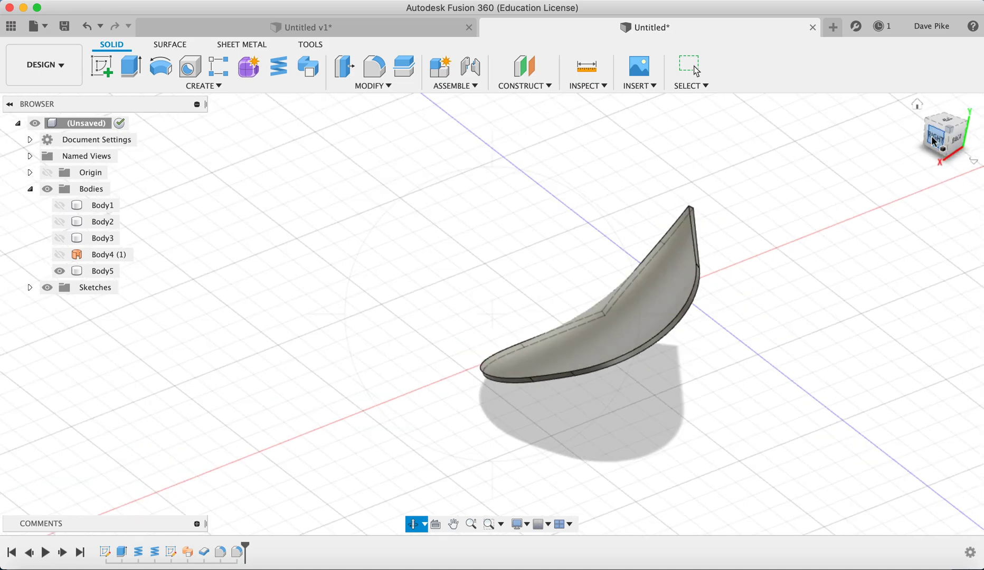
{"action": "left_click", "coordinate": [943, 133]}
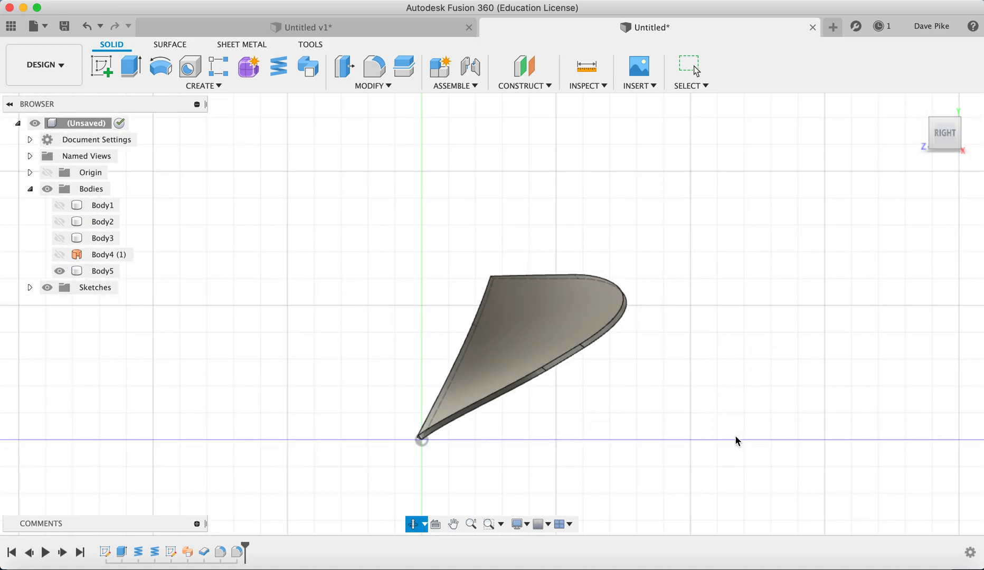
{"action": "mouse_move", "coordinate": [717, 359]}
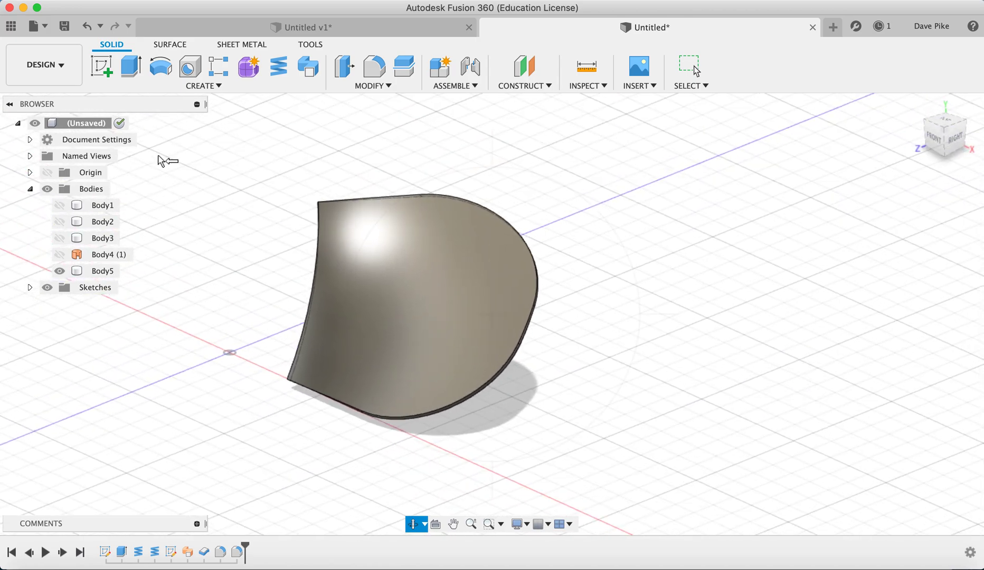
Step: Unhide the cylinder hub Body1 from the Browser
{"action": "left_click", "coordinate": [59, 206]}
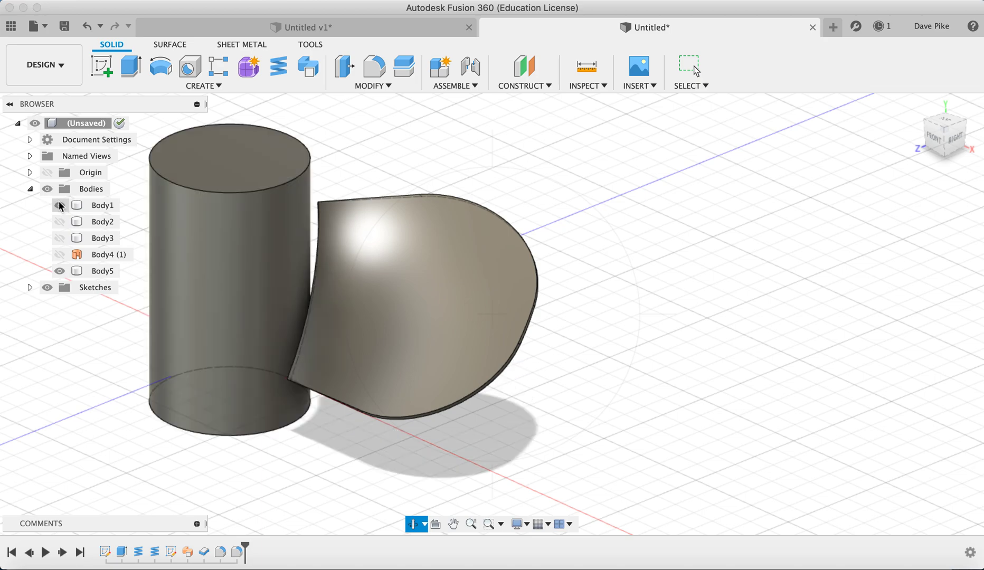
{"action": "left_click", "coordinate": [59, 204]}
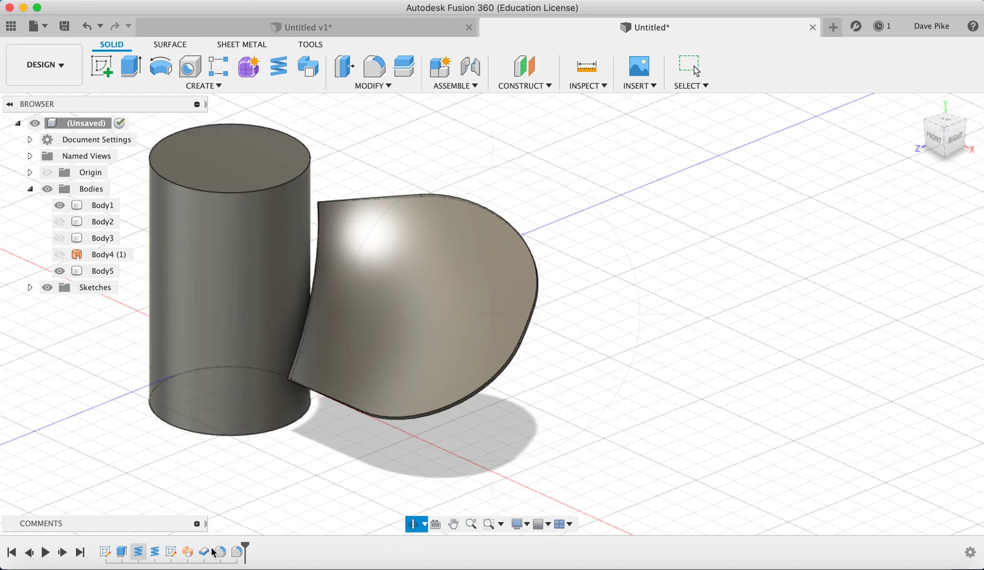
{"action": "mouse_move", "coordinate": [237, 552]}
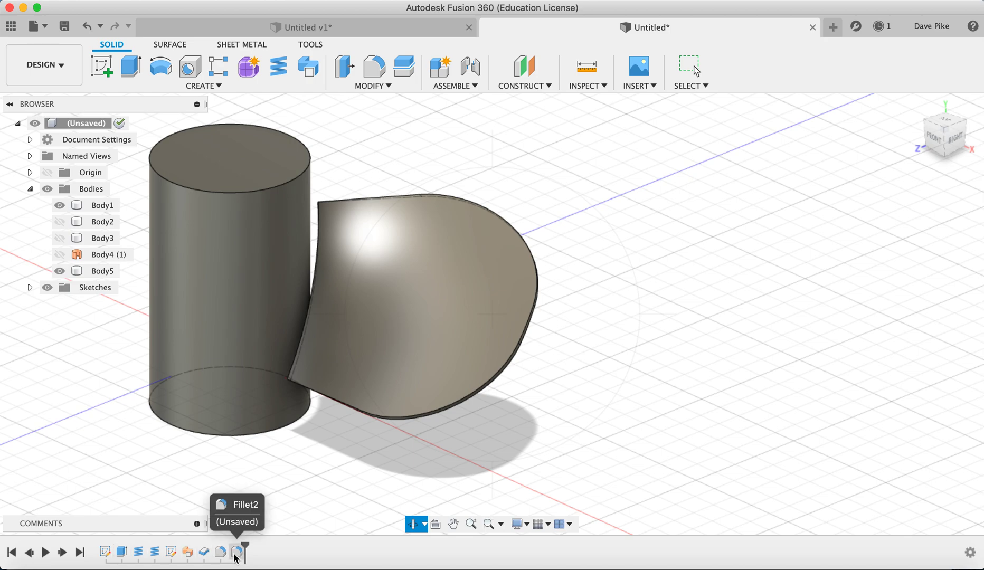
{"action": "mouse_move", "coordinate": [242, 551]}
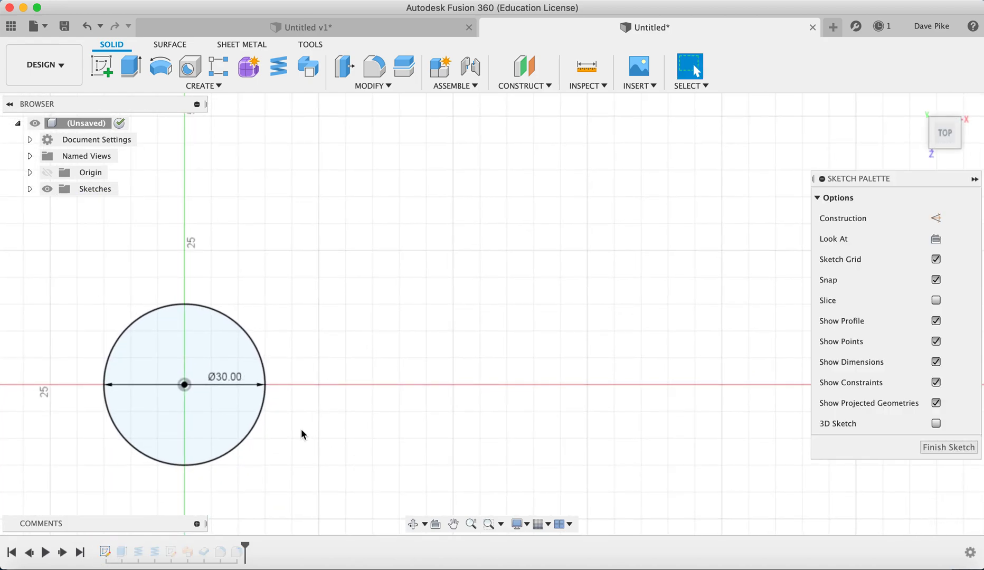
{"action": "double_click", "coordinate": [224, 376]}
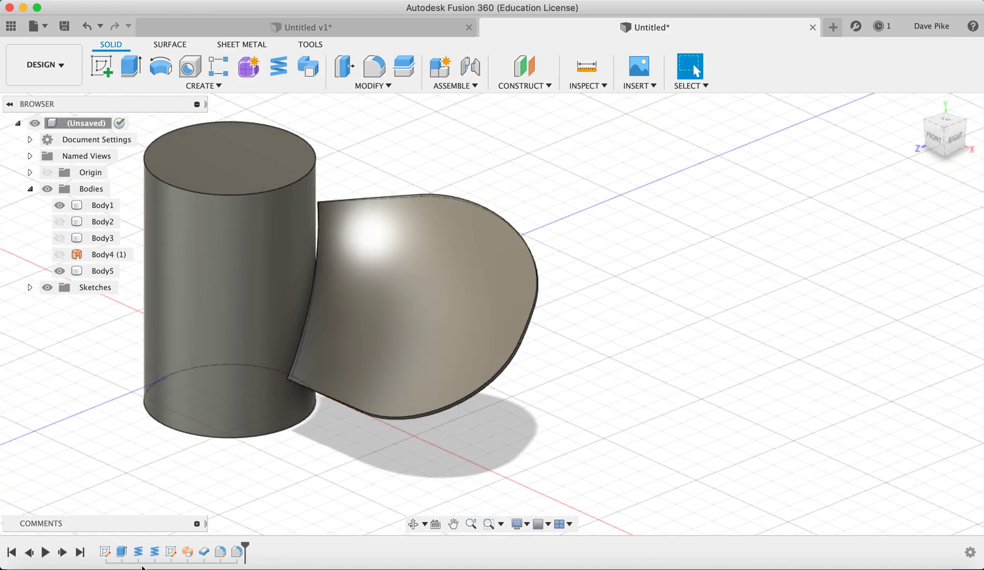
{"action": "left_click", "coordinate": [102, 271]}
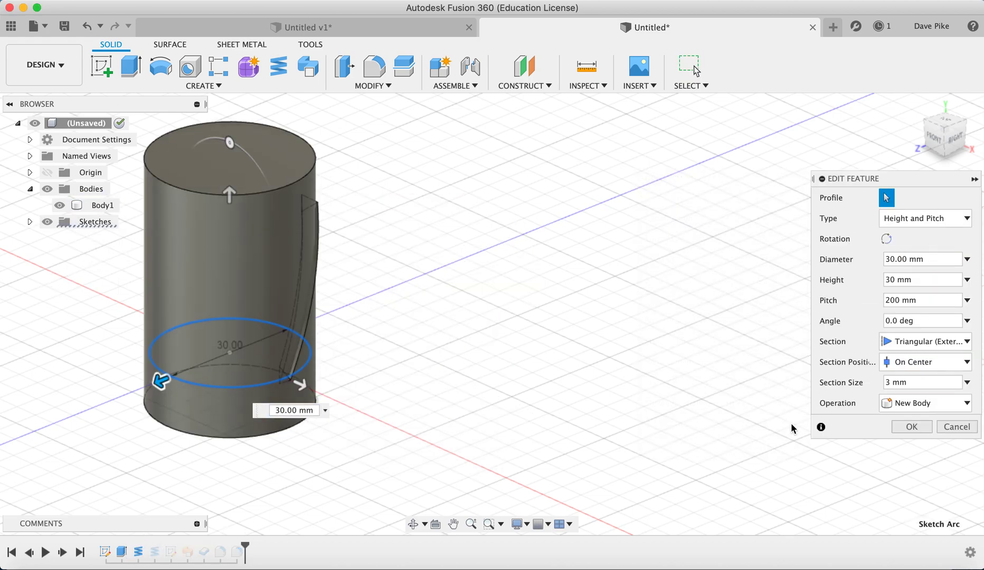
{"action": "left_click", "coordinate": [924, 341]}
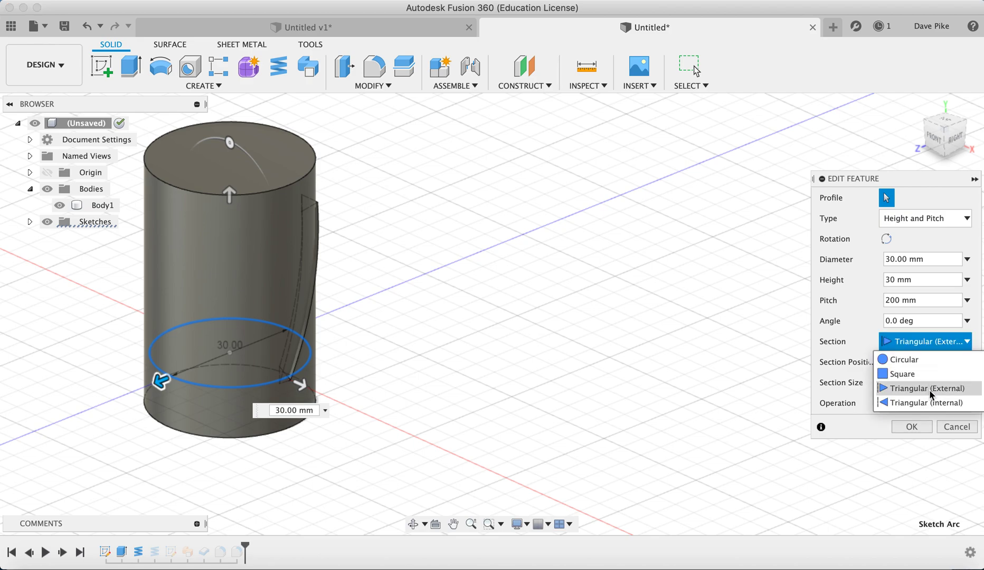
{"action": "mouse_move", "coordinate": [901, 374]}
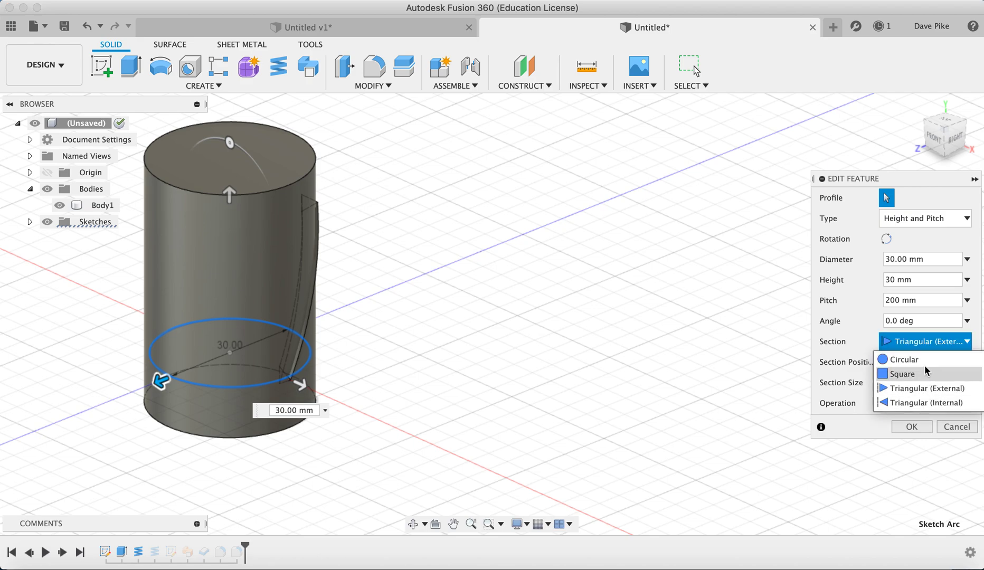
{"action": "left_click", "coordinate": [923, 362]}
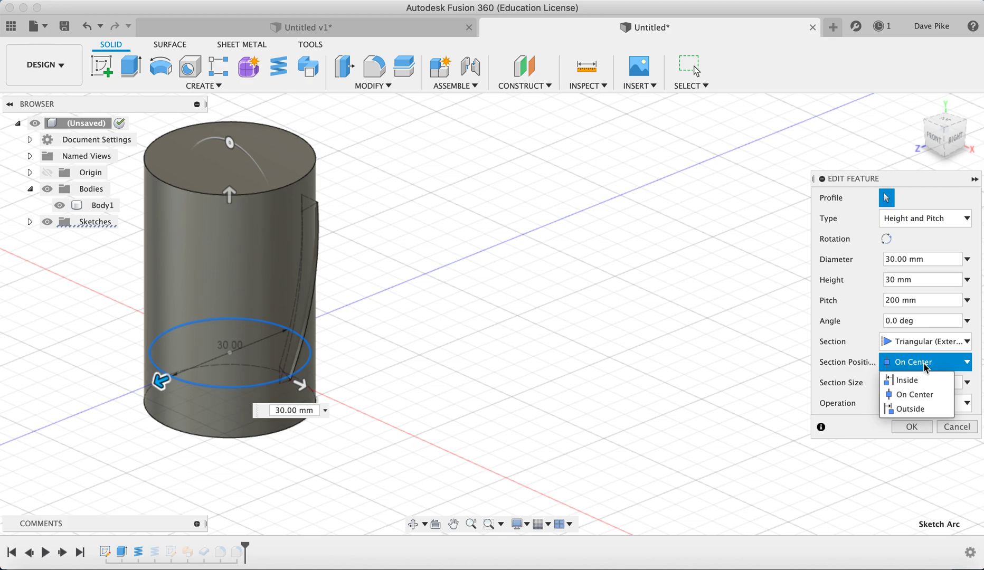
{"action": "mouse_move", "coordinate": [327, 434]}
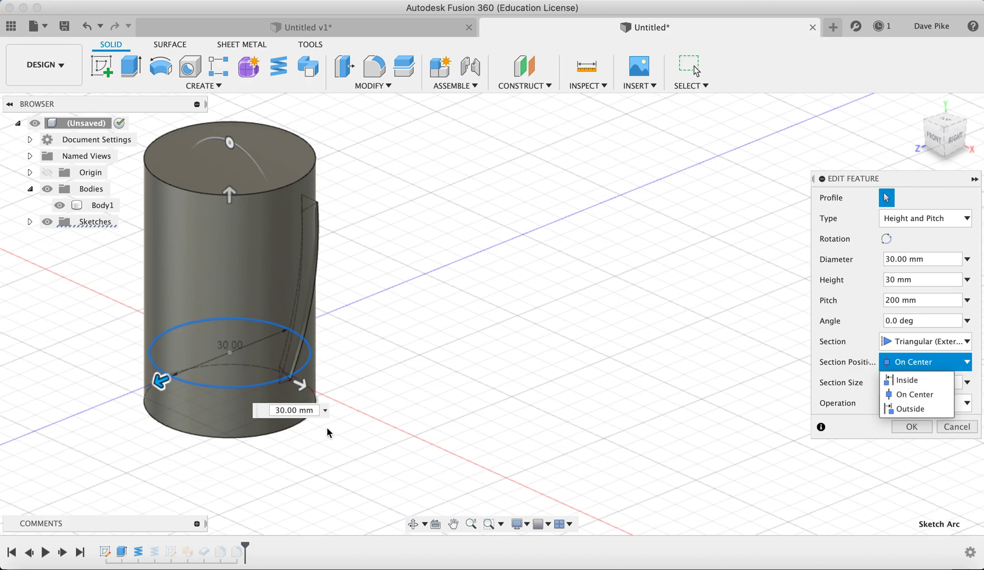
{"action": "mouse_move", "coordinate": [256, 377]}
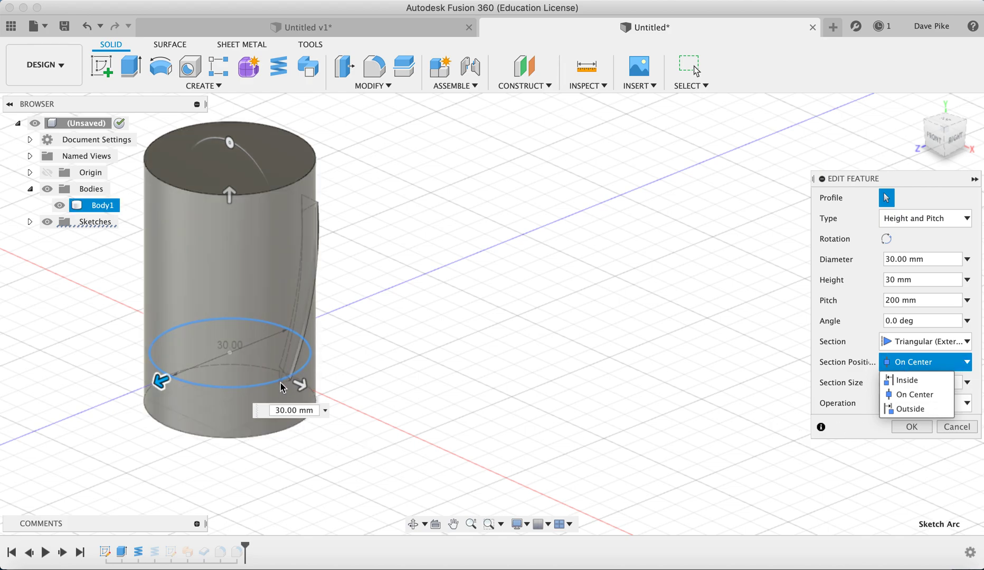
{"action": "left_click", "coordinate": [916, 395]}
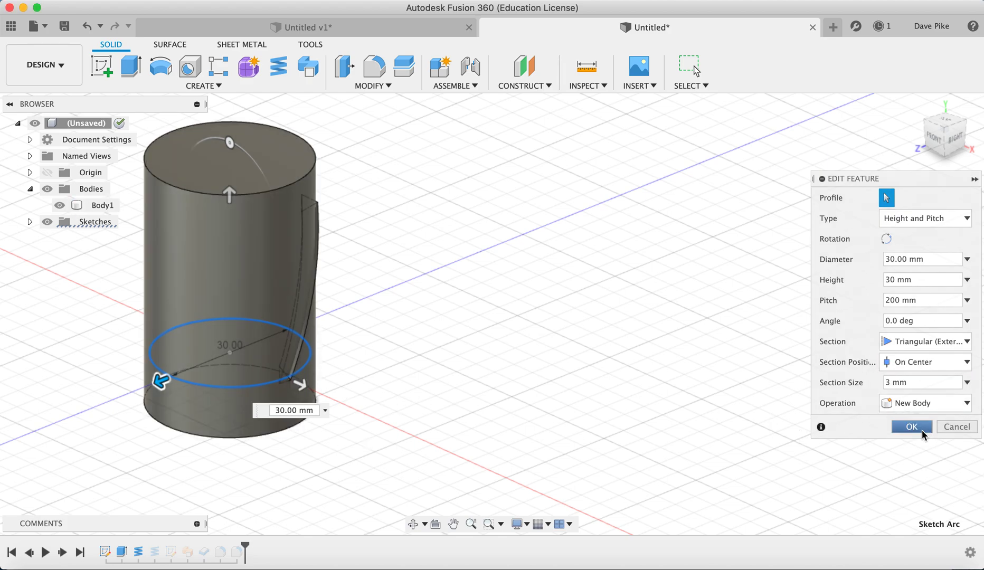
{"action": "left_click", "coordinate": [911, 427]}
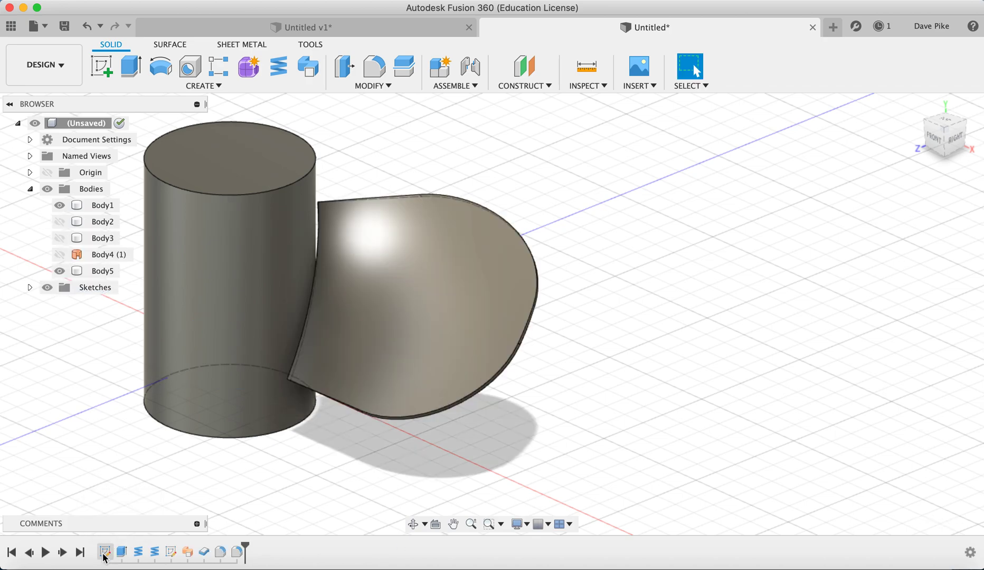
{"action": "left_click", "coordinate": [103, 553]}
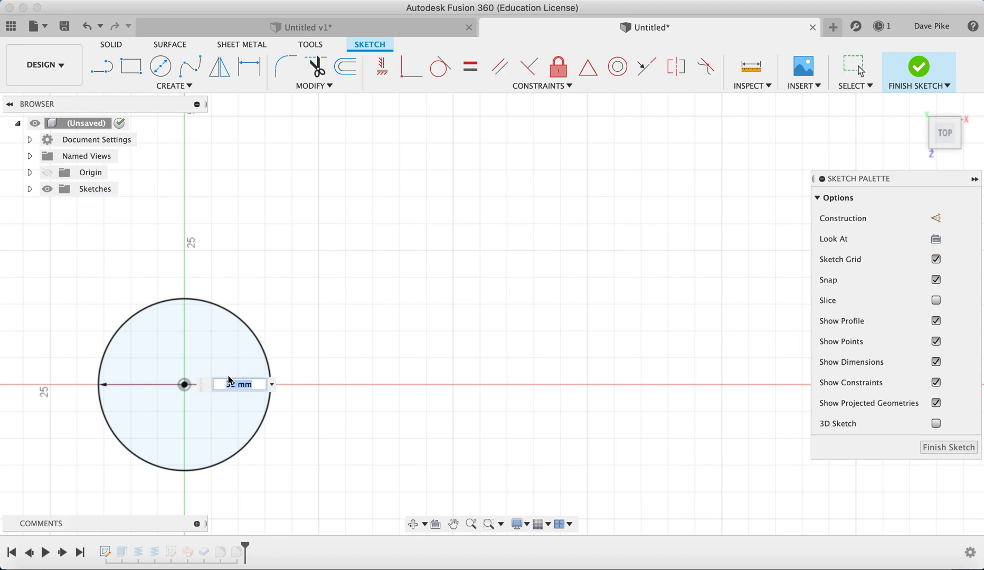
{"action": "type", "text": "35"}
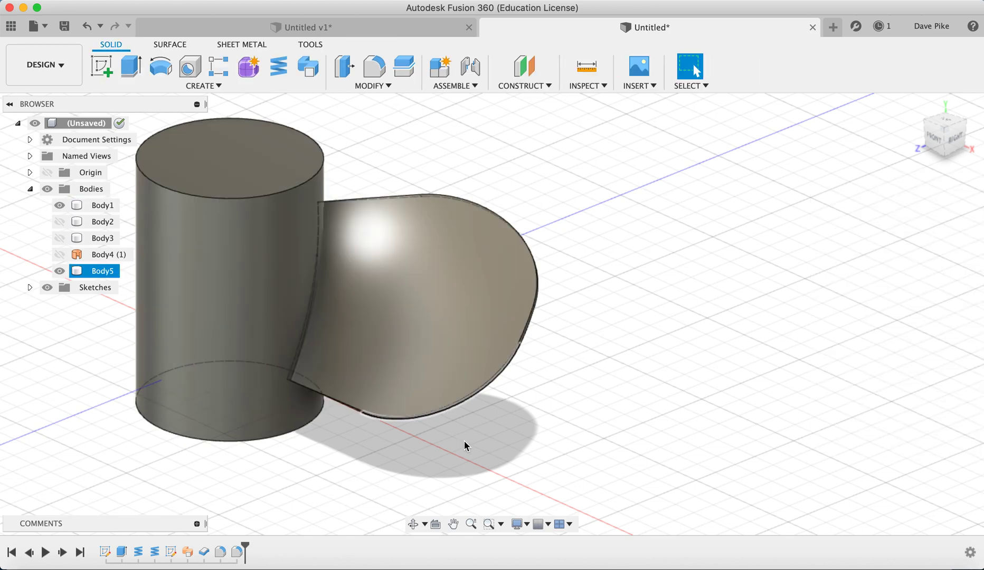
{"action": "left_click", "coordinate": [644, 459]}
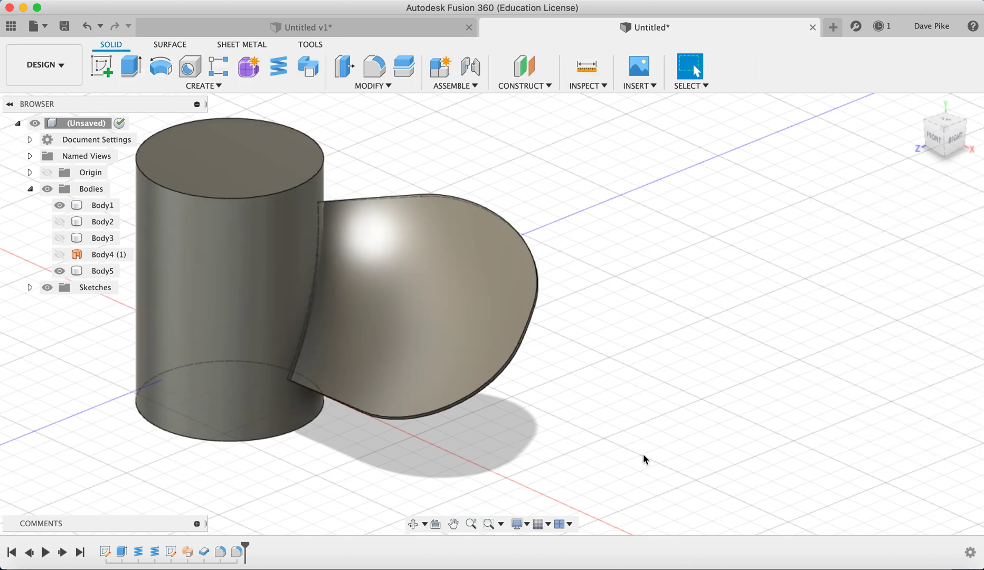
{"action": "left_click", "coordinate": [102, 271]}
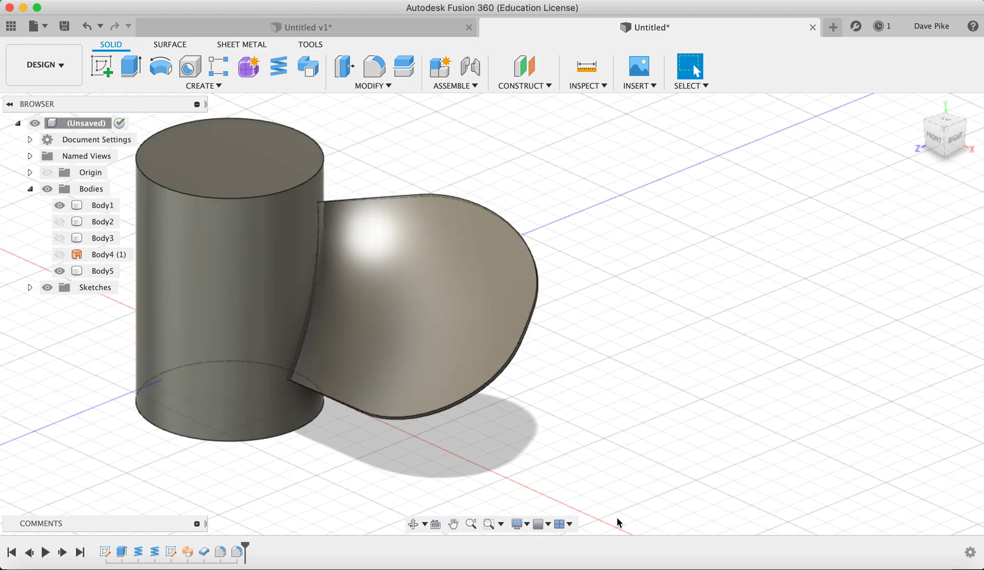
{"action": "mouse_move", "coordinate": [597, 461]}
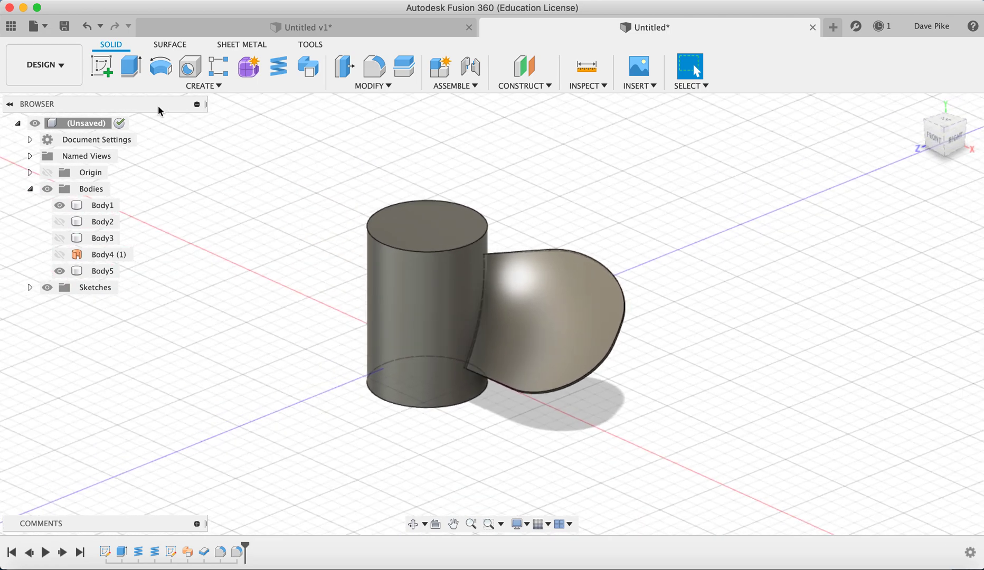
Step: Circular-pattern the blade body around the hub axis with quantity 3
{"action": "left_click", "coordinate": [203, 86]}
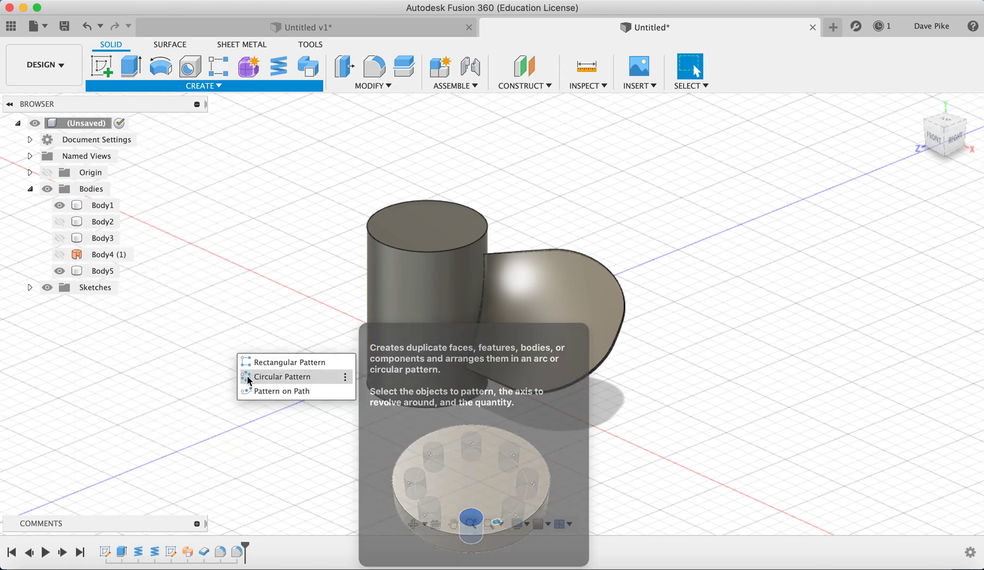
{"action": "left_click", "coordinate": [281, 377]}
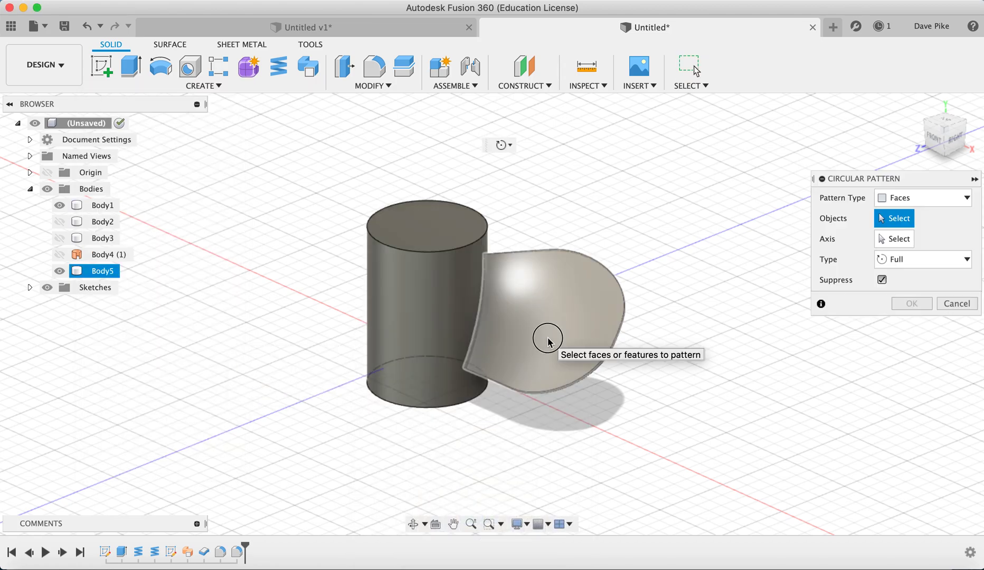
{"action": "left_click", "coordinate": [548, 338]}
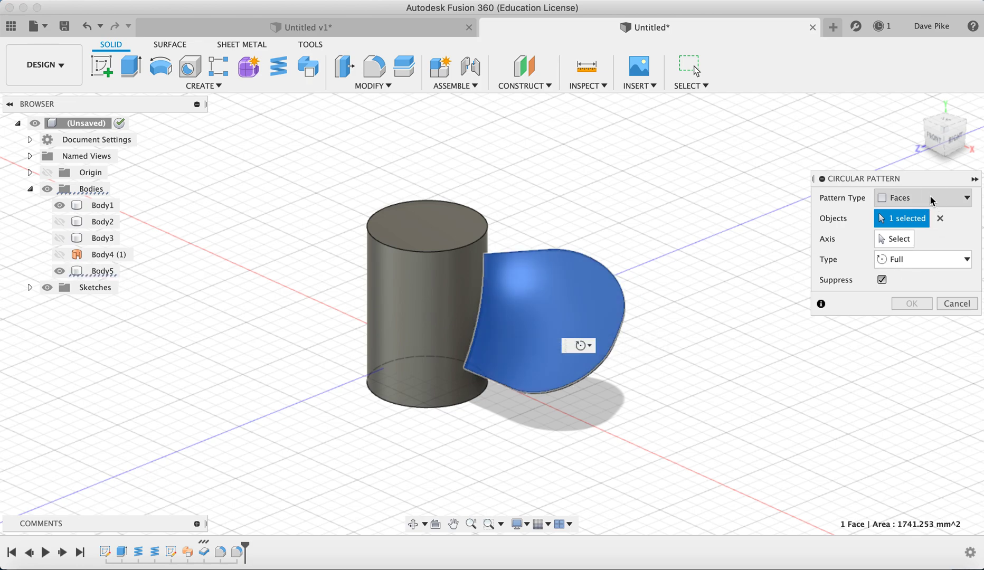
{"action": "left_click", "coordinate": [923, 197]}
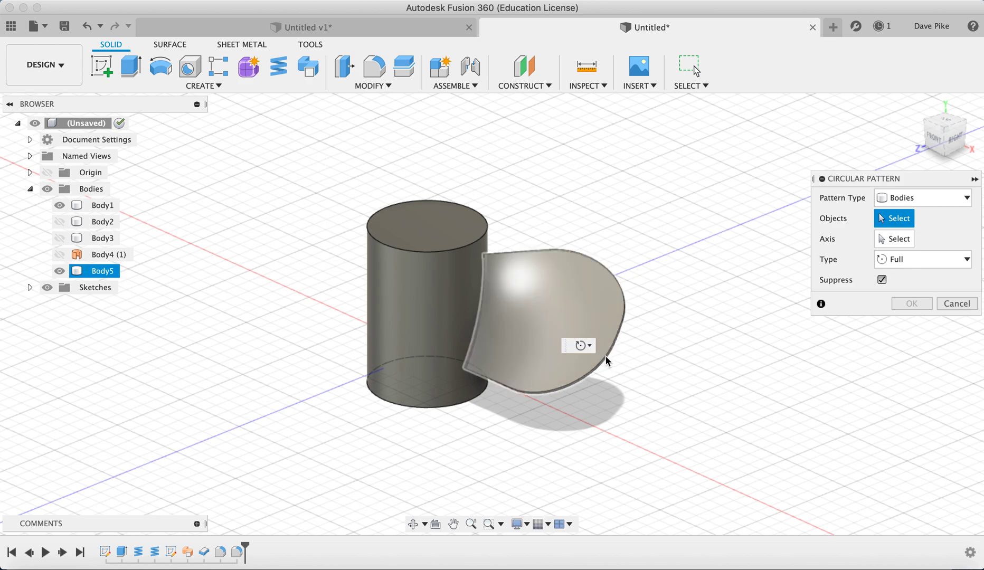
{"action": "left_click", "coordinate": [543, 296]}
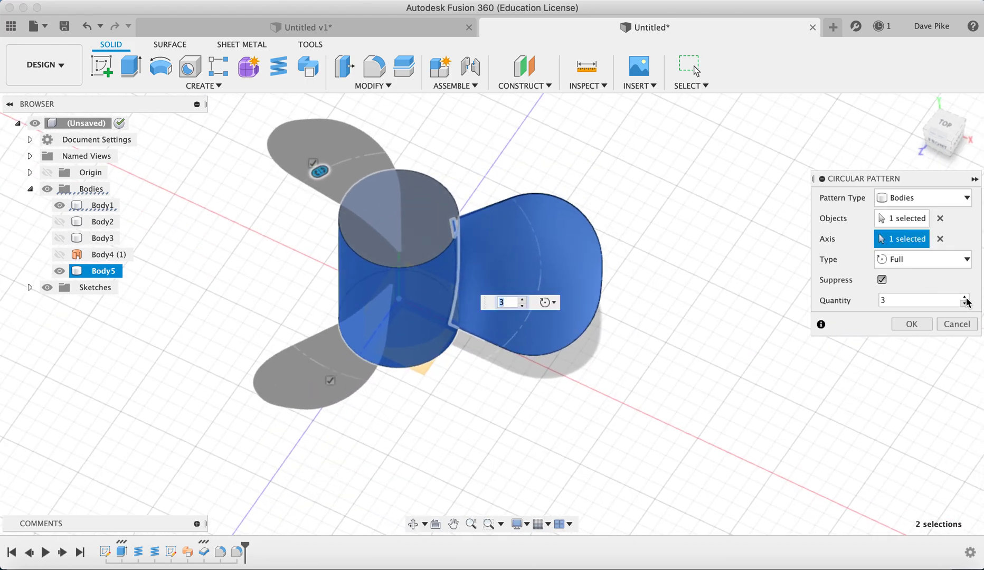
{"action": "left_click", "coordinate": [977, 299]}
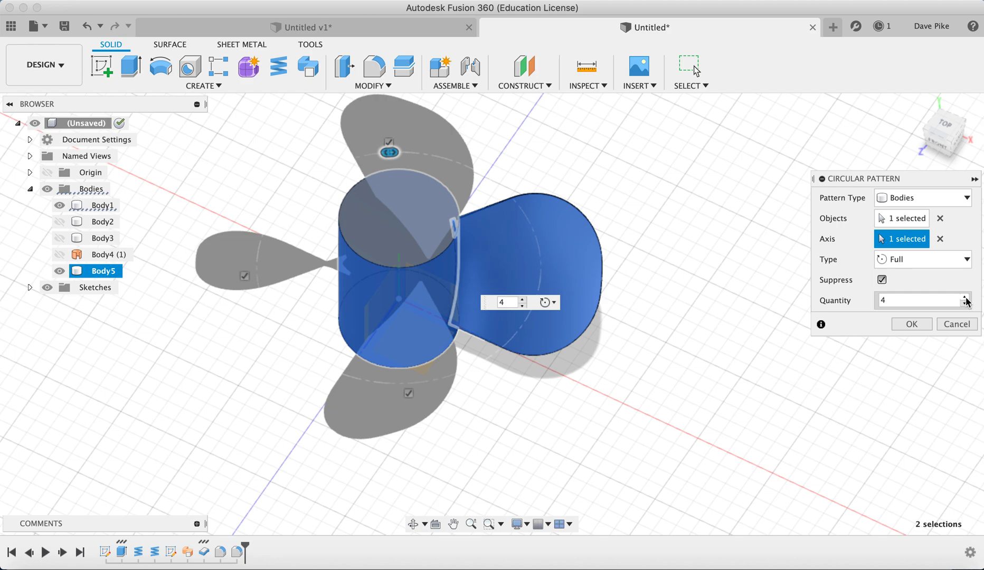
{"action": "left_click", "coordinate": [968, 297]}
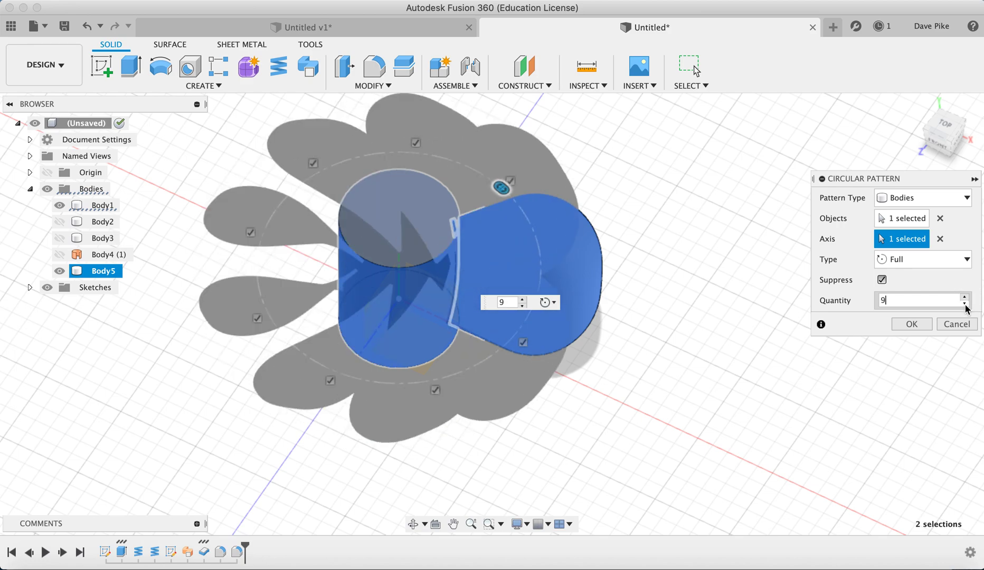
{"action": "left_click", "coordinate": [965, 304]}
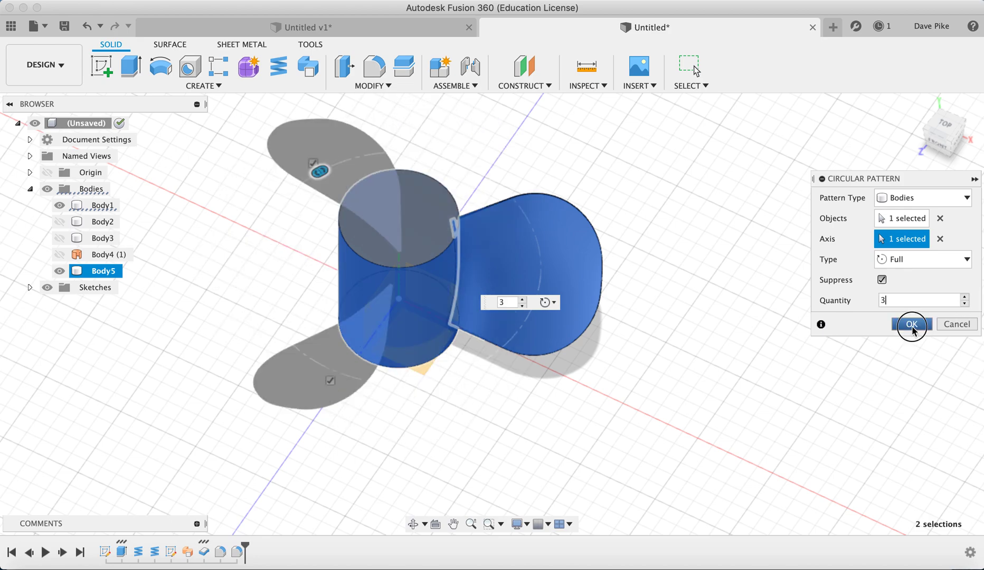
{"action": "left_click", "coordinate": [911, 324]}
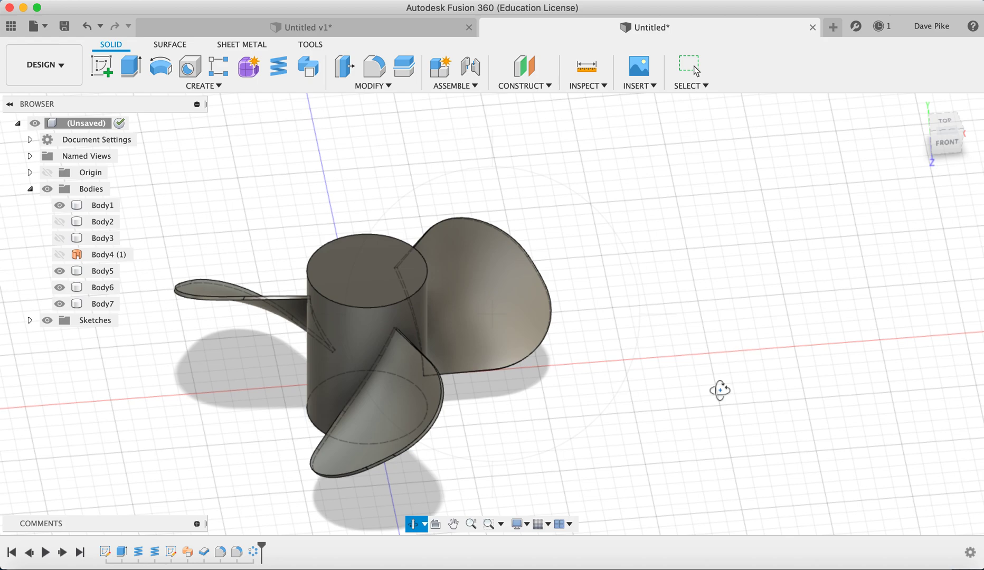
{"action": "mouse_move", "coordinate": [356, 410]}
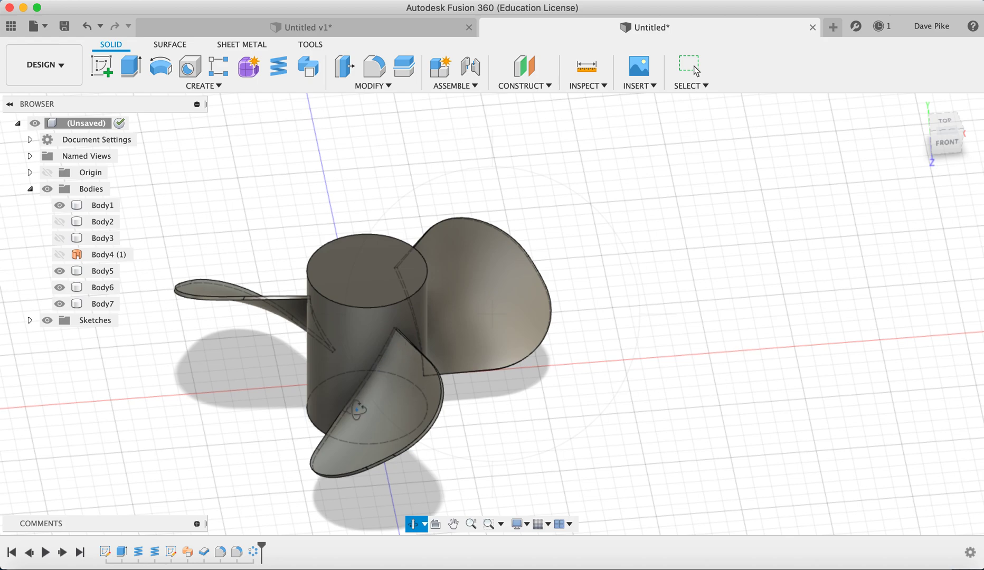
{"action": "mouse_move", "coordinate": [319, 317]}
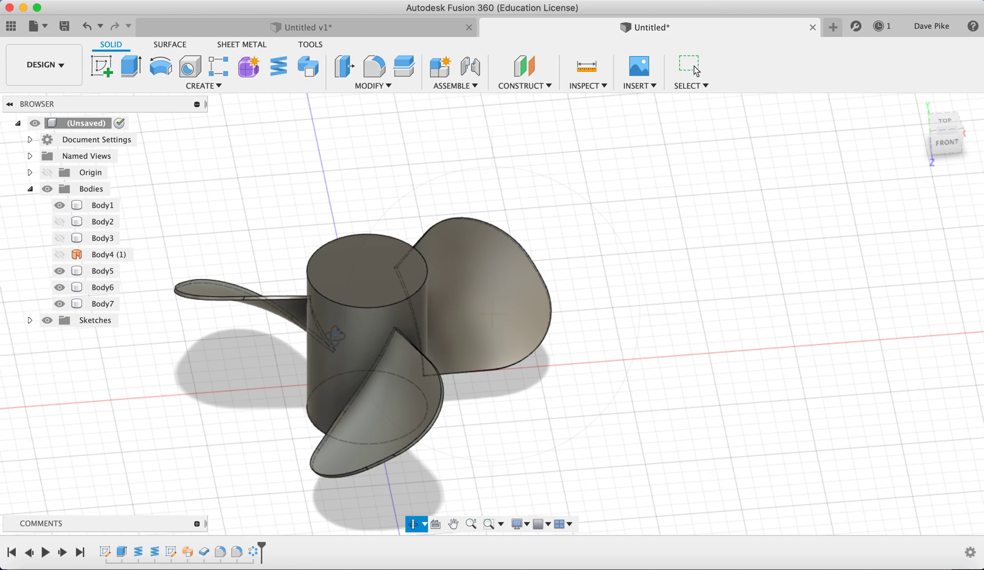
{"action": "mouse_move", "coordinate": [213, 86]}
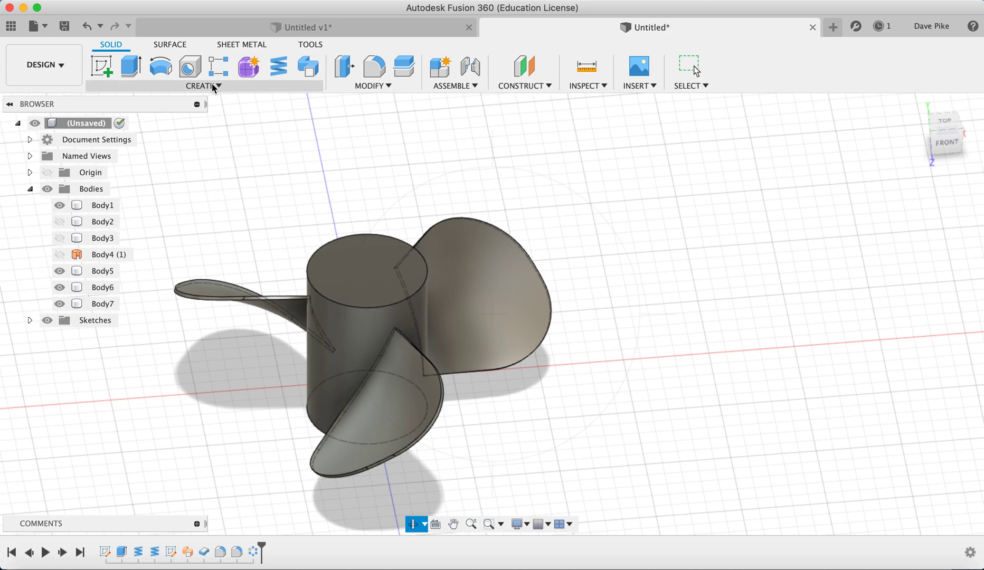
Step: Combine the hub target with the three blade bodies as a Join into a new component
{"action": "left_click", "coordinate": [372, 86]}
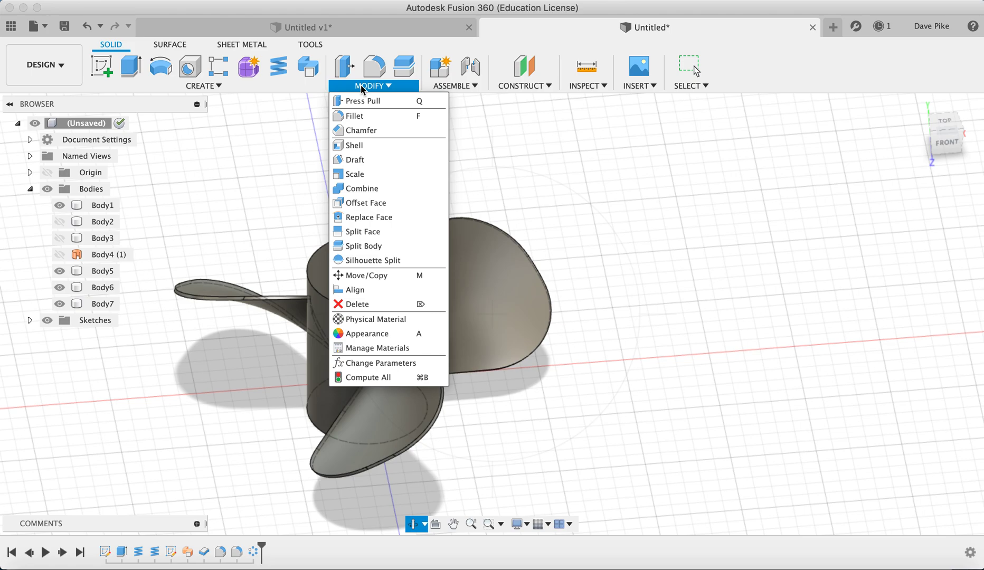
{"action": "left_click", "coordinate": [362, 188]}
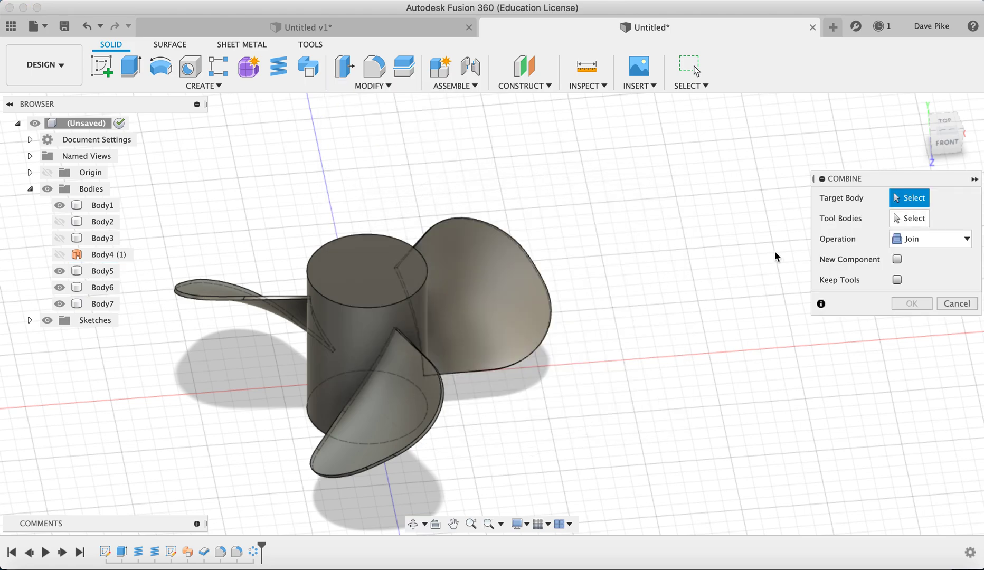
{"action": "left_click", "coordinate": [377, 307]}
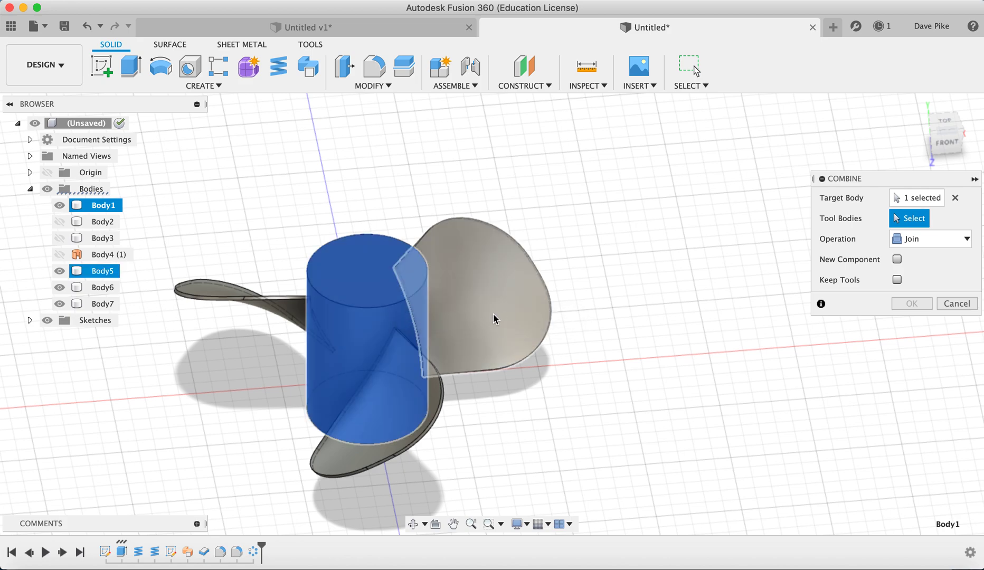
{"action": "left_click", "coordinate": [496, 314]}
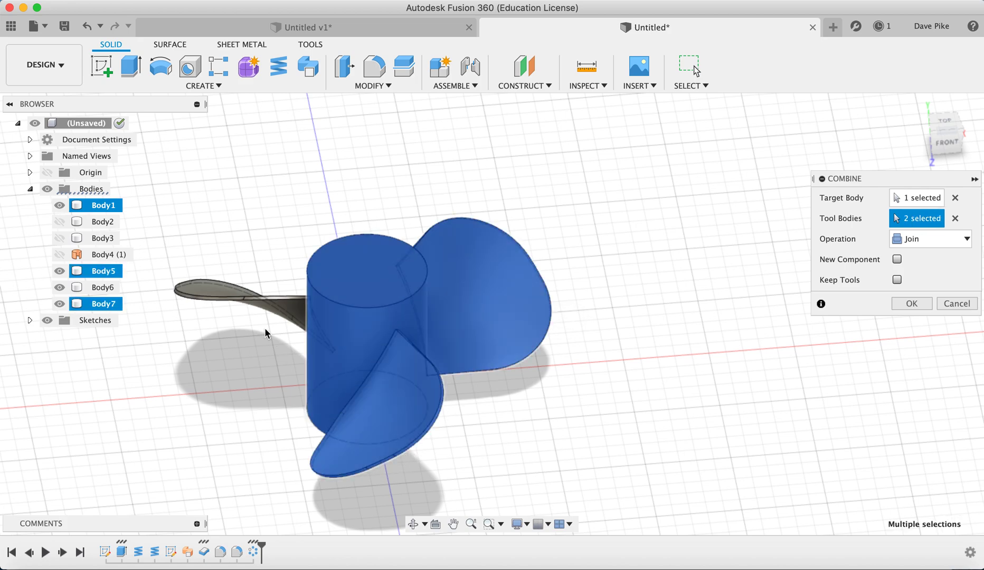
{"action": "left_click", "coordinate": [103, 287]}
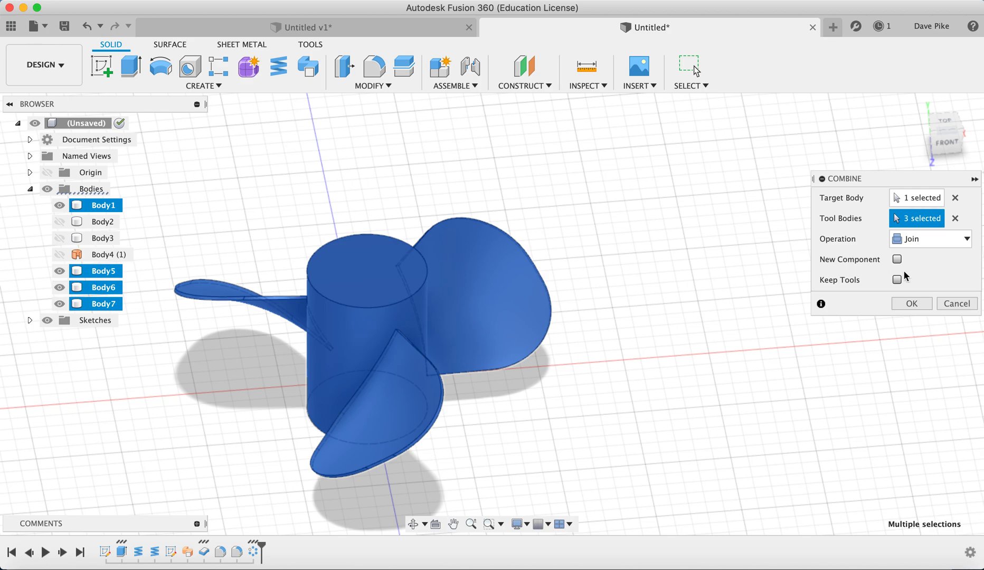
{"action": "left_click", "coordinate": [897, 259]}
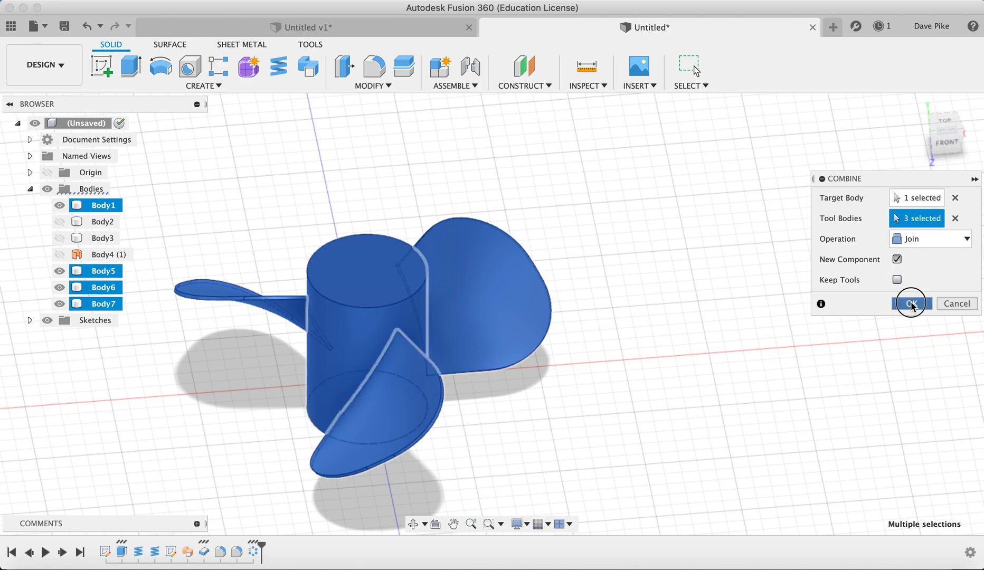
{"action": "left_click", "coordinate": [911, 303]}
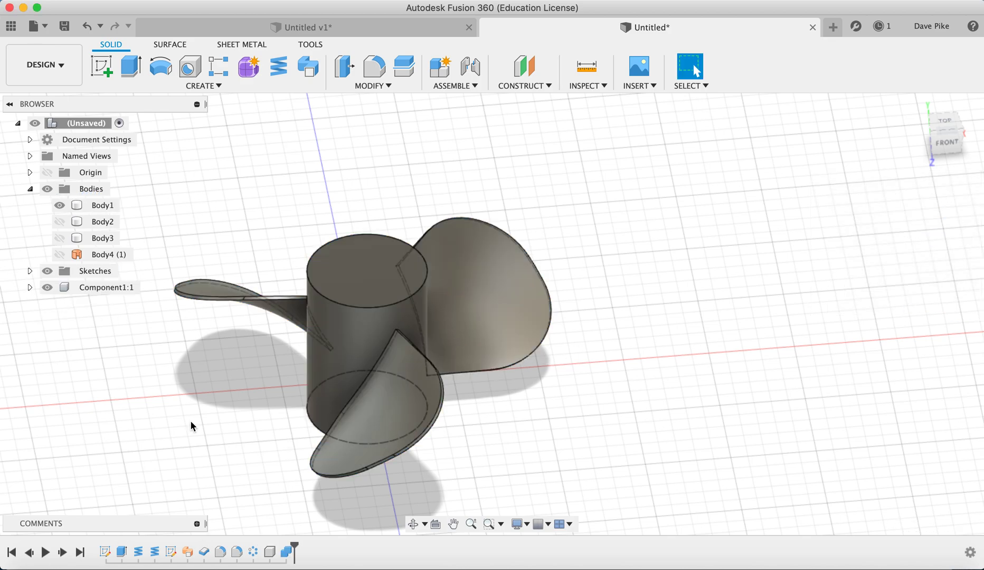
{"action": "mouse_move", "coordinate": [30, 288]}
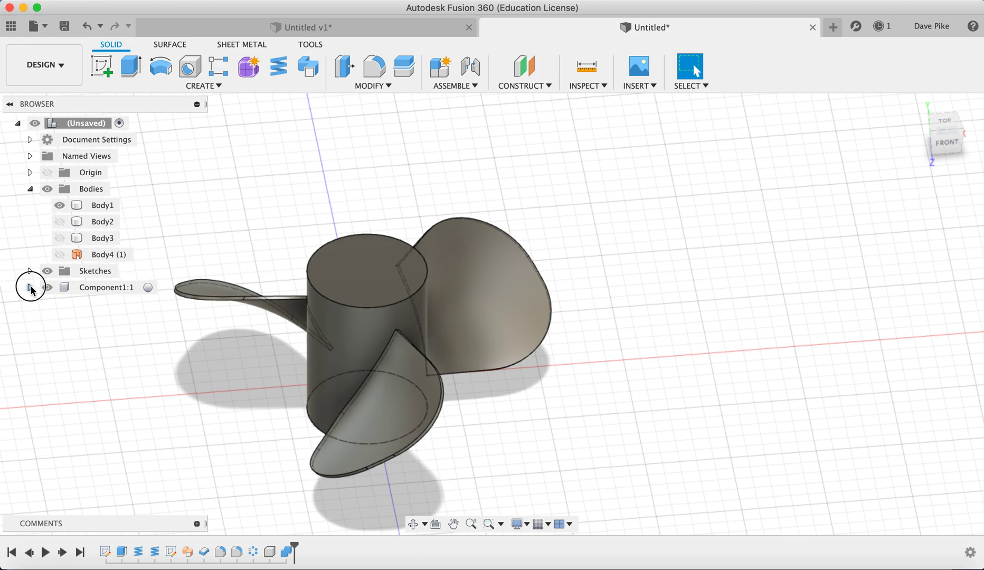
Step: Expand Component1:1 and its Bodies folder to reveal the merged Body1
{"action": "left_click", "coordinate": [30, 288]}
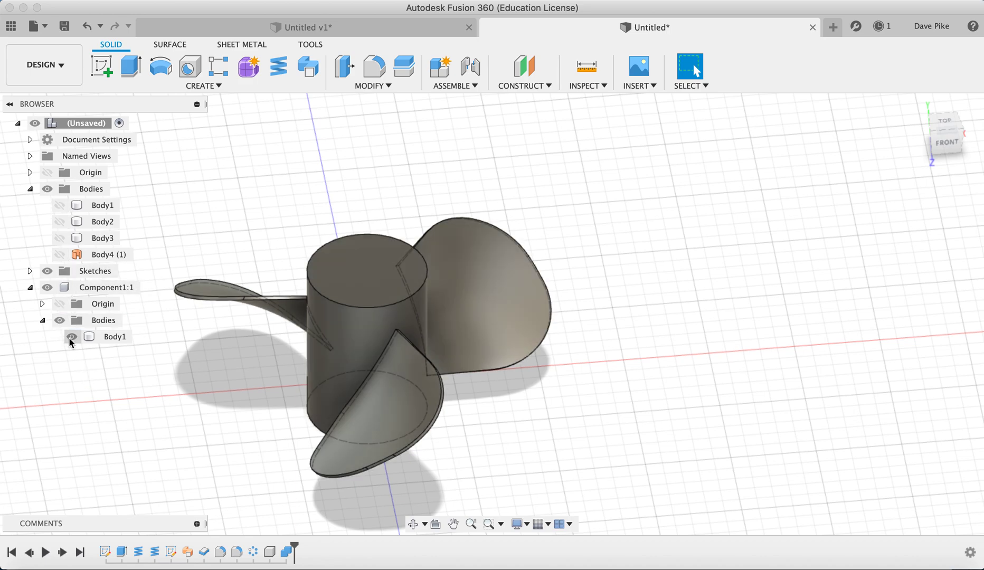
{"action": "left_click", "coordinate": [115, 336]}
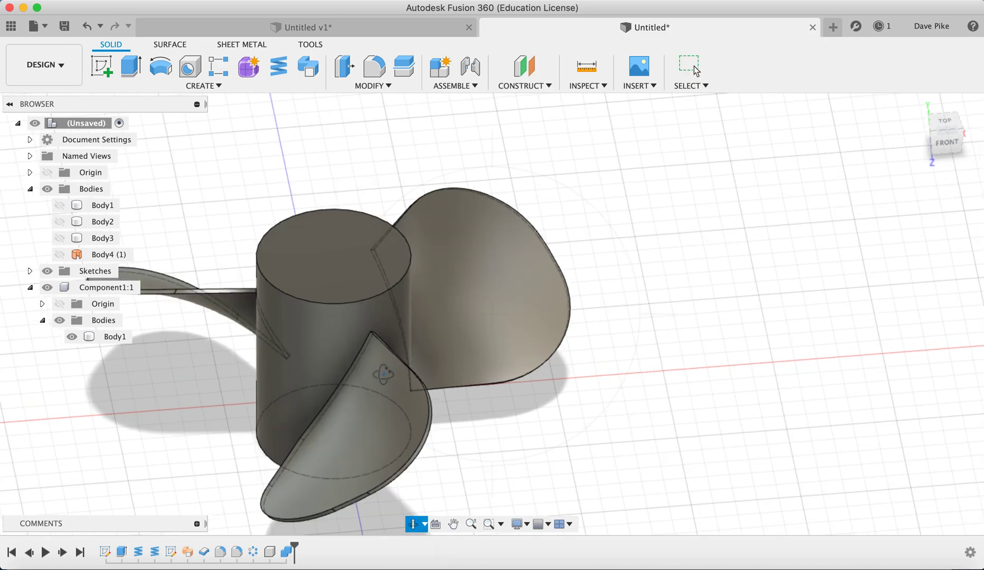
{"action": "scroll", "scroll_direction": "up", "scroll_amount": 3}
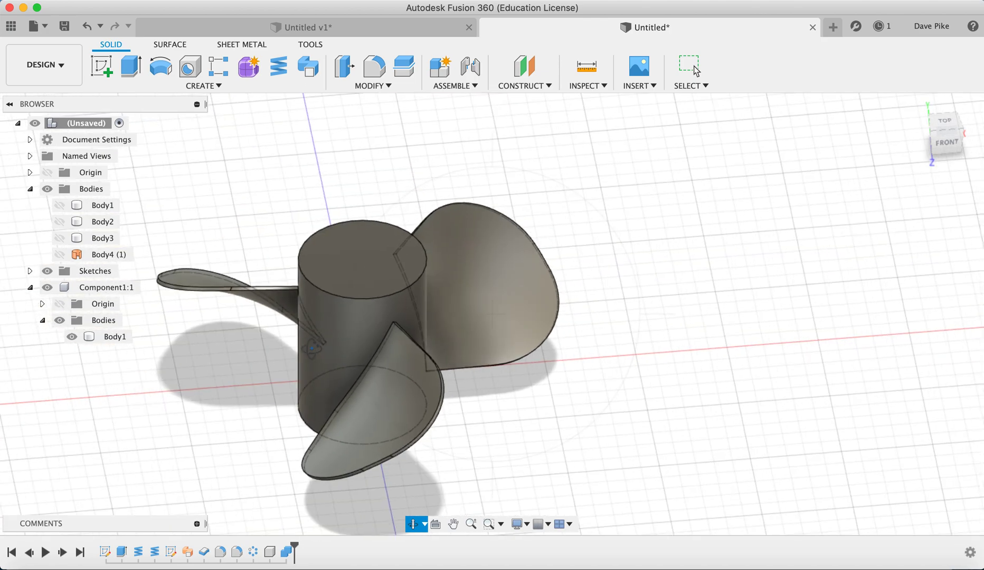
{"action": "mouse_move", "coordinate": [507, 465]}
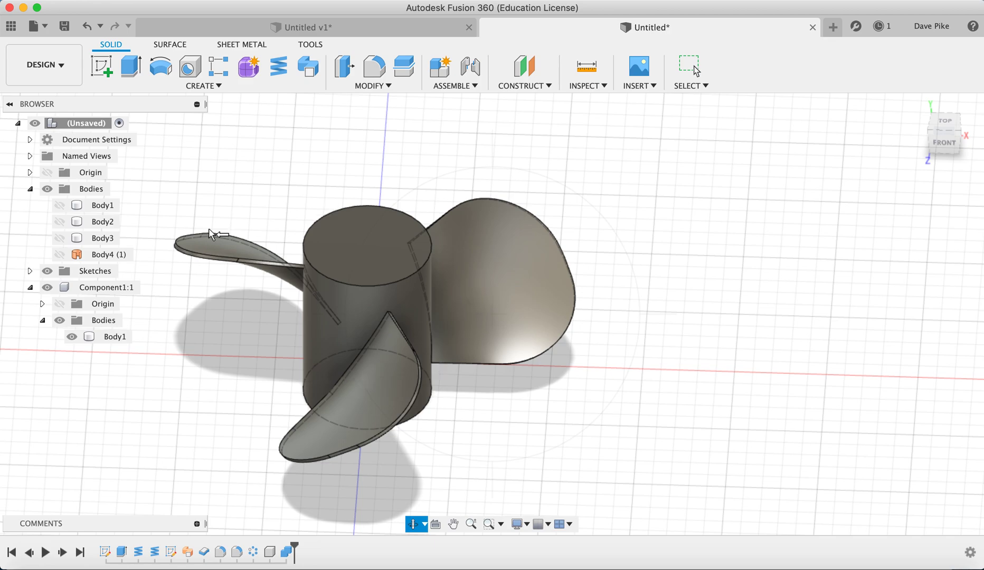
{"action": "mouse_move", "coordinate": [477, 383]}
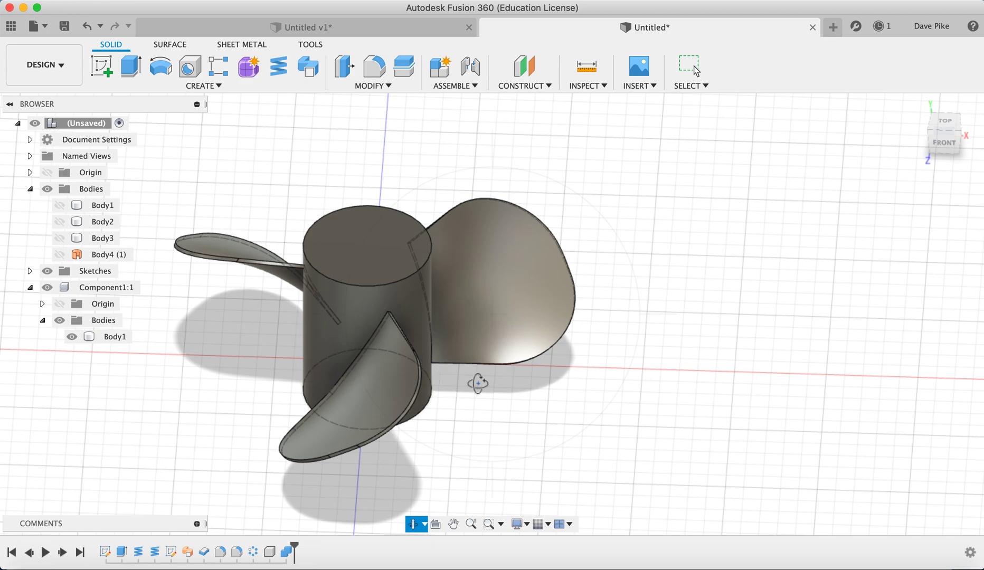